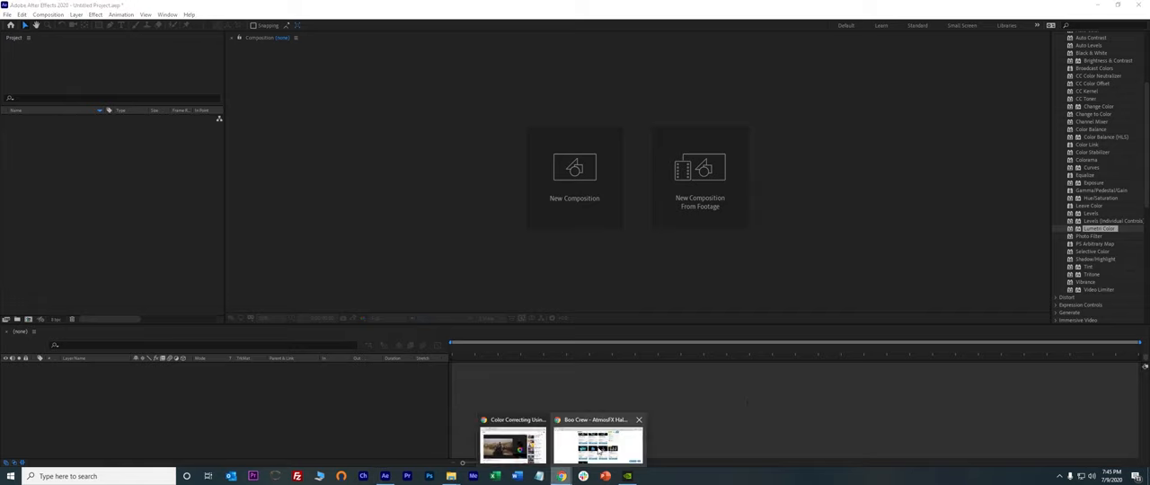
- Switch to the Boo Crew – AtmosFX tab to see ghost decorations like Boo Time
left_click(598, 443)
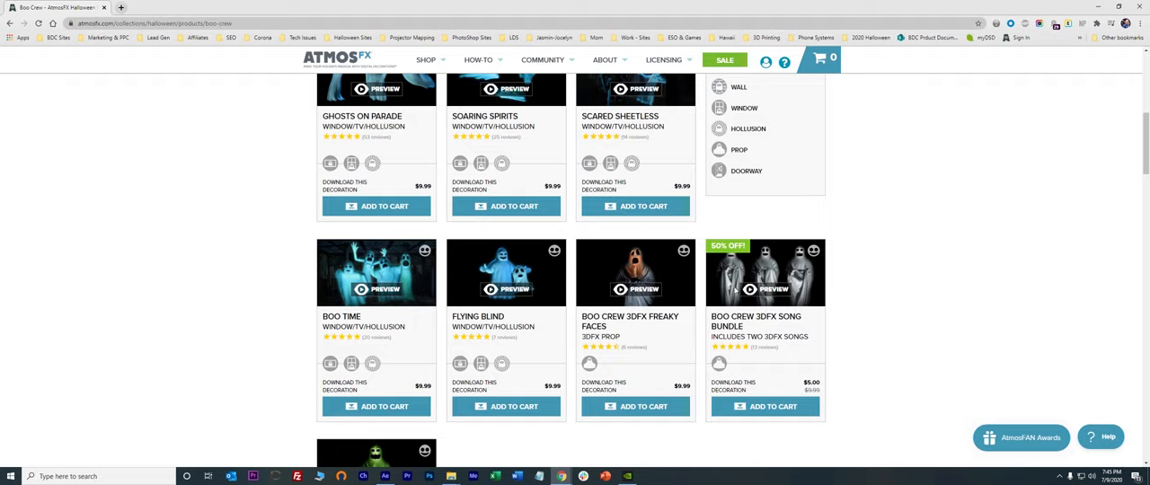
mouse_move(547, 312)
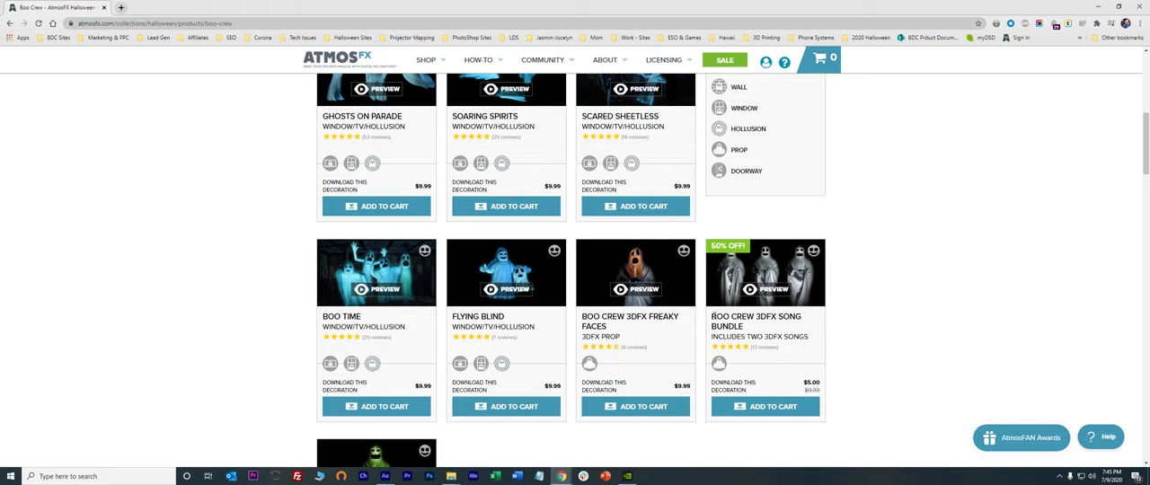
mouse_move(802, 380)
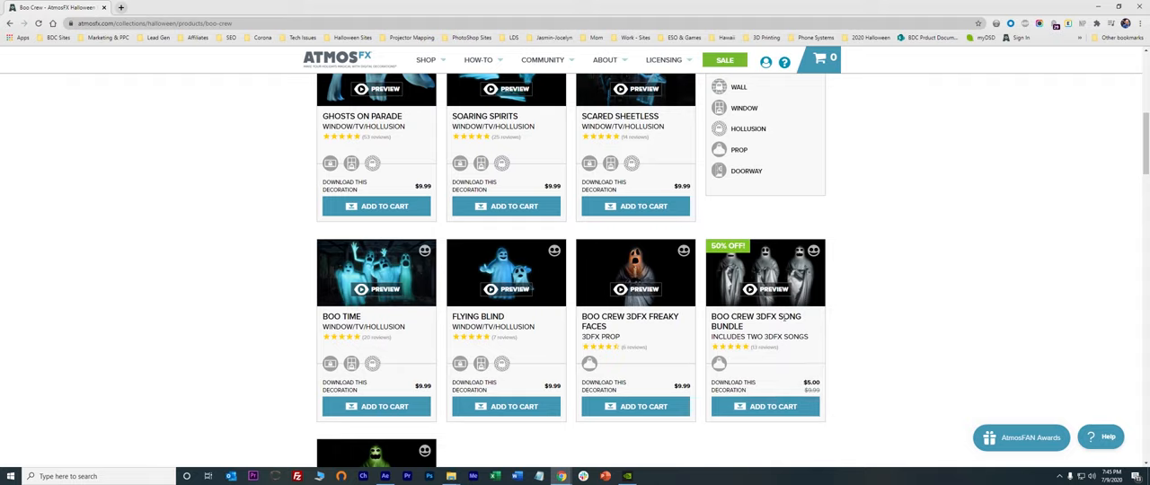
mouse_move(783, 317)
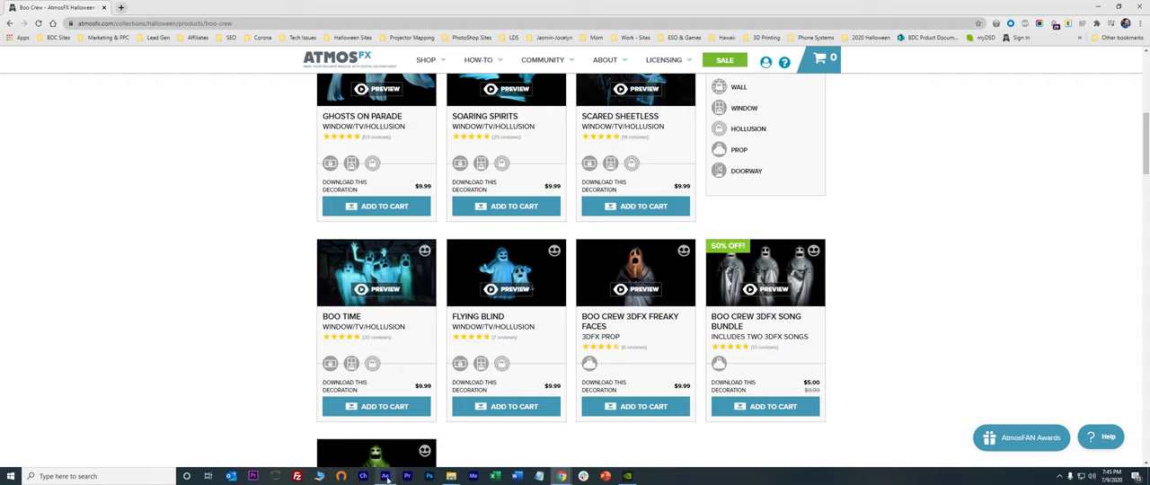
- Switch back to the empty untitled After Effects project
left_click(385, 476)
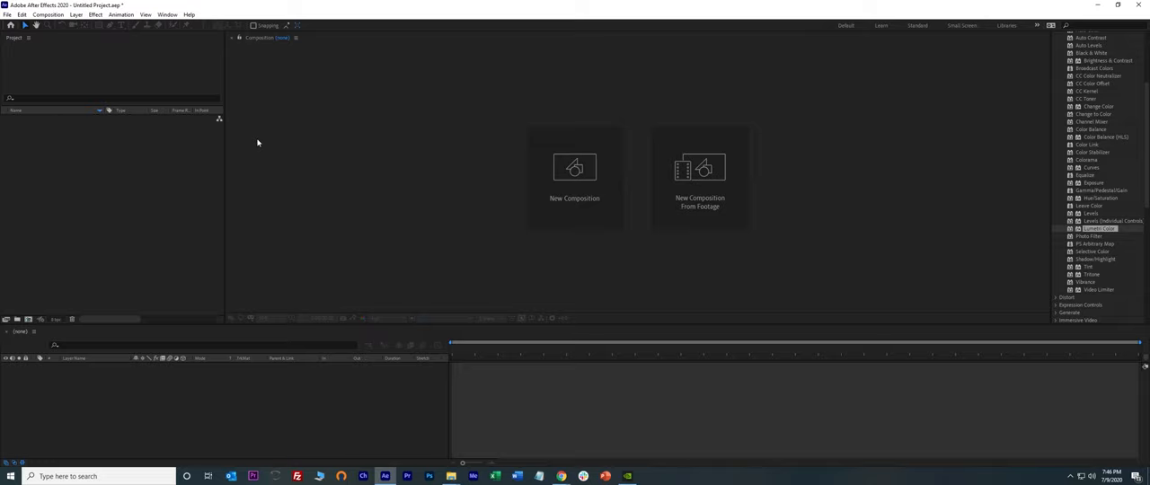
mouse_move(451, 476)
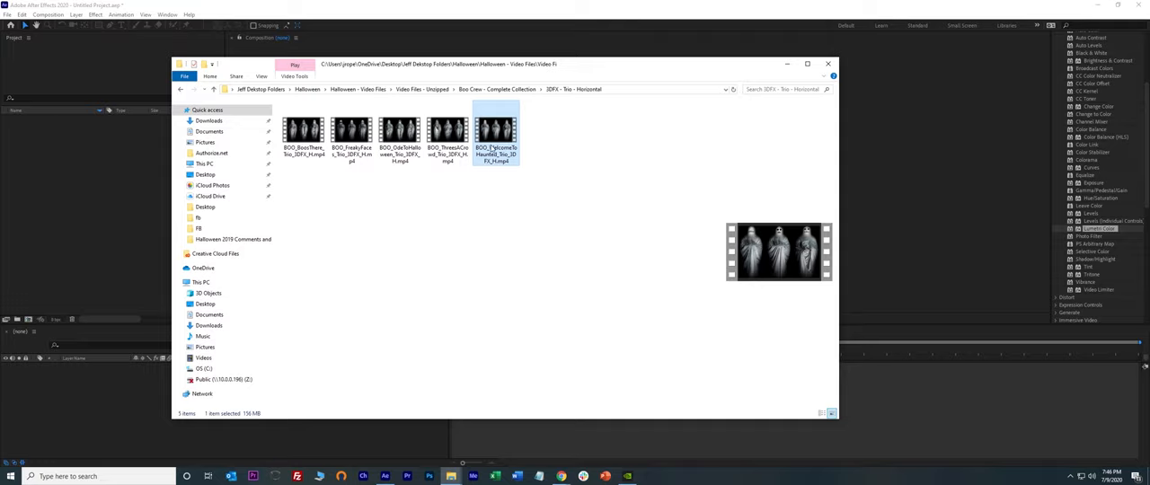
- Drag BOO_WelcomeToHaunted_Trio_3DFX_H.mp4 from the 3DFX - Trio - Horizontal folder into the Project panel
left_click_drag(508, 64, 676, 64)
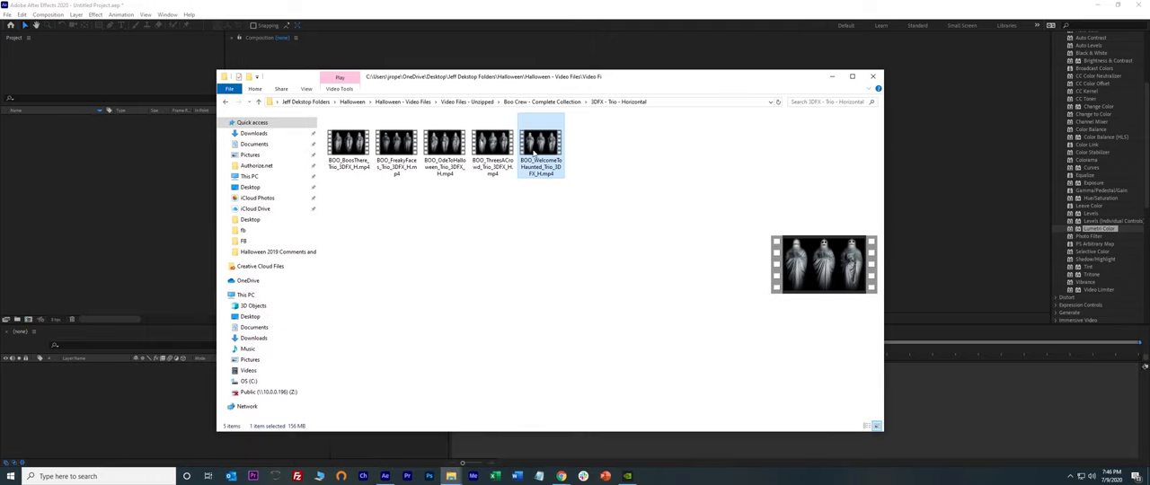
left_click_drag(541, 144, 88, 202)
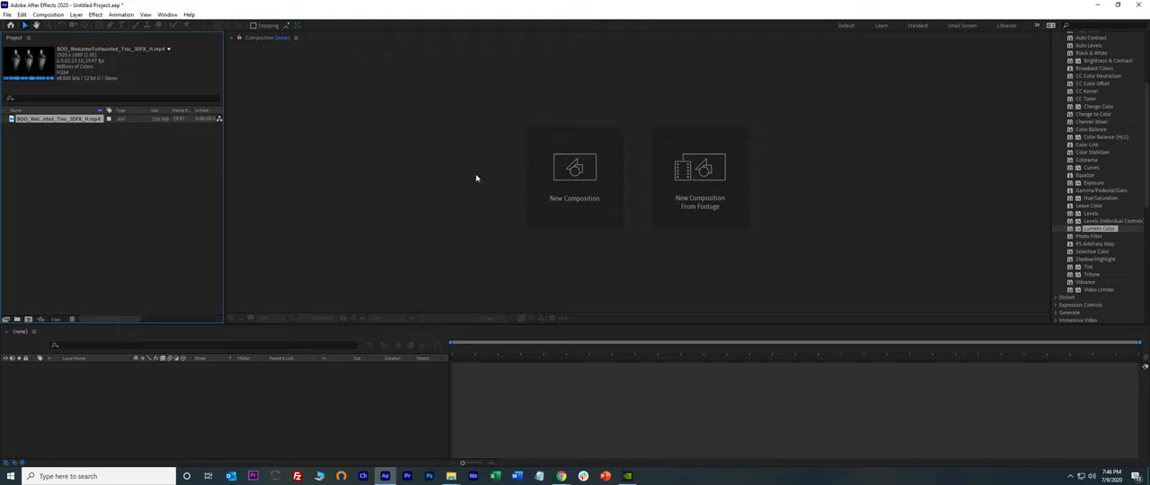
- Create a composition from the WelcomeToHaunted footage, with the clip as its single layer
left_click(58, 118)
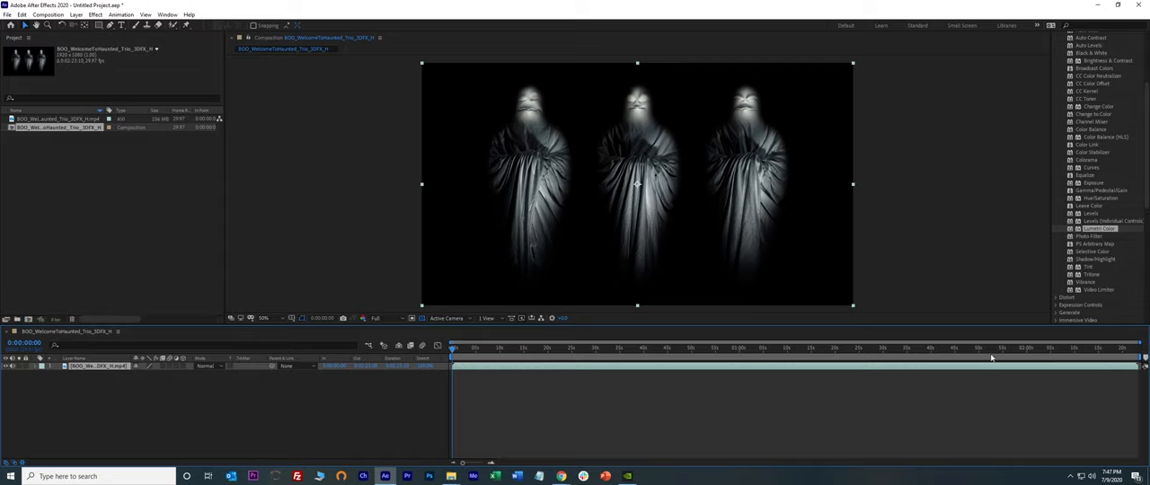
mouse_move(923, 401)
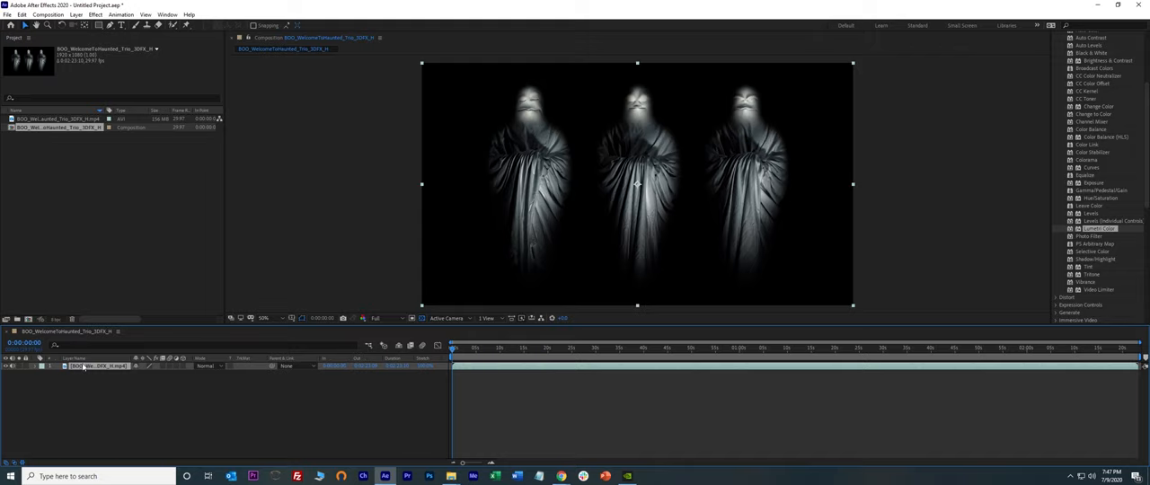
mouse_move(557, 89)
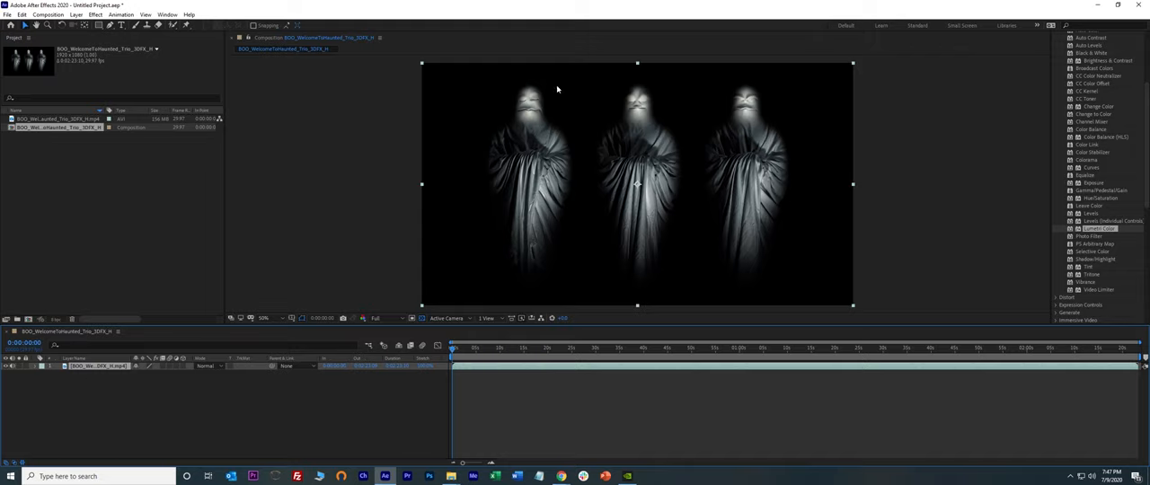
mouse_move(643, 136)
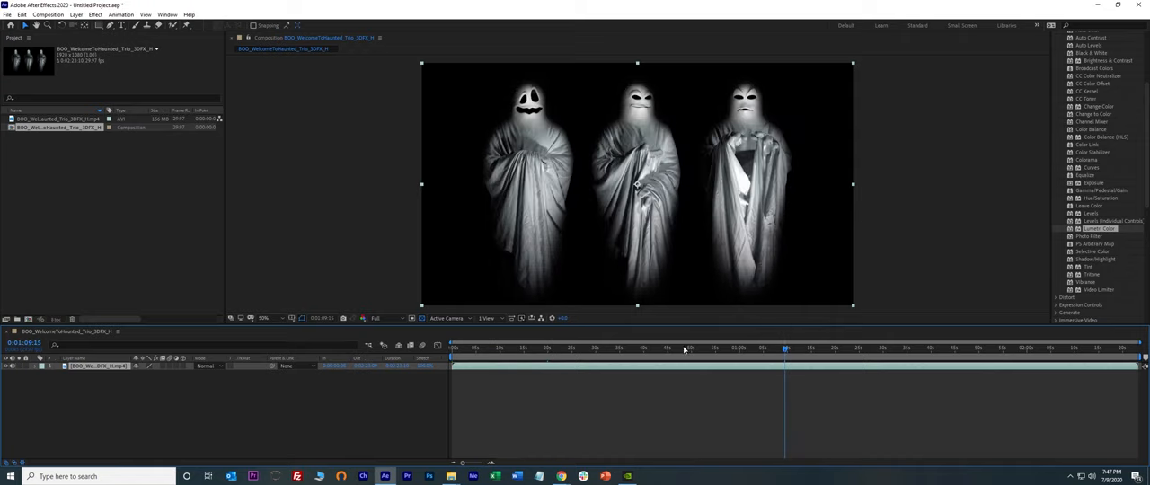
- Show the full effects list and expand the Color Correction group to reach Lumetri Color
left_click(575, 348)
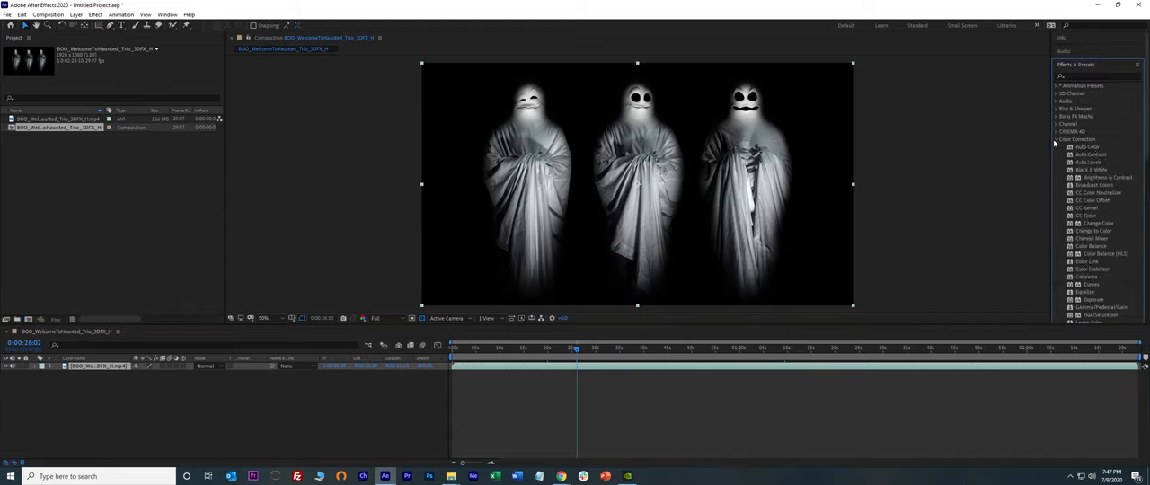
left_click(1057, 139)
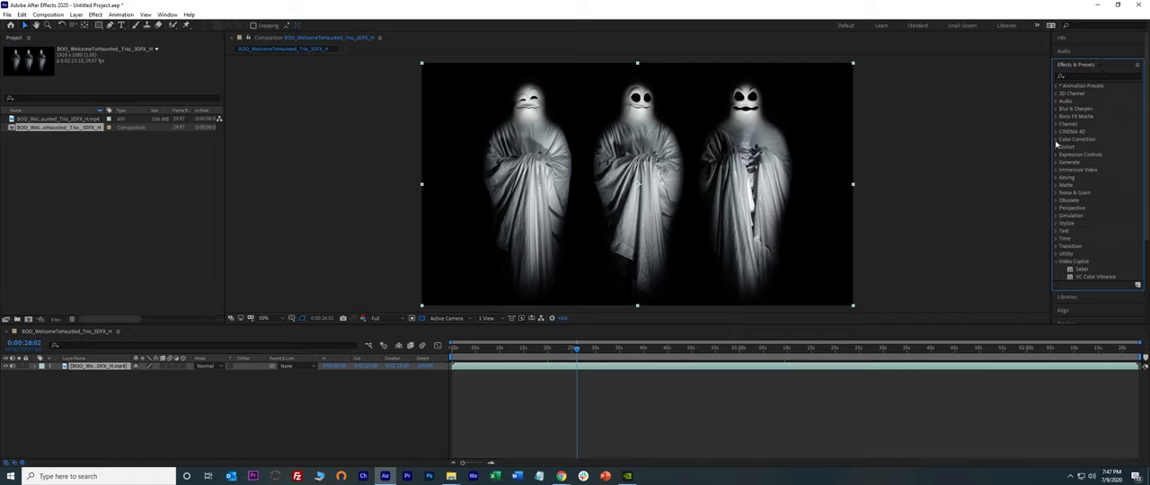
left_click(1077, 139)
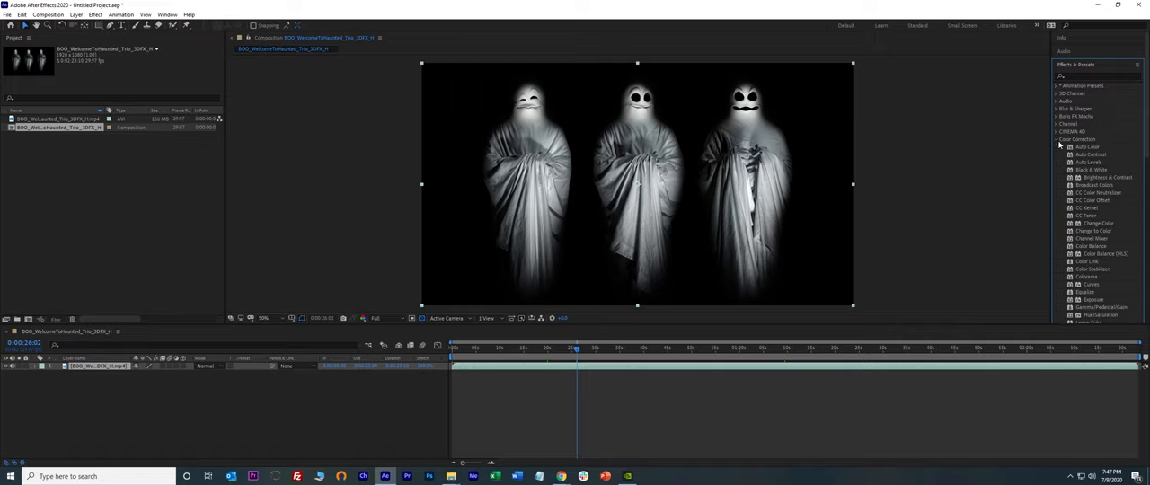
scroll("down", 3)
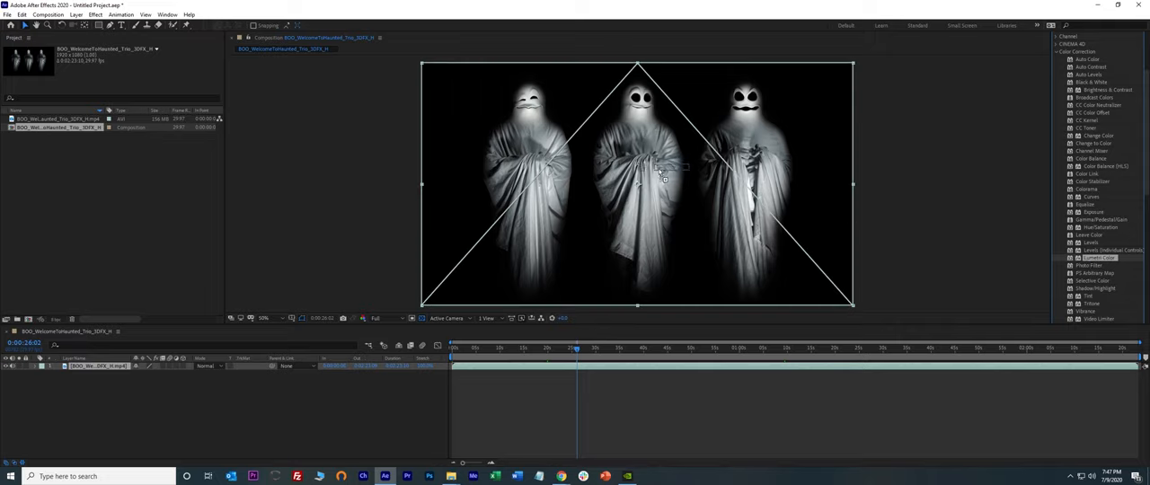
- Apply Lumetri Color to the ghost layer so its correction sections appear
left_click(99, 365)
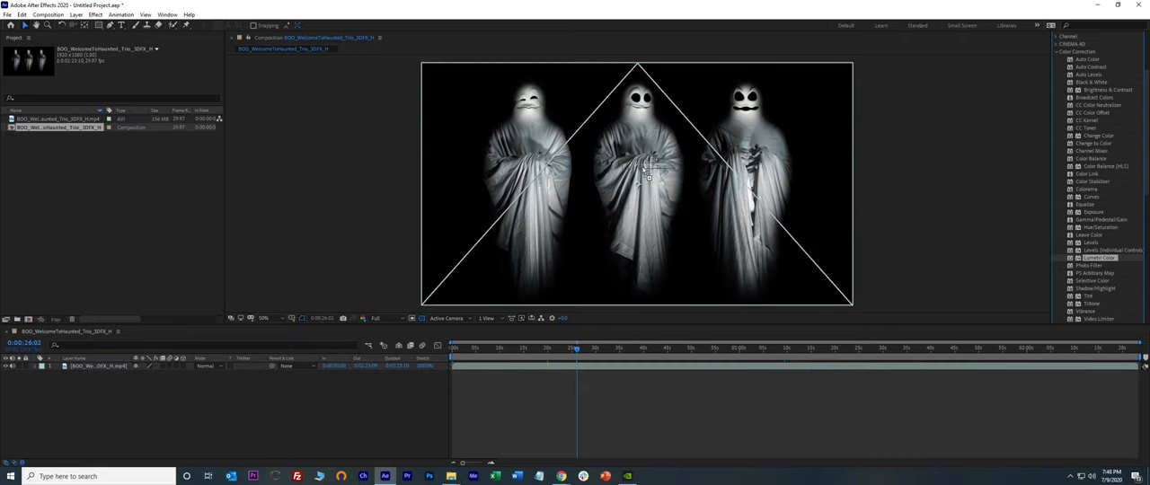
double_click(1099, 258)
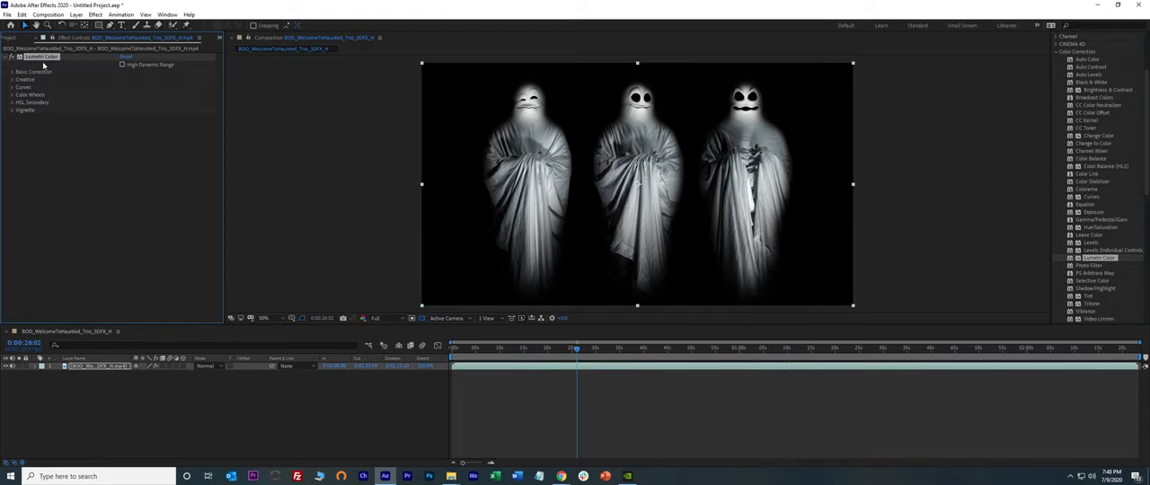
left_click(13, 37)
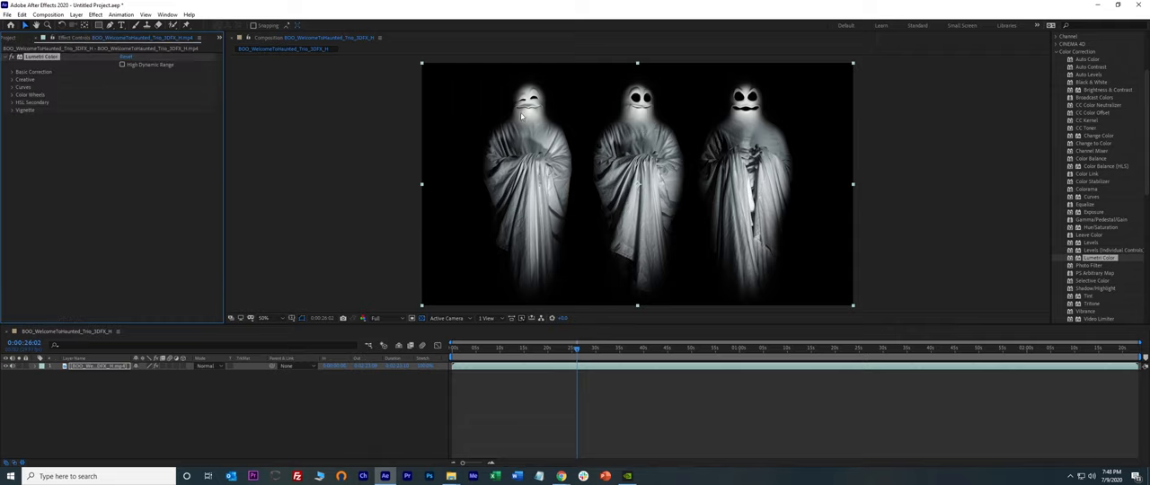
mouse_move(661, 176)
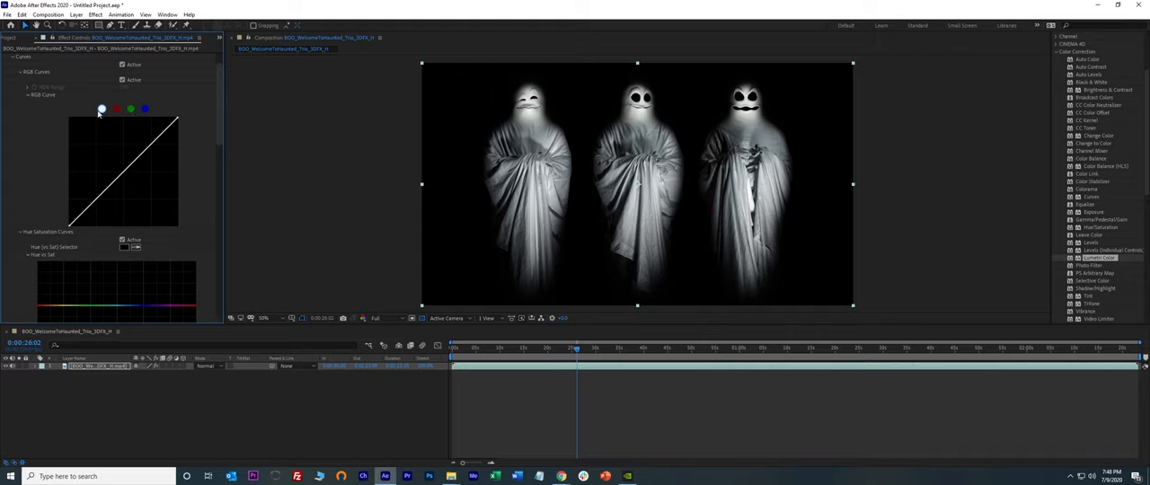
mouse_move(149, 180)
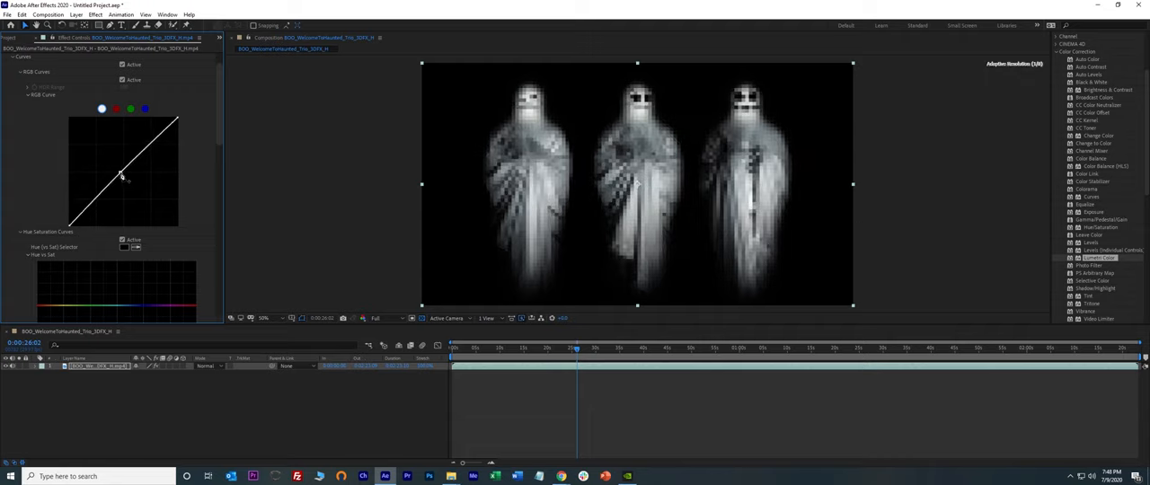
- Raise the white RGB master curve's midpoint to brighten the ghost sheets
left_click_drag(122, 175, 111, 160)
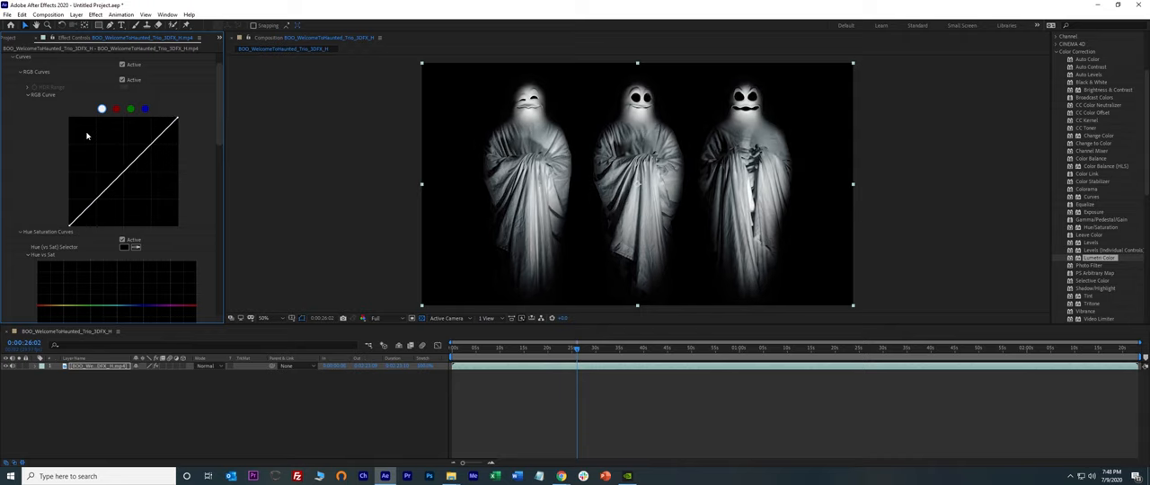
mouse_move(652, 230)
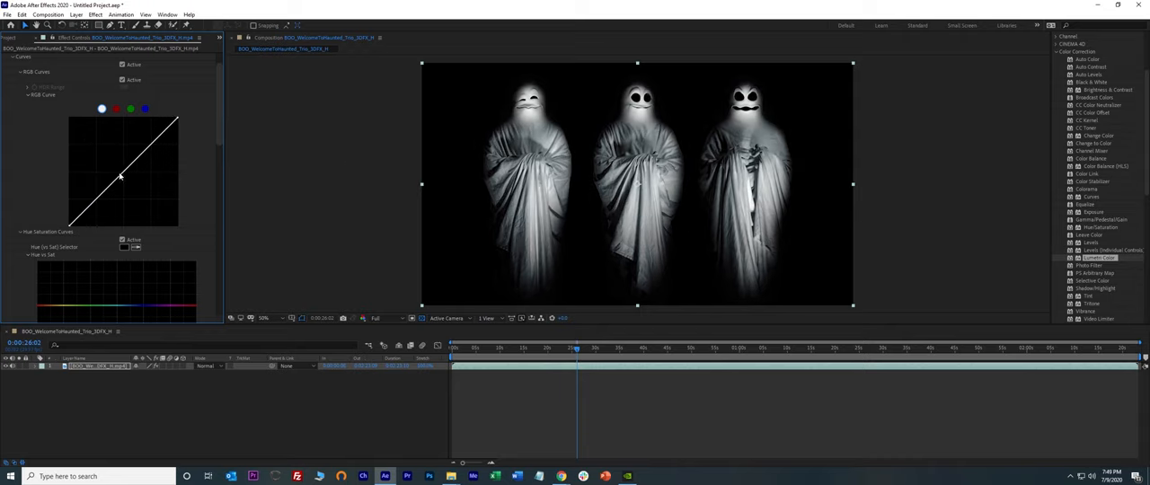
left_click_drag(119, 175, 120, 166)
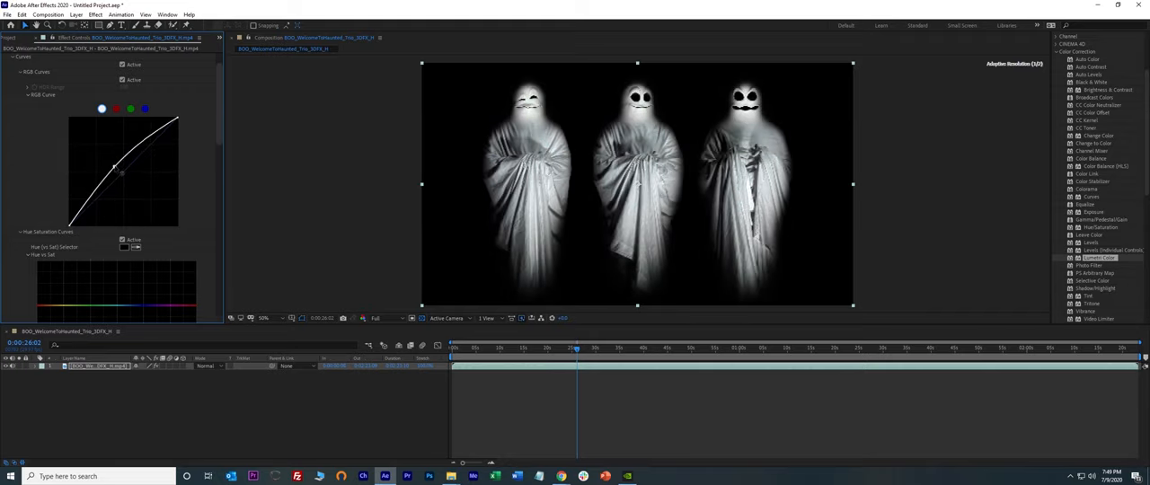
left_click_drag(117, 172, 111, 163)
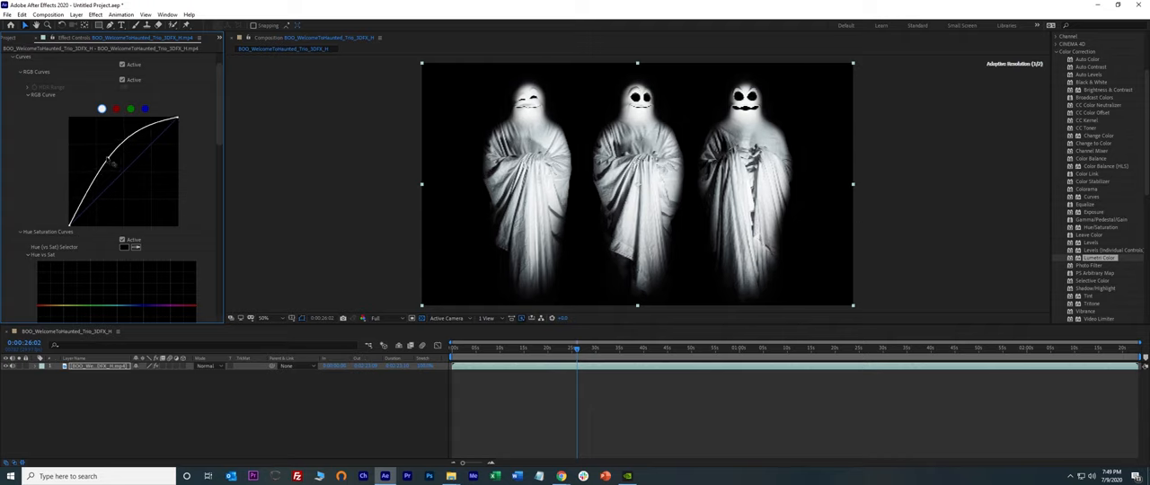
left_click_drag(107, 161, 117, 171)
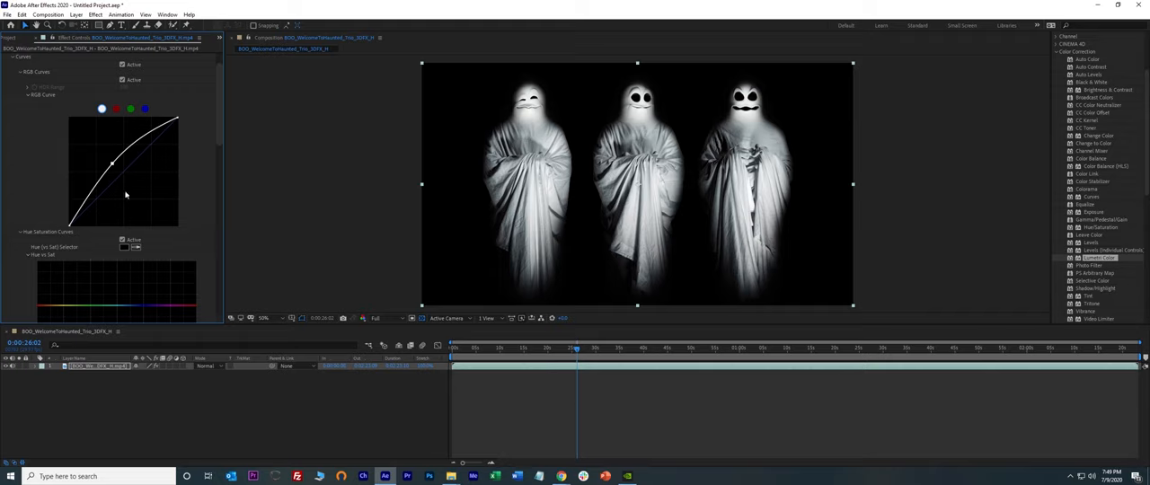
- Bend the individual color channel curves to tint the ghosts a saturated pinkish red
left_click(116, 108)
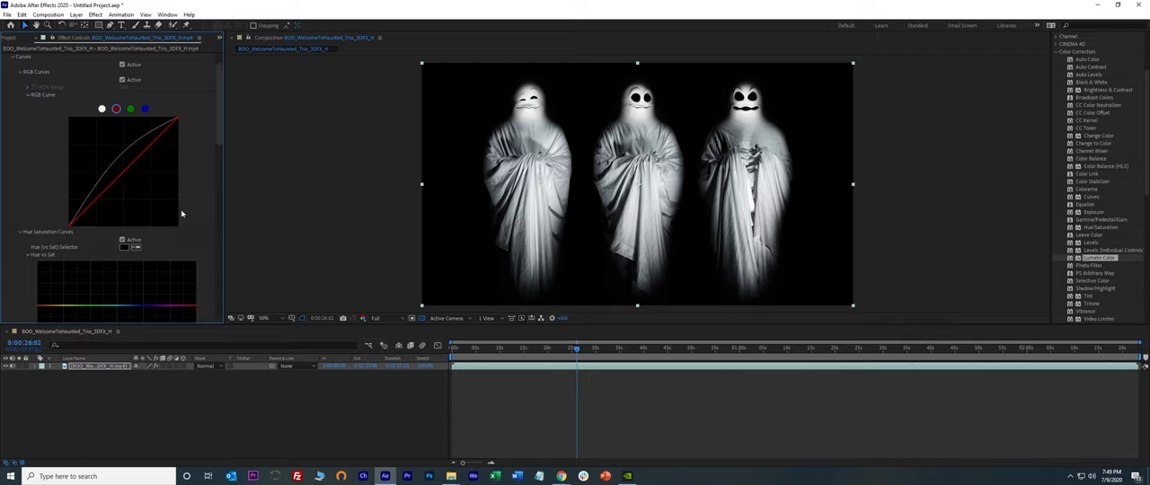
mouse_move(157, 123)
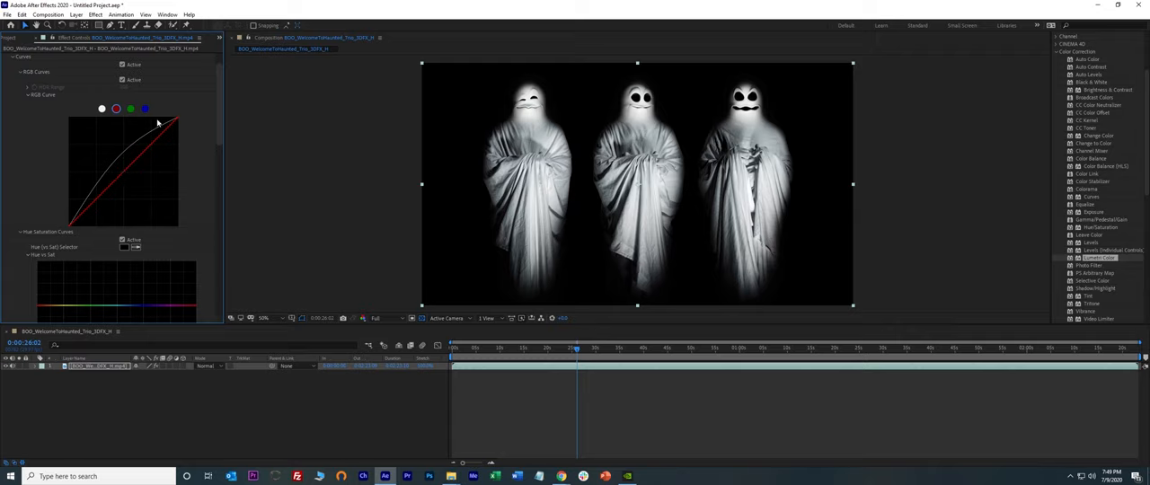
left_click_drag(158, 123, 121, 171)
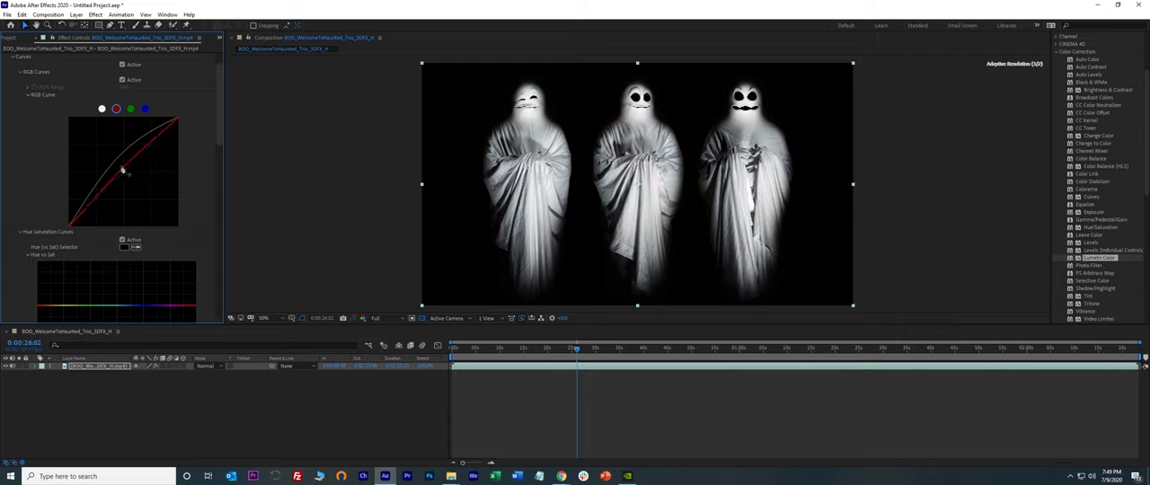
left_click_drag(126, 170, 115, 160)
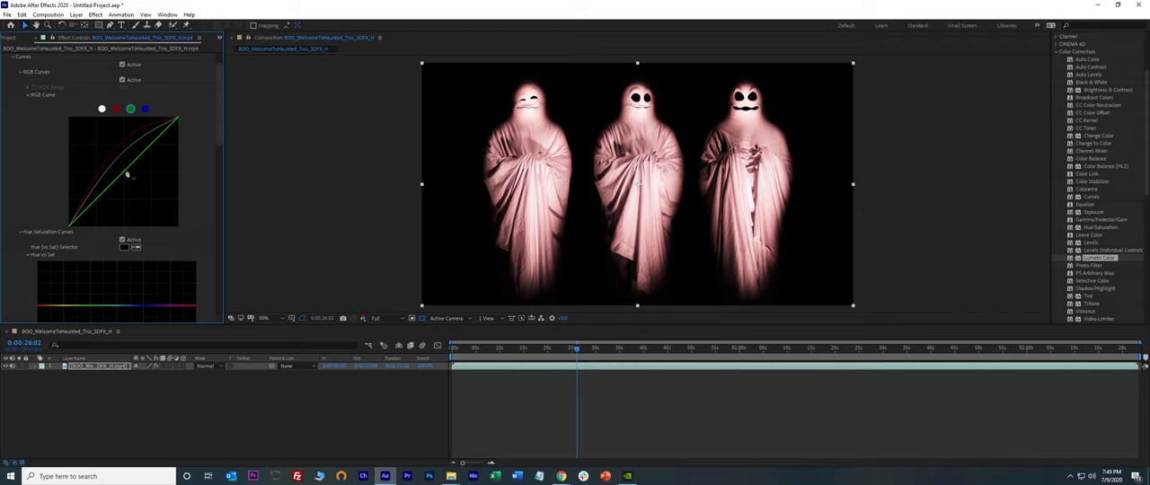
left_click_drag(126, 176, 141, 187)
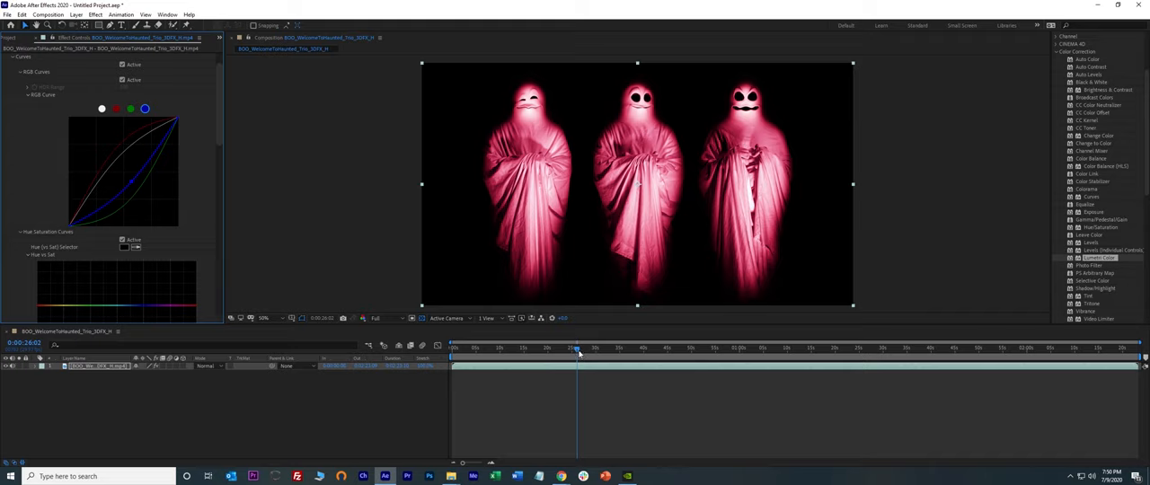
- Preview the pink ghosts from time 0, then select VC Color Vibrance
left_click(454, 348)
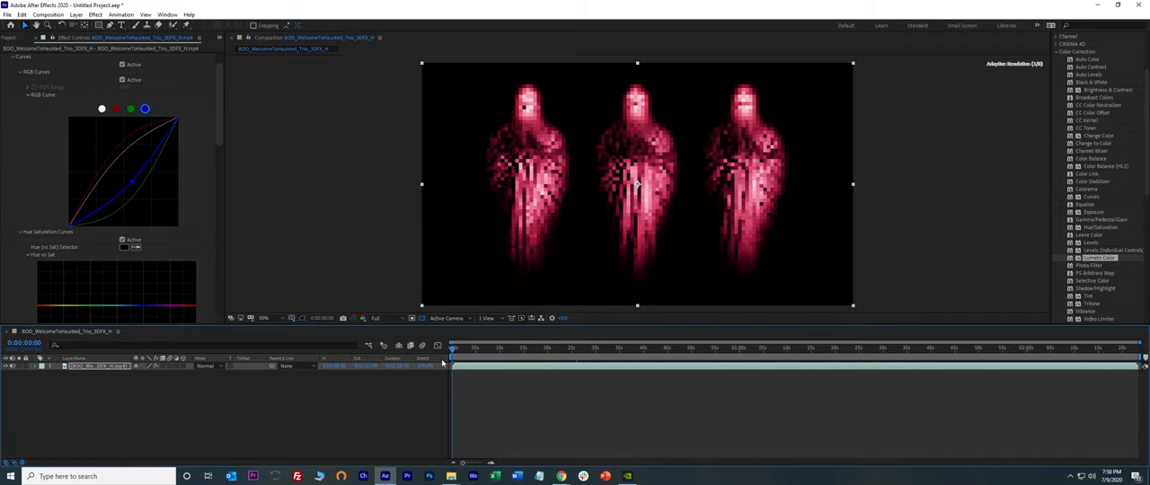
left_click(458, 348)
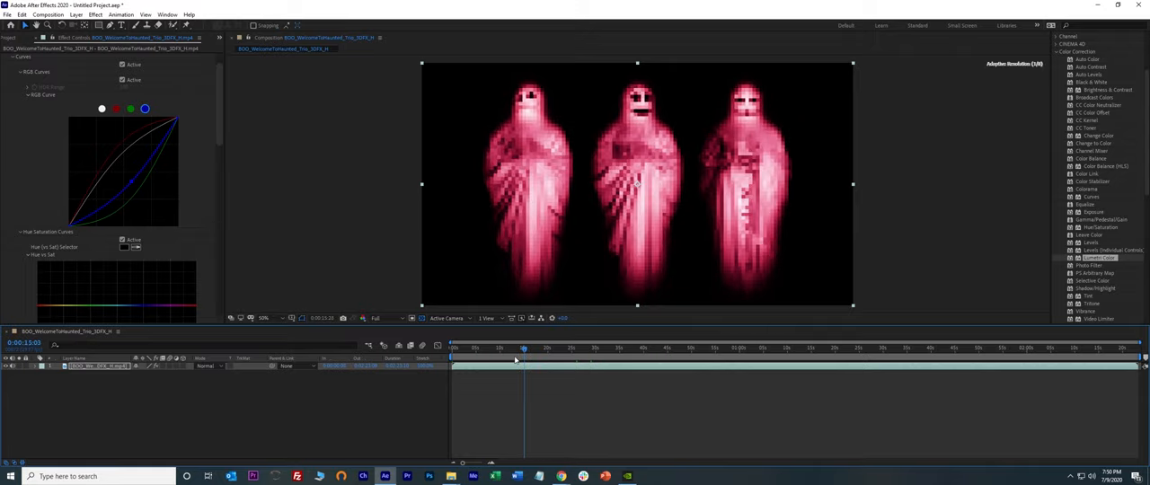
left_click(437, 348)
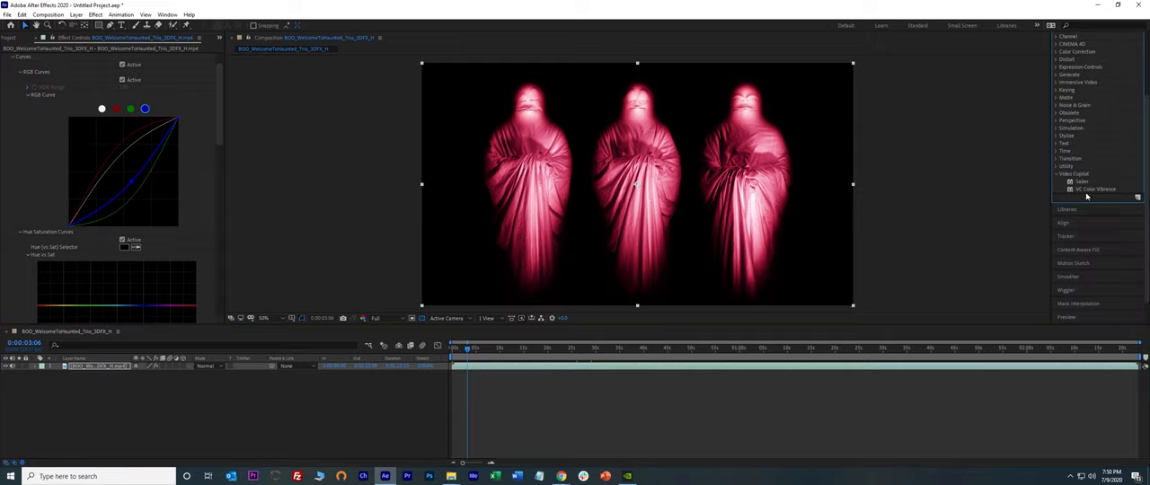
left_click(1096, 189)
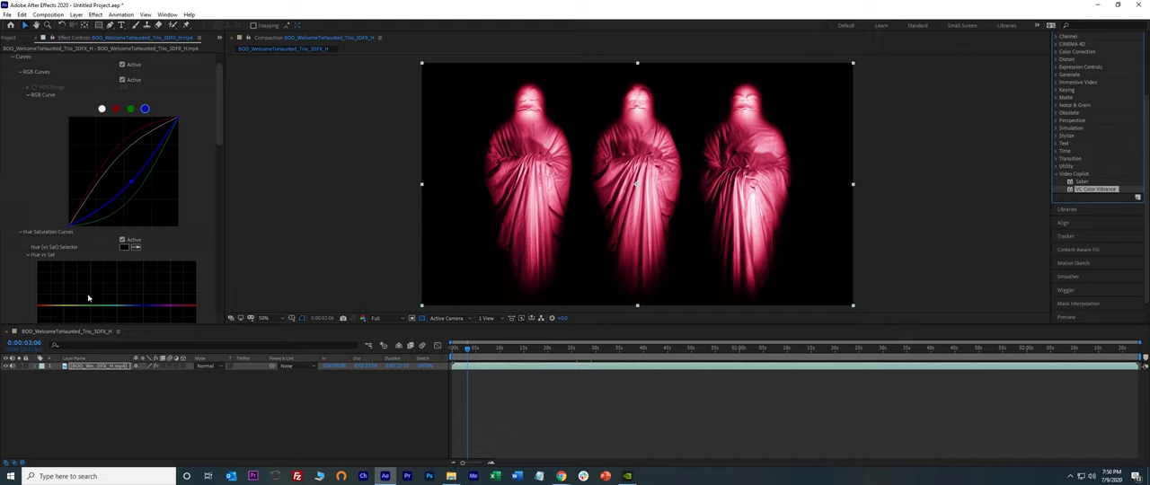
mouse_move(159, 165)
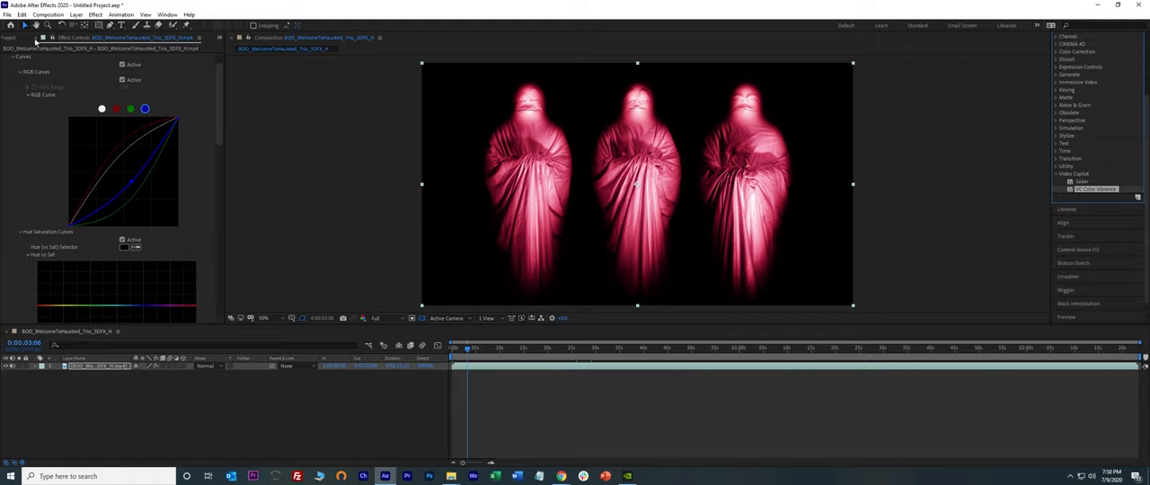
left_click(15, 37)
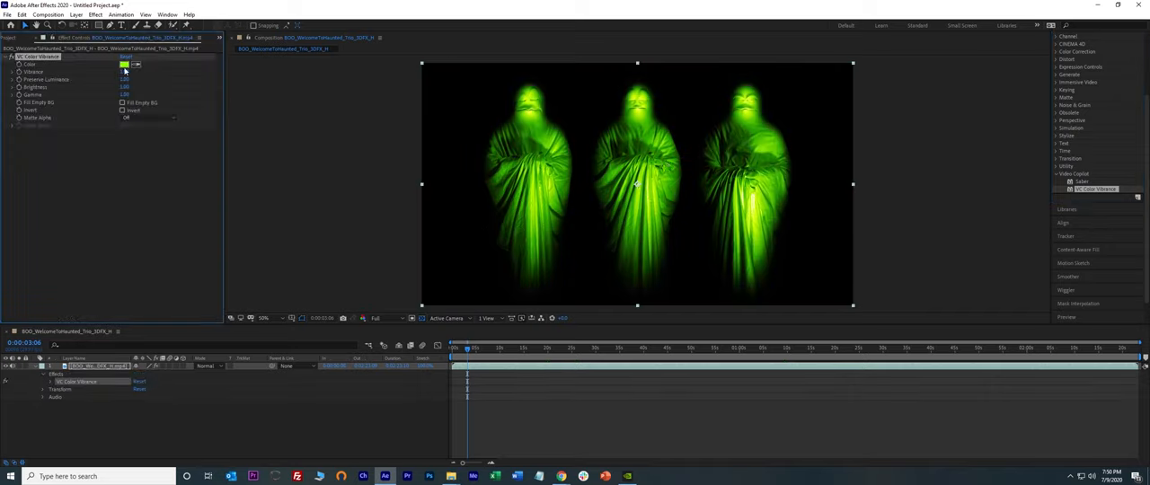
- Set the VC Color Vibrance tint to blue, then change it to magenta
left_click(124, 65)
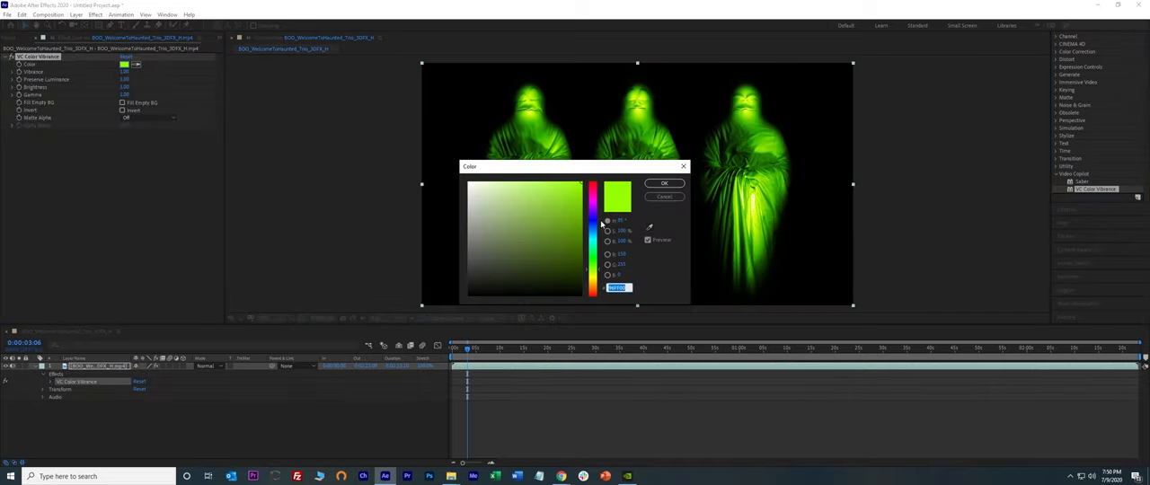
left_click(593, 242)
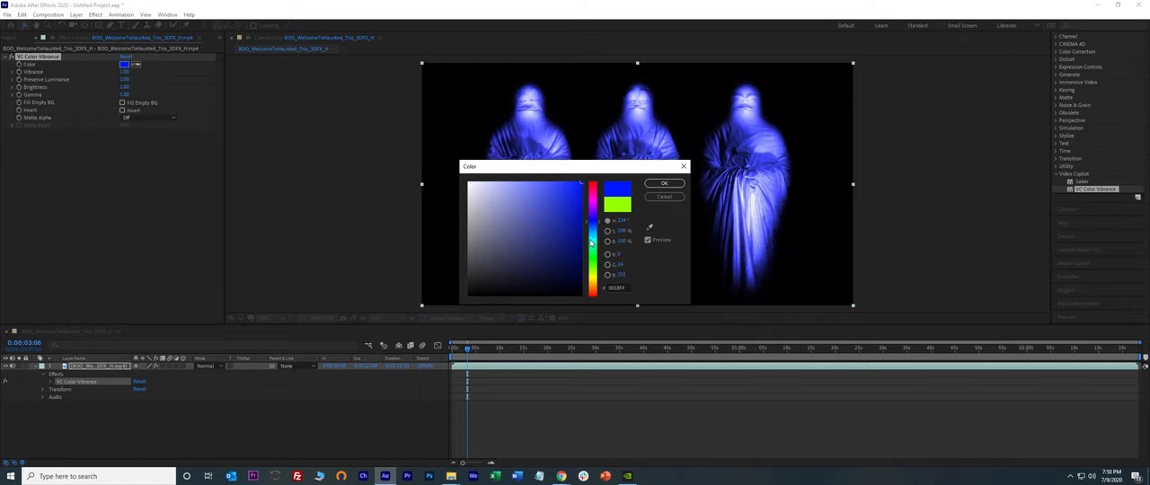
left_click(664, 183)
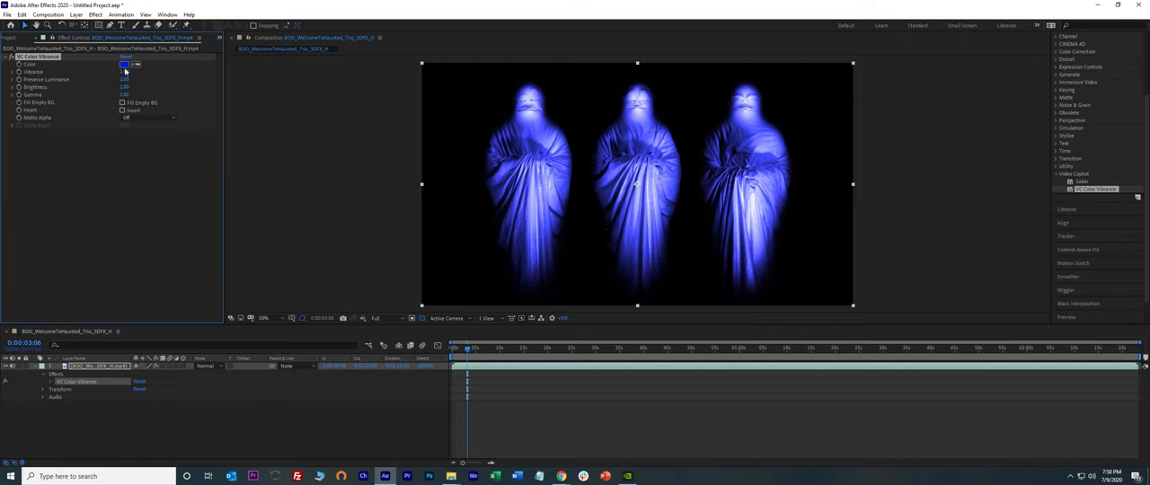
left_click(125, 65)
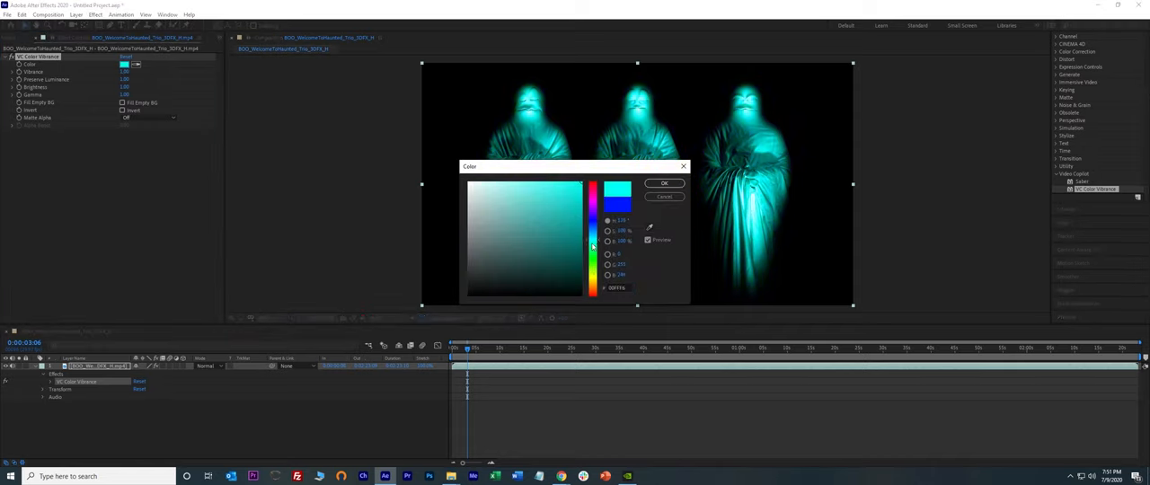
left_click(593, 189)
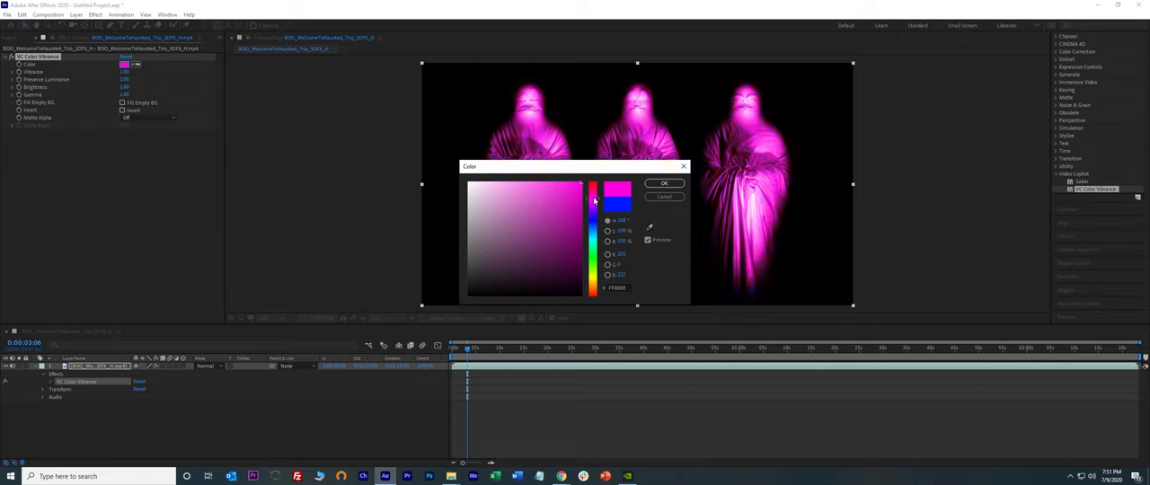
left_click(665, 184)
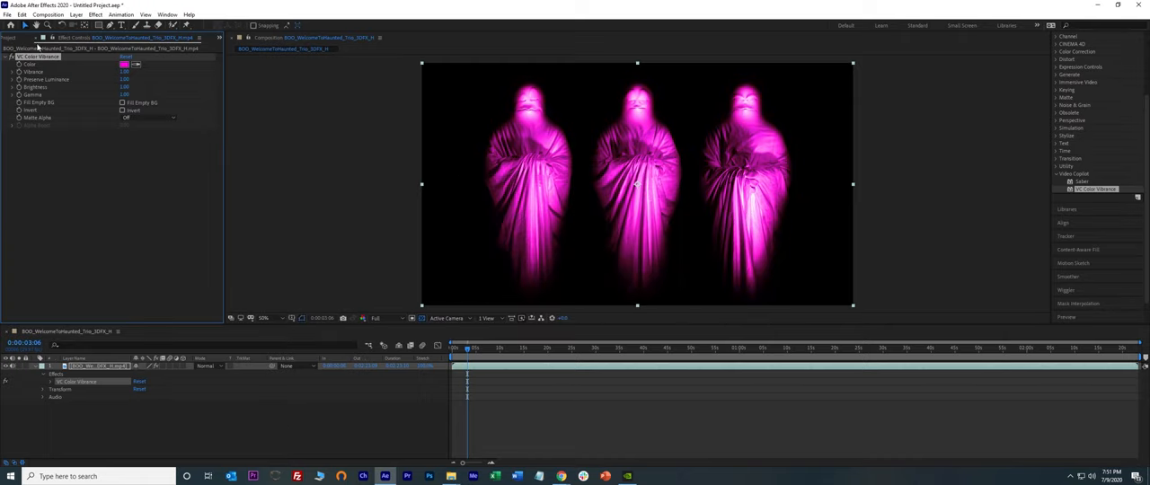
left_click(14, 37)
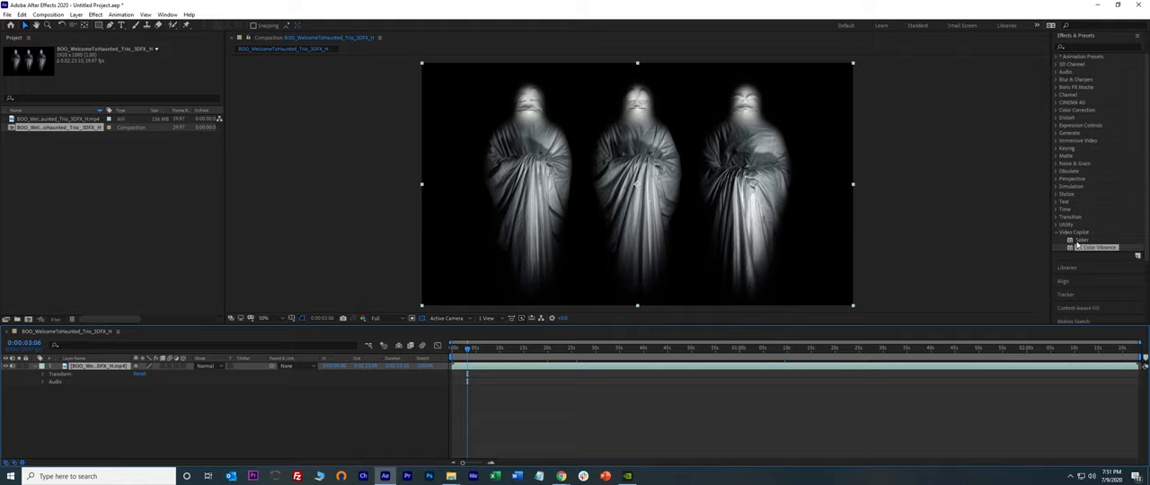
- Collapse the Video Copilot effects group and expand Color Correction to reach Lumetri Color
left_click(1058, 232)
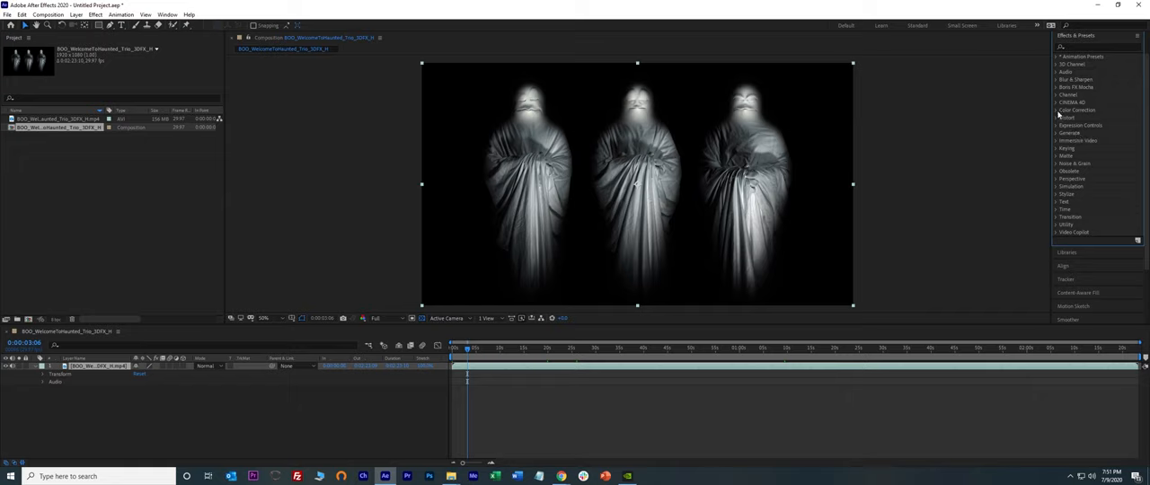
left_click(1076, 110)
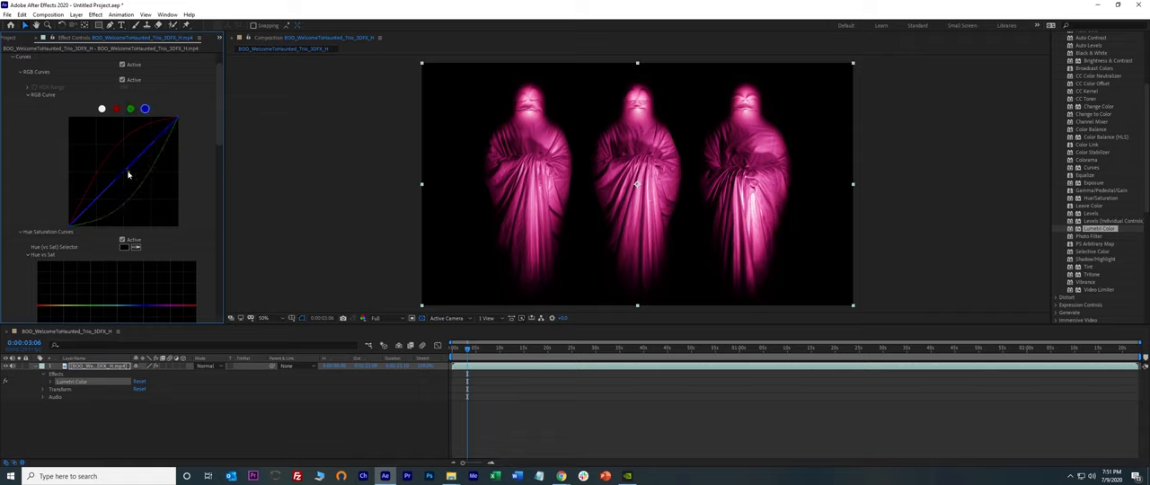
- Reshape the Lumetri blue and red RGB curves, resetting once, for a purplish-pink tint
left_click_drag(120, 168, 119, 194)
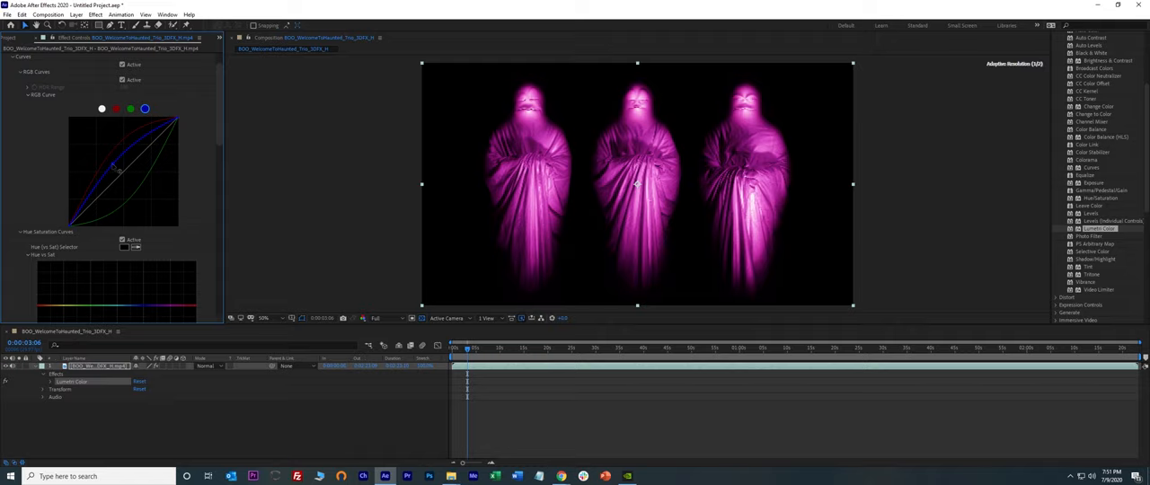
left_click_drag(117, 171, 131, 181)
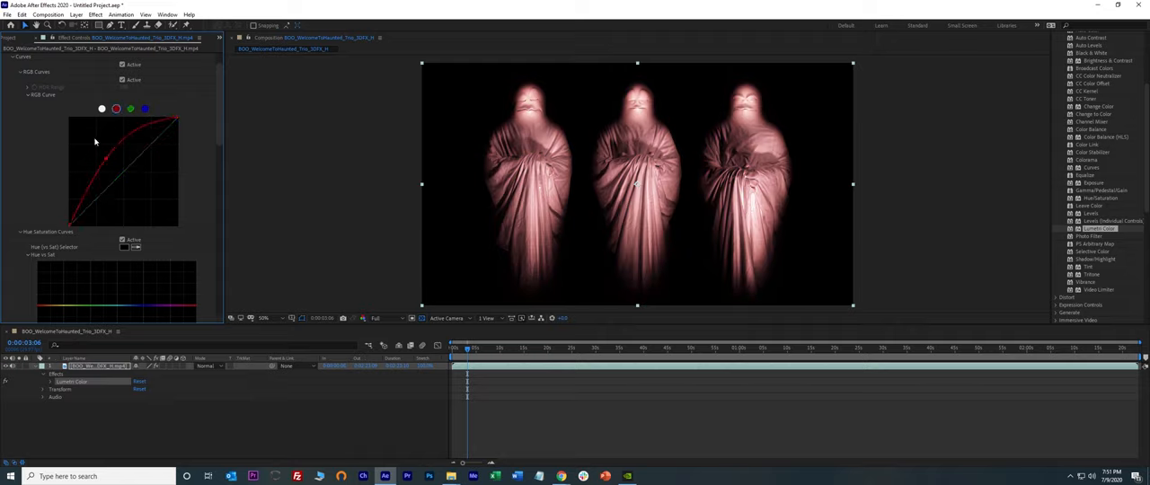
left_click_drag(106, 157, 120, 179)
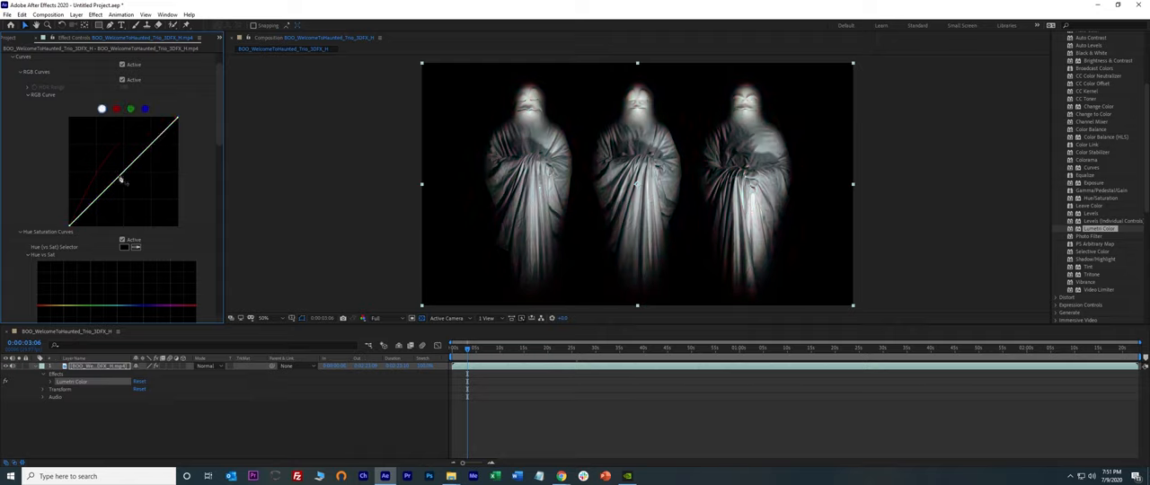
left_click_drag(122, 180, 115, 174)
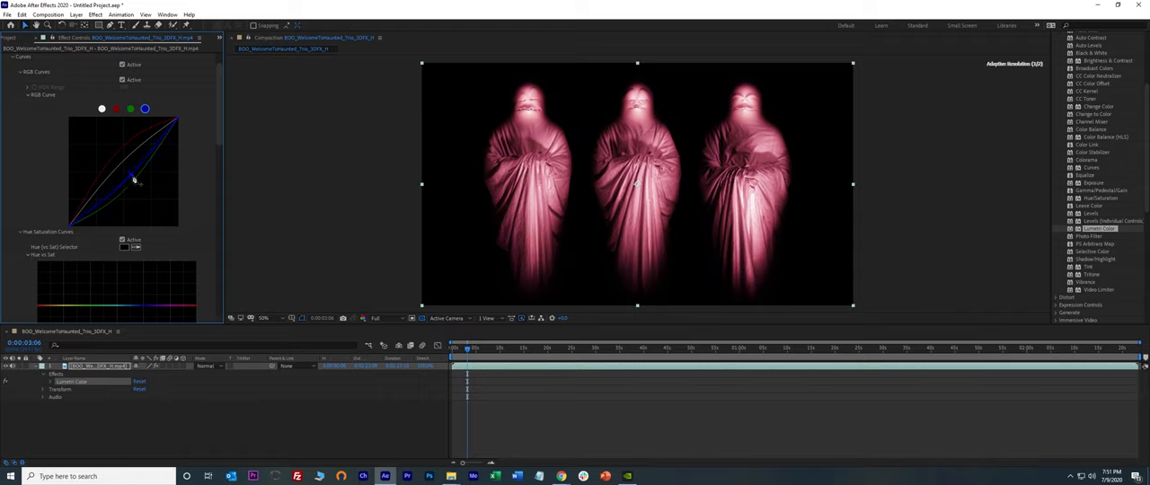
left_click_drag(133, 178, 116, 166)
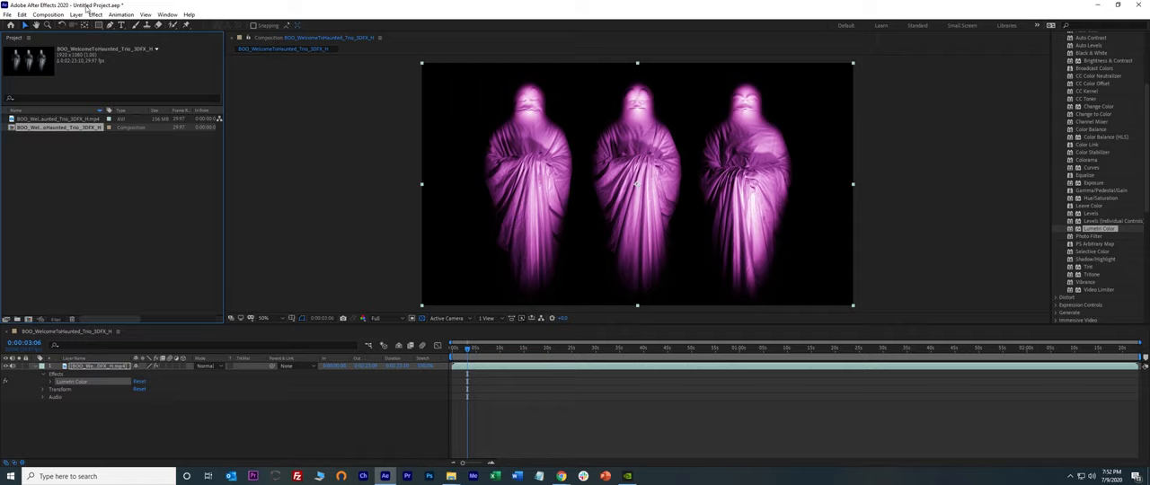
- Add the ghost composition to the Render Queue and cancel the Output Movie To dialog
left_click(7, 14)
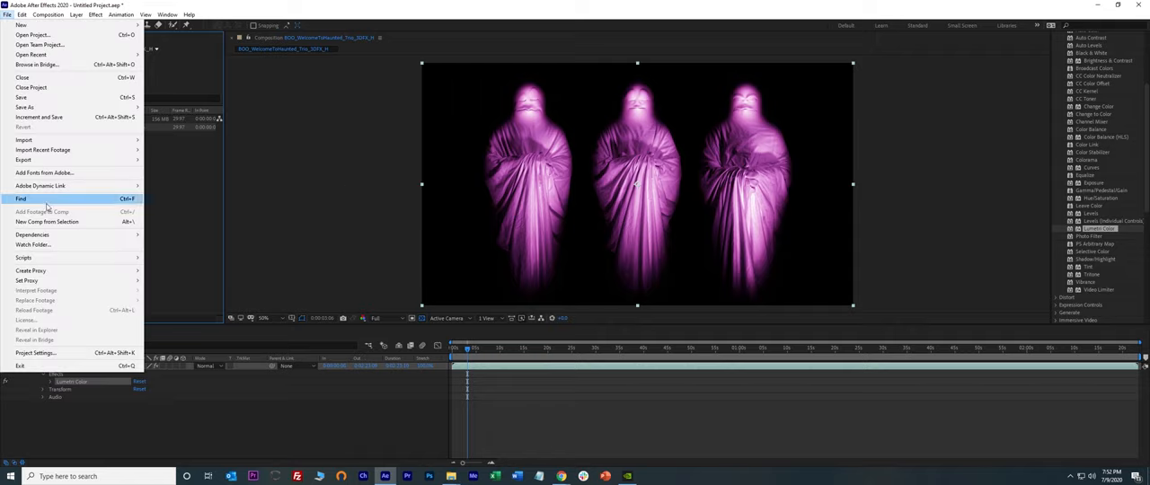
mouse_move(23, 159)
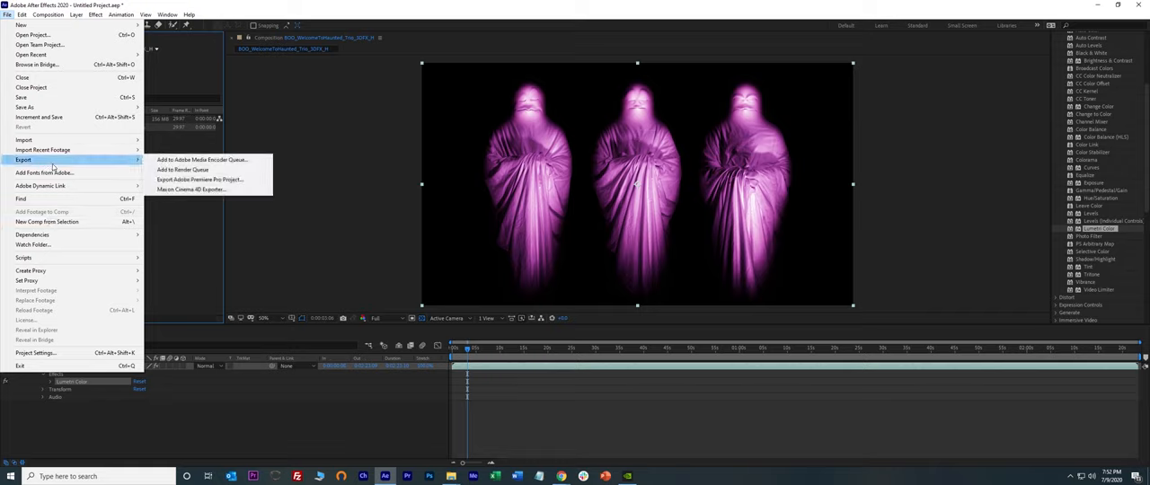
mouse_move(202, 160)
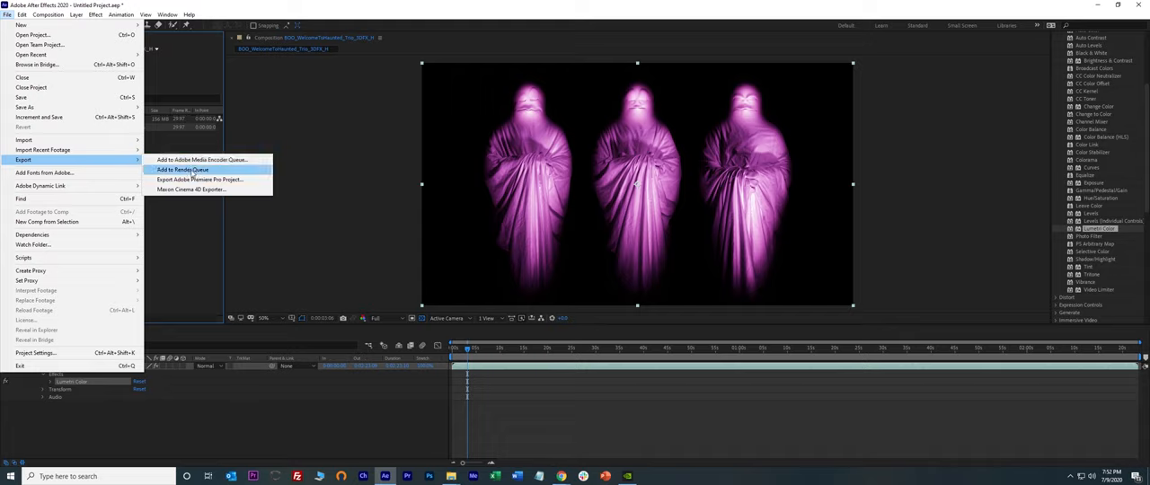
left_click(183, 170)
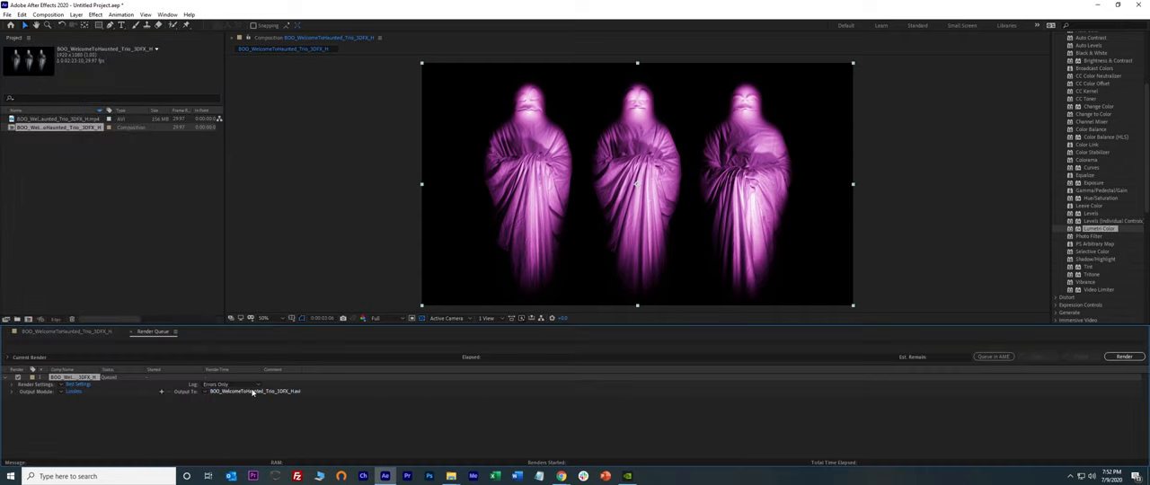
left_click(255, 391)
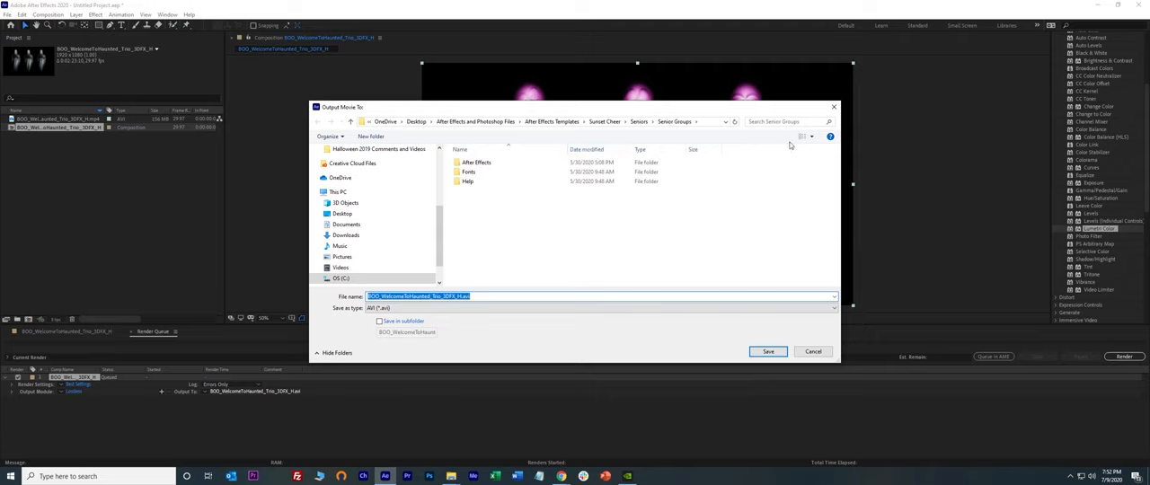
left_click(767, 351)
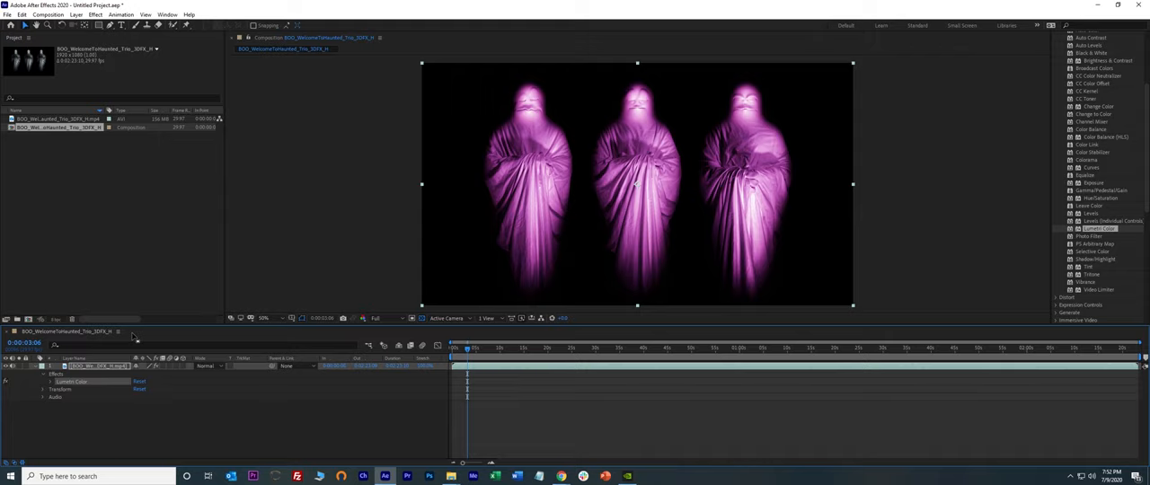
mouse_move(96, 223)
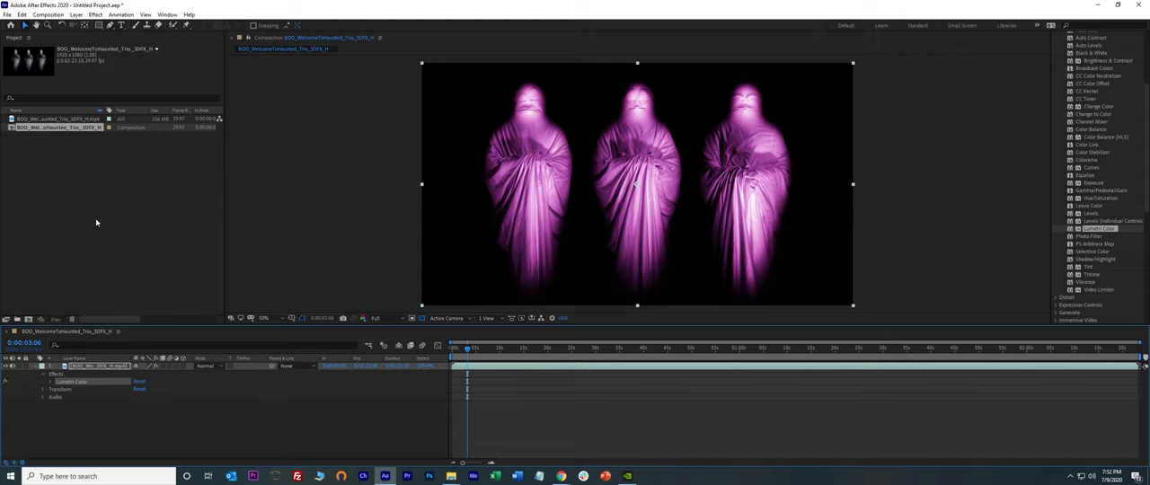
mouse_move(530, 100)
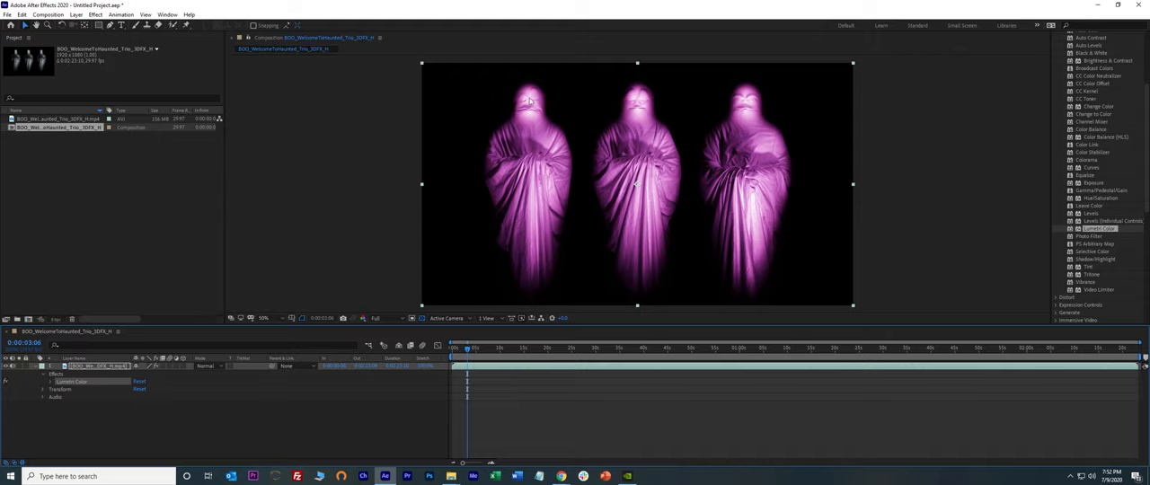
mouse_move(597, 120)
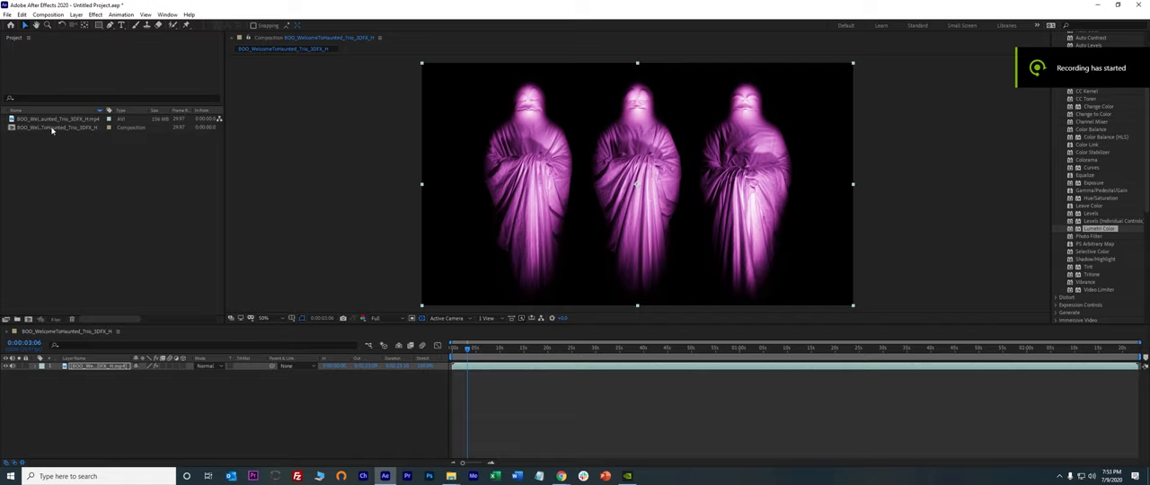
- Duplicate the WelcomeToHaunted footage layer into three stacked copies
left_click(56, 118)
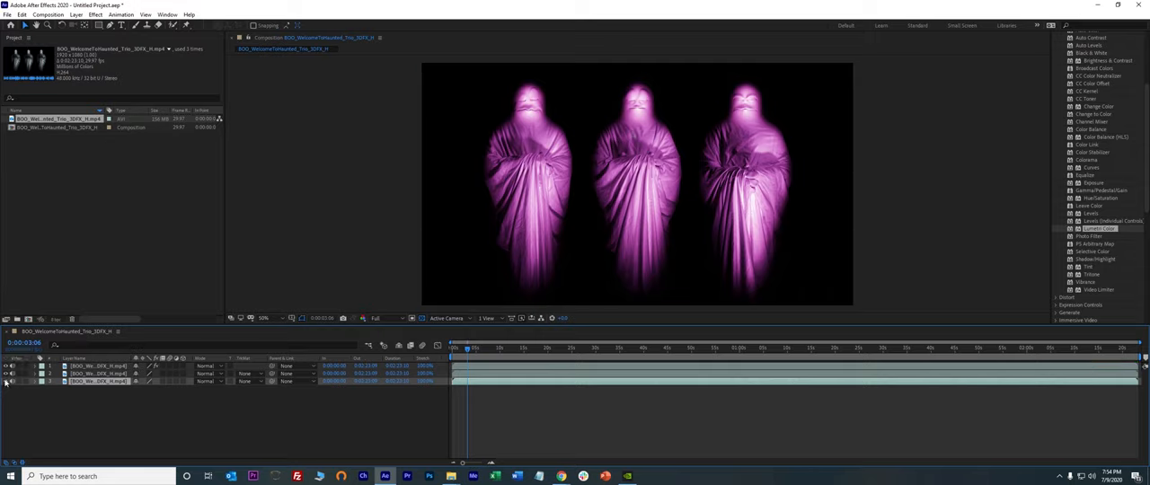
left_click(637, 185)
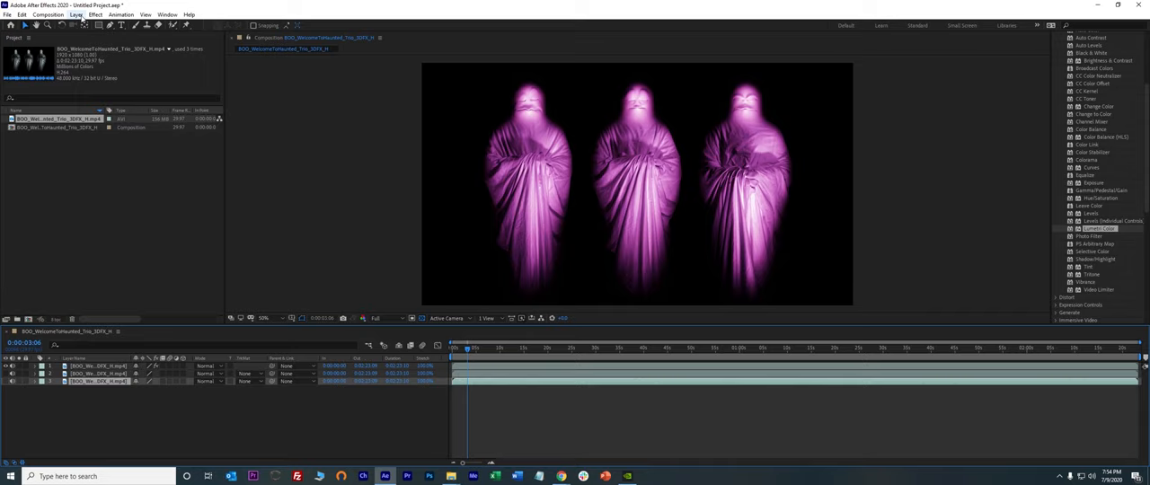
- Create a full-frame red solid layer named 'Left Ghost'
left_click(76, 15)
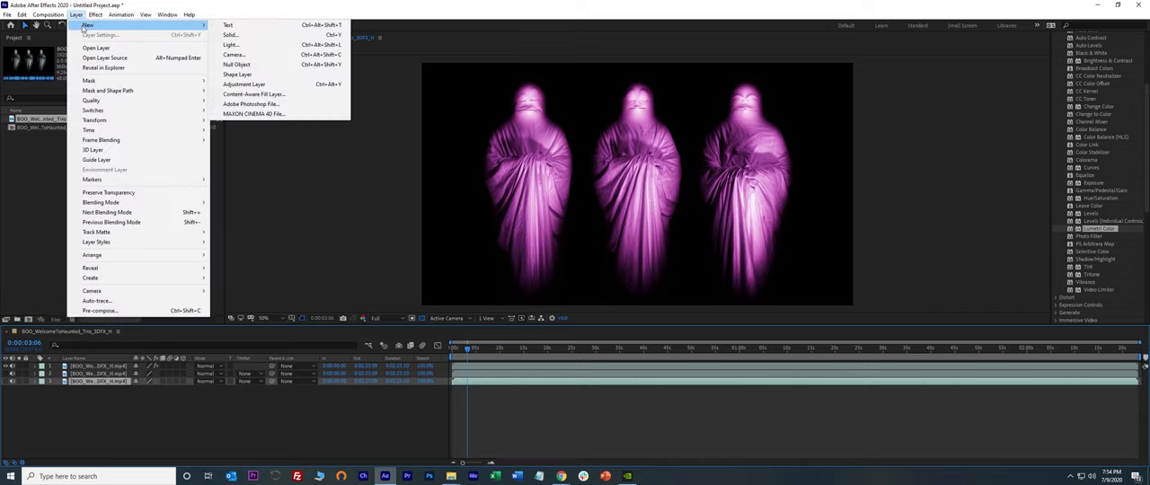
left_click(231, 34)
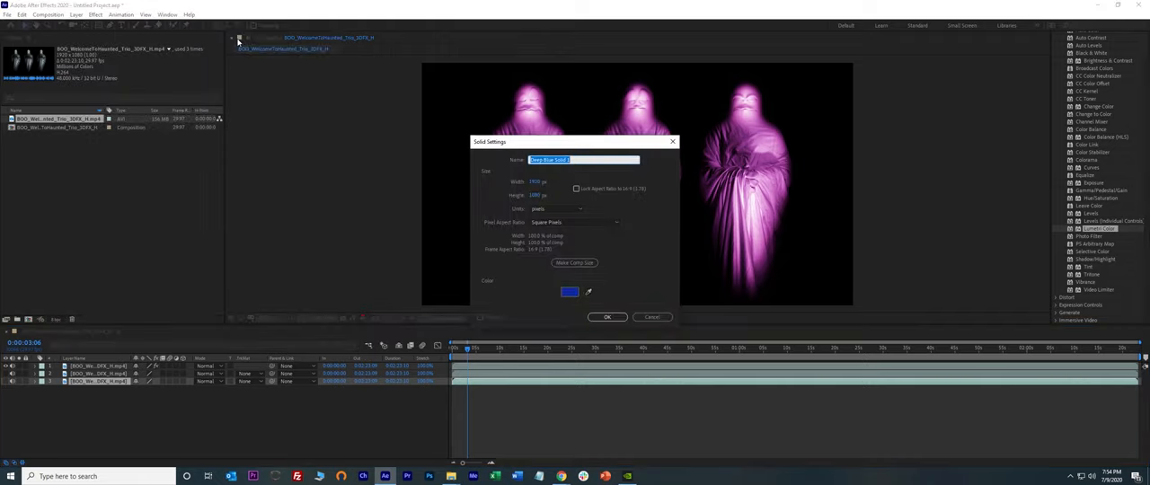
type("Left Ghost")
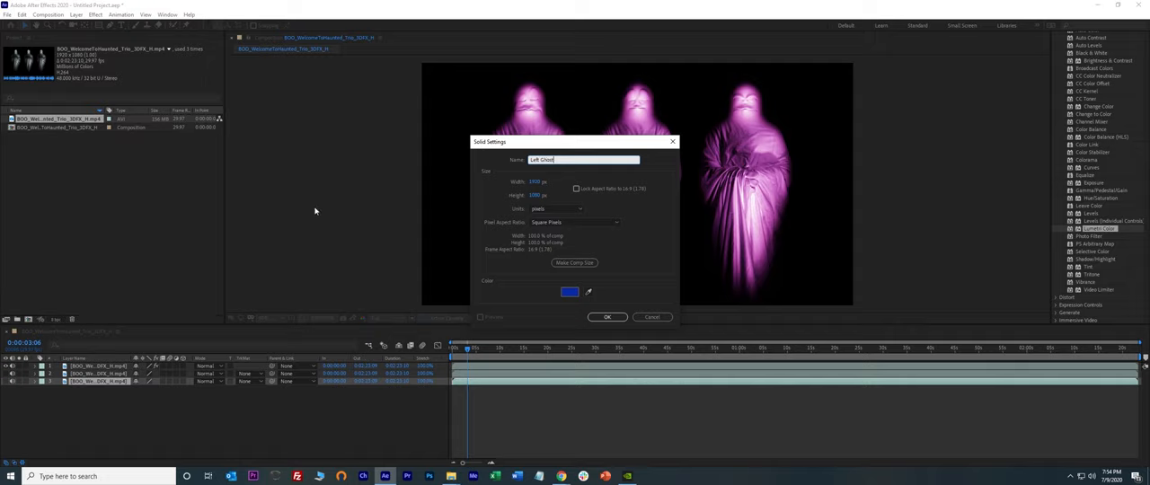
left_click(569, 291)
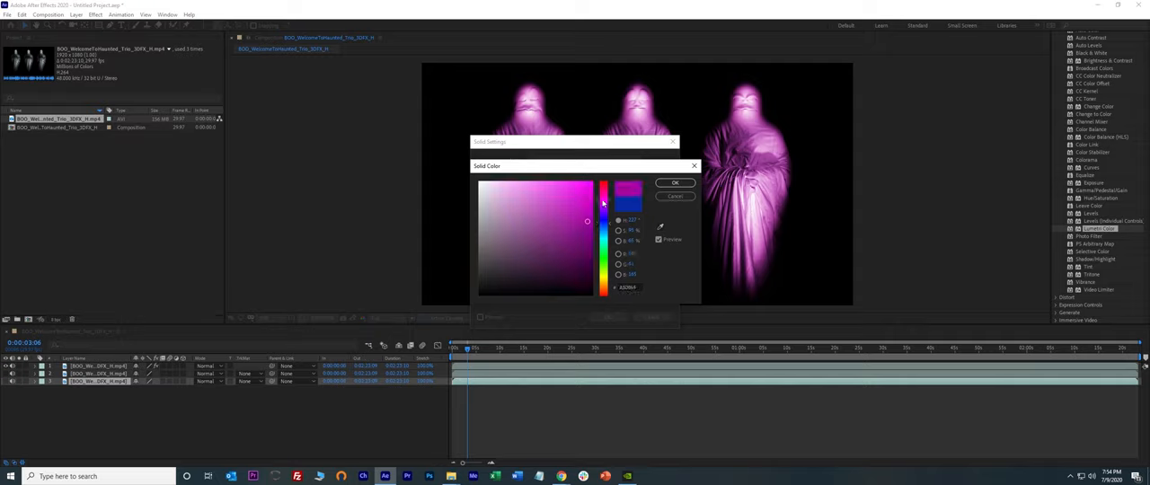
left_click(583, 194)
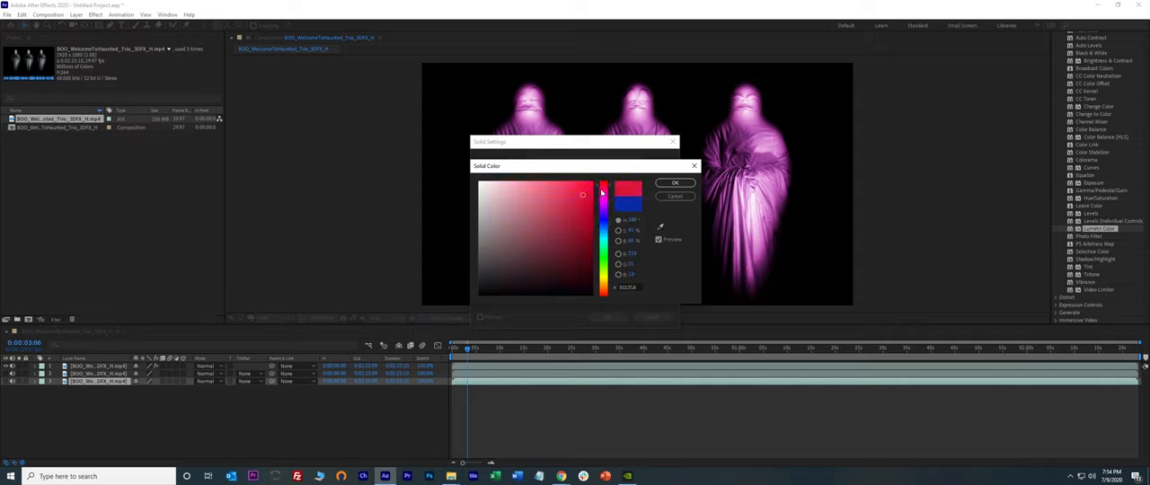
left_click(675, 183)
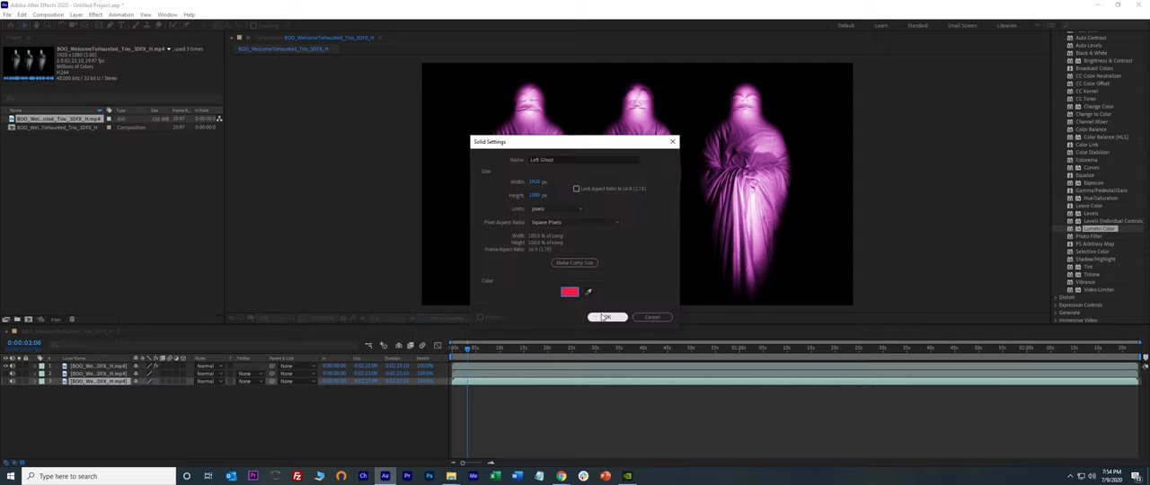
left_click(606, 316)
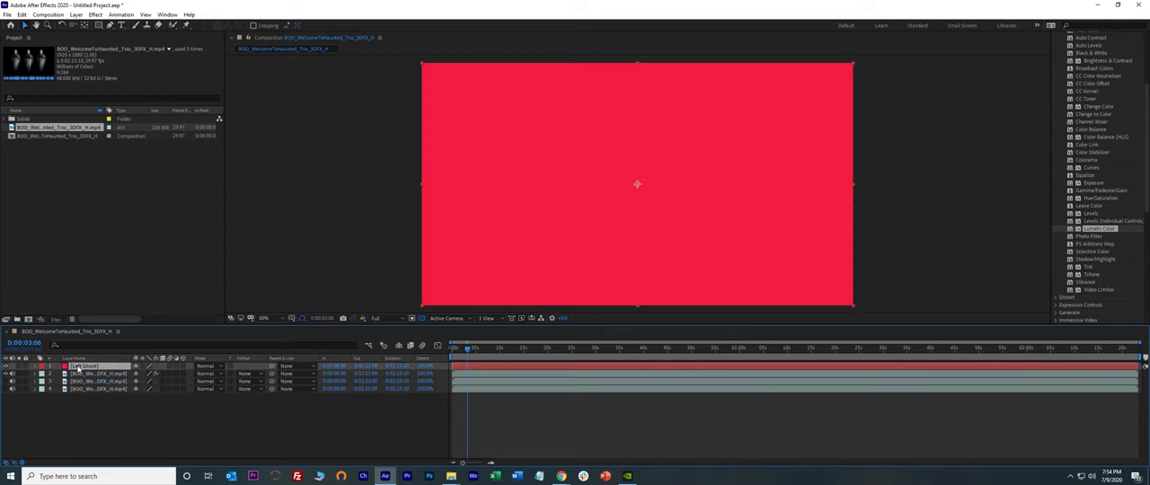
mouse_move(746, 263)
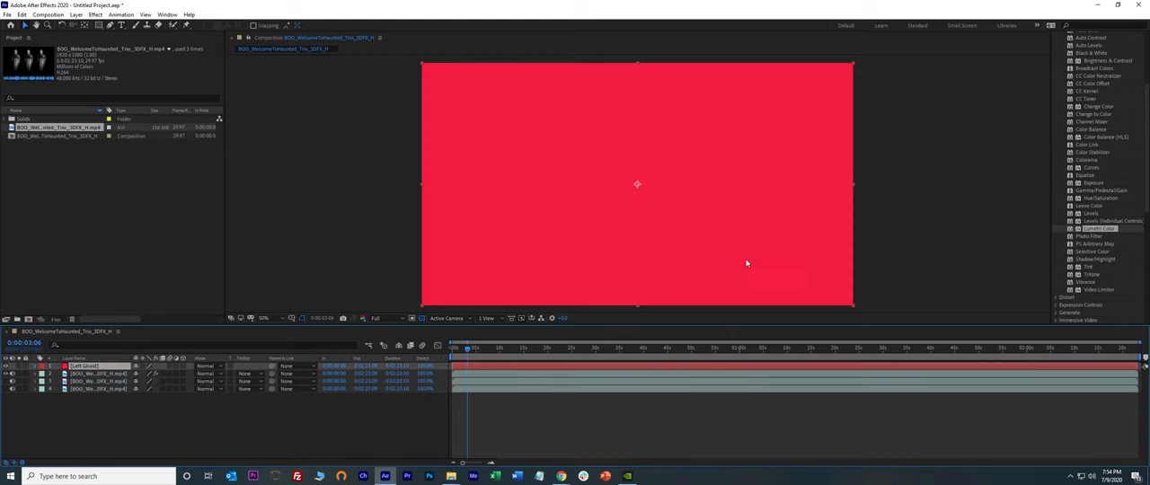
mouse_move(665, 224)
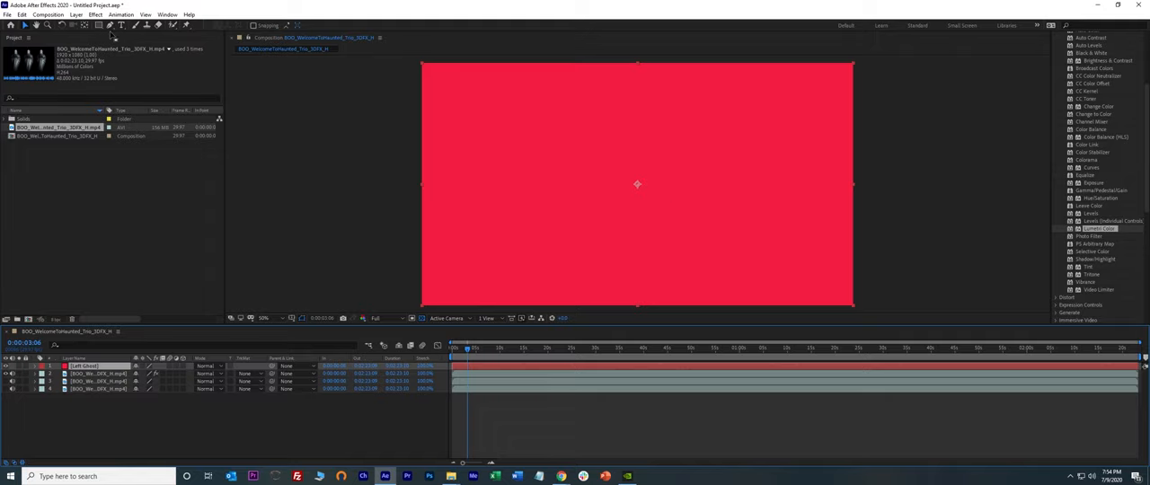
mouse_move(110, 25)
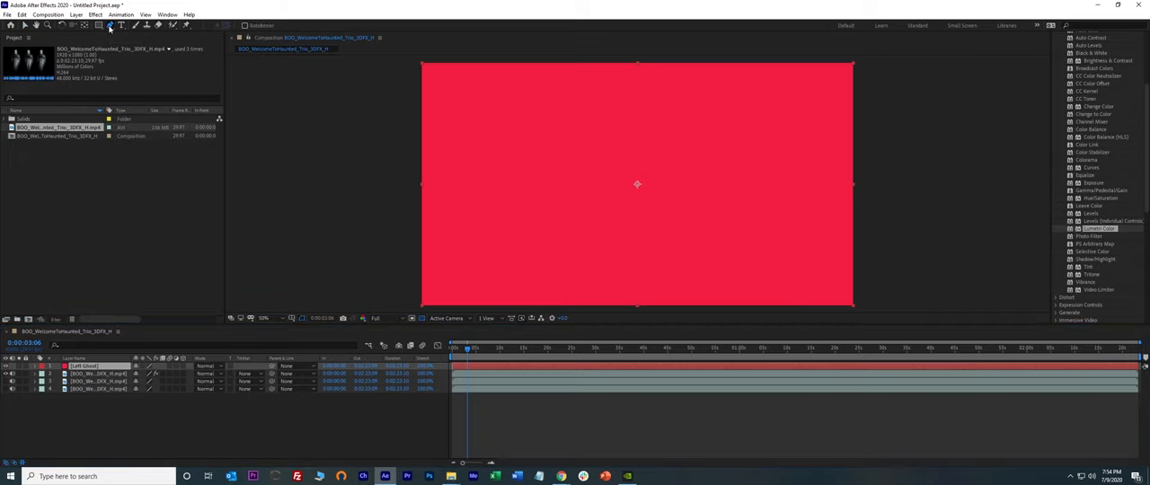
mouse_move(487, 112)
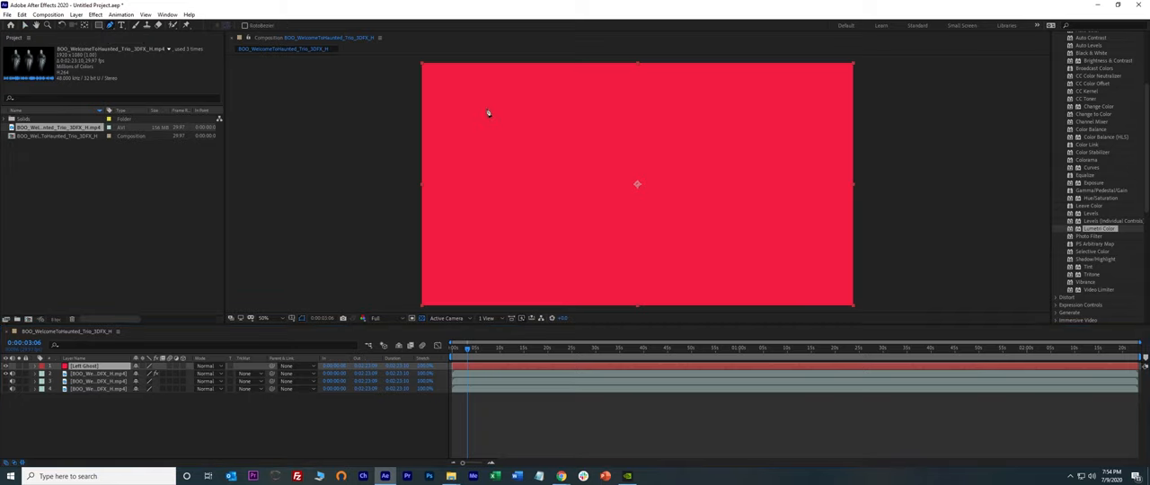
mouse_move(478, 123)
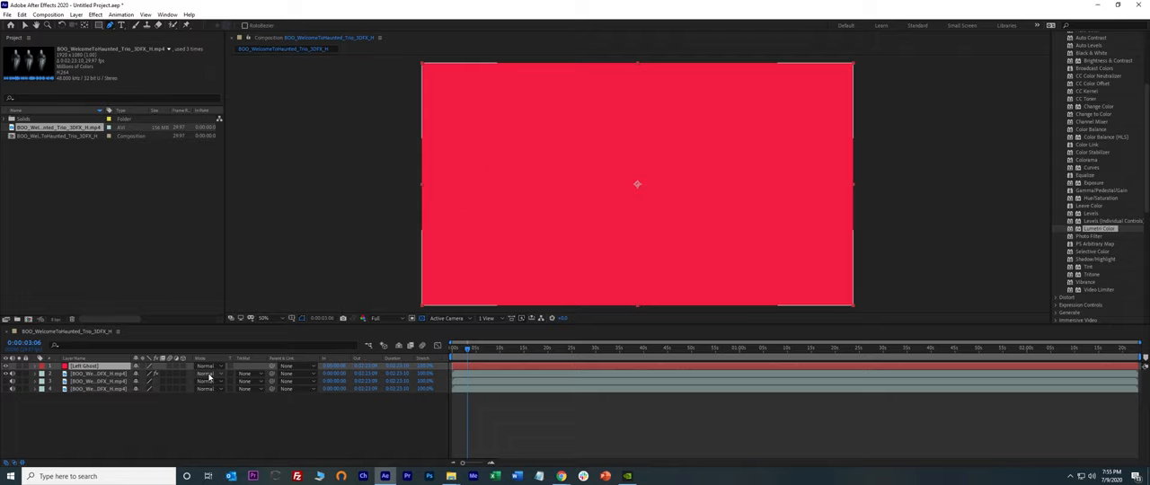
- Set the Left Ghost solid's blending mode to Screen in the Mode column
left_click(208, 367)
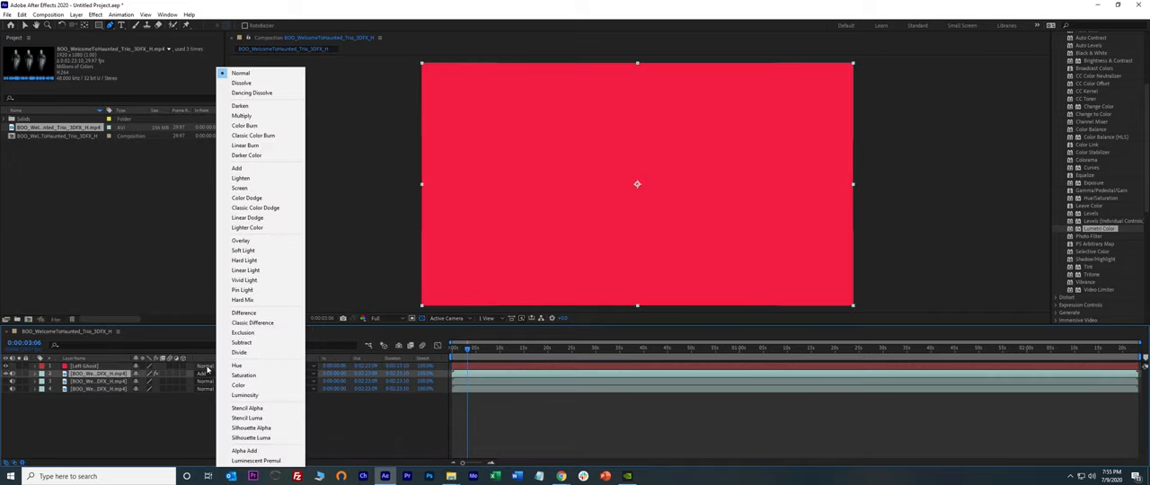
left_click(236, 168)
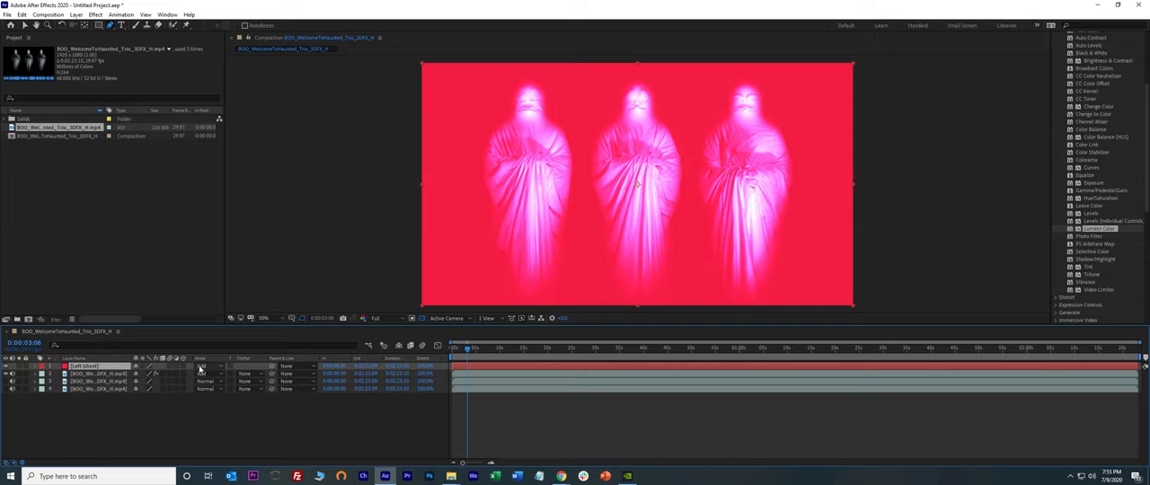
left_click(205, 367)
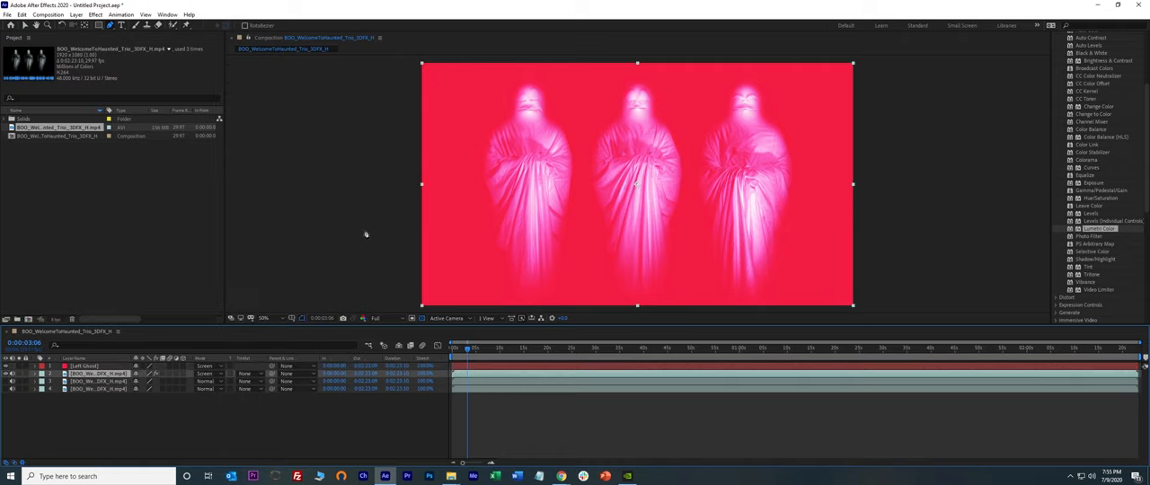
mouse_move(597, 120)
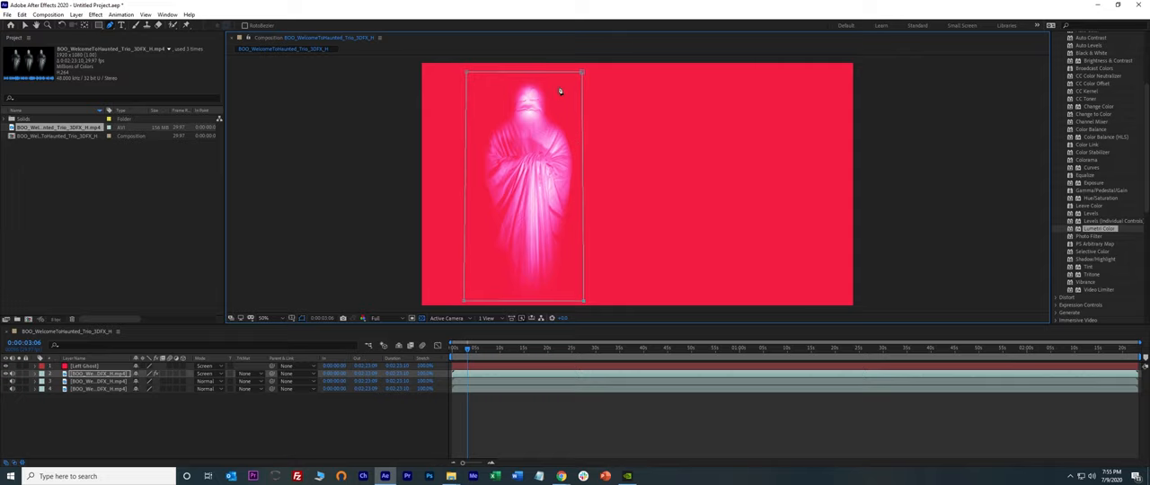
- Return the layer's blending mode to Normal
left_click(204, 366)
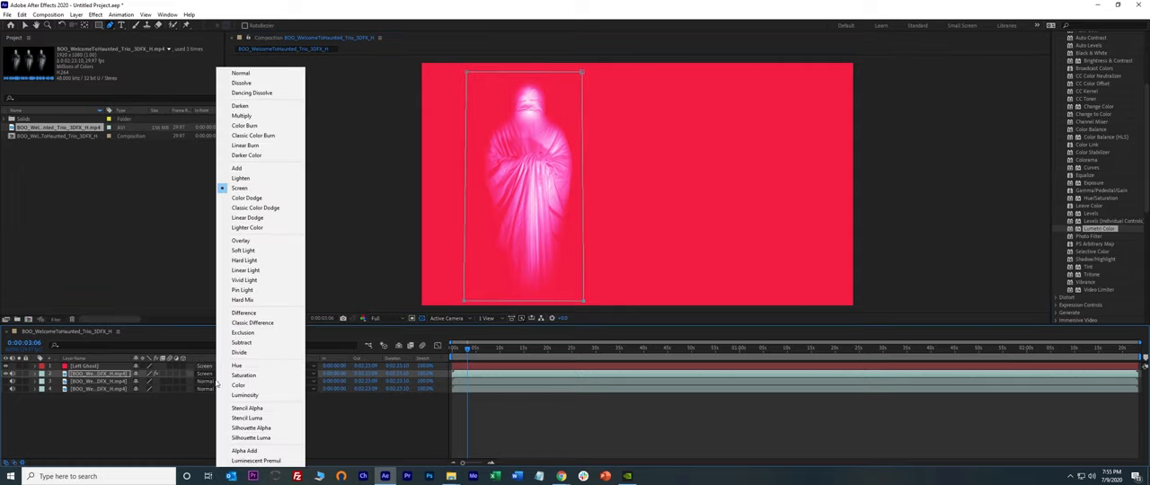
left_click(240, 73)
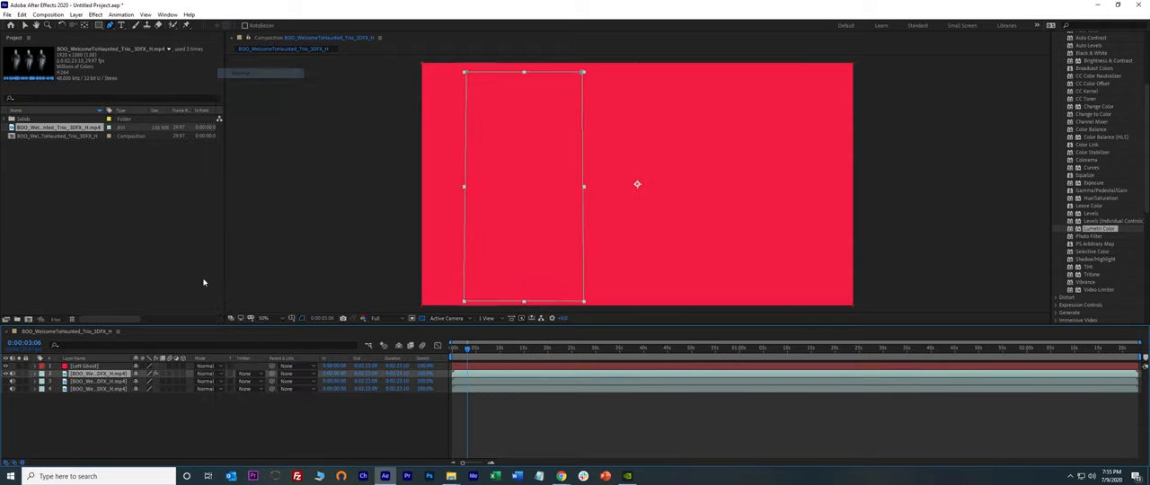
mouse_move(630, 115)
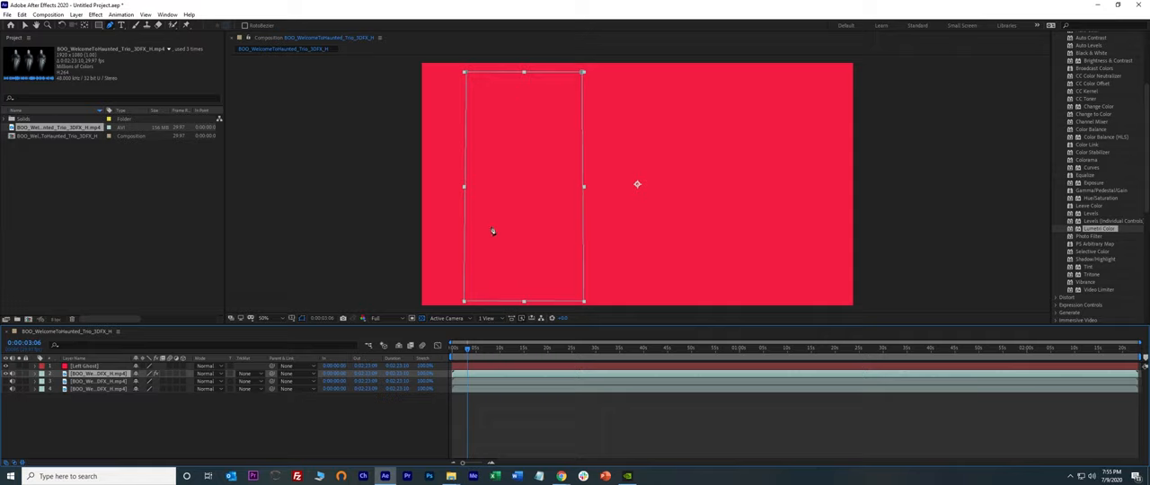
left_click(261, 372)
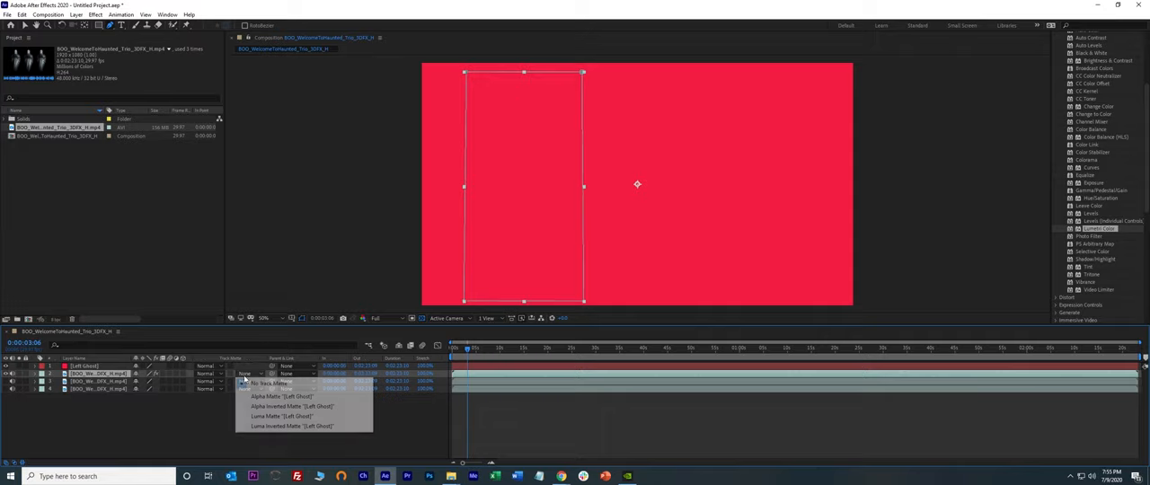
mouse_move(282, 397)
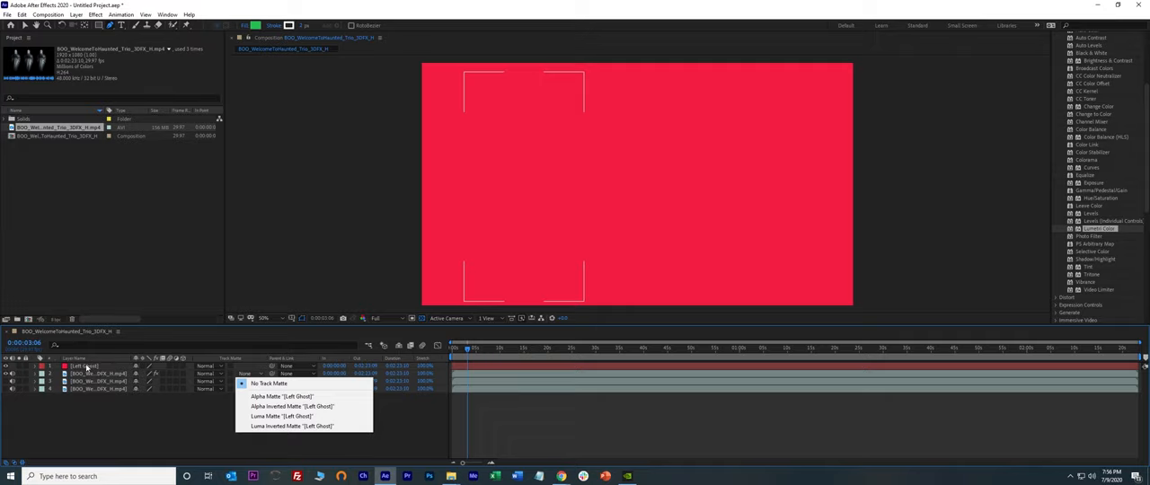
- Set the footage layer's track matte to Alpha Matte 'Left Ghost' and check a later frame
left_click(280, 396)
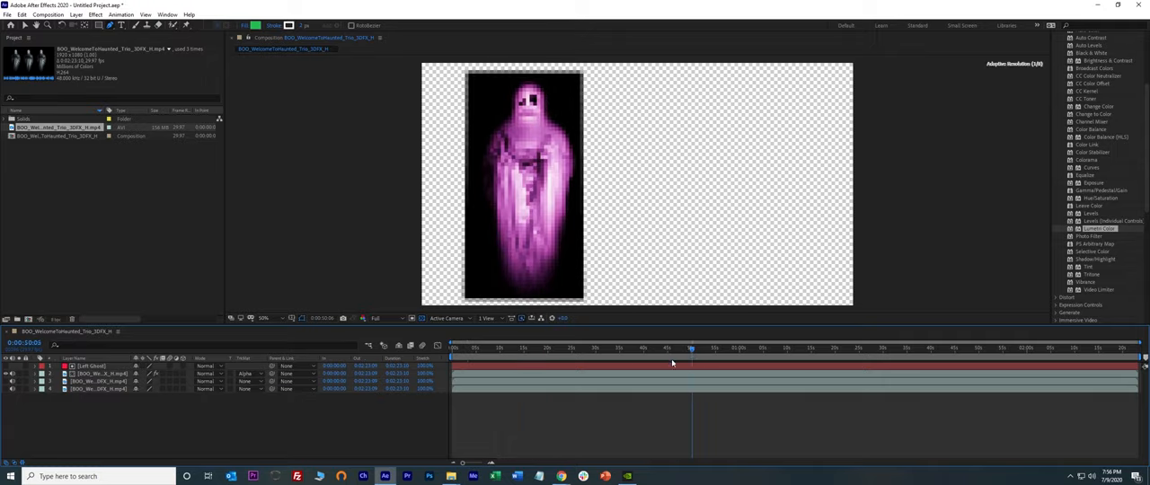
left_click(469, 348)
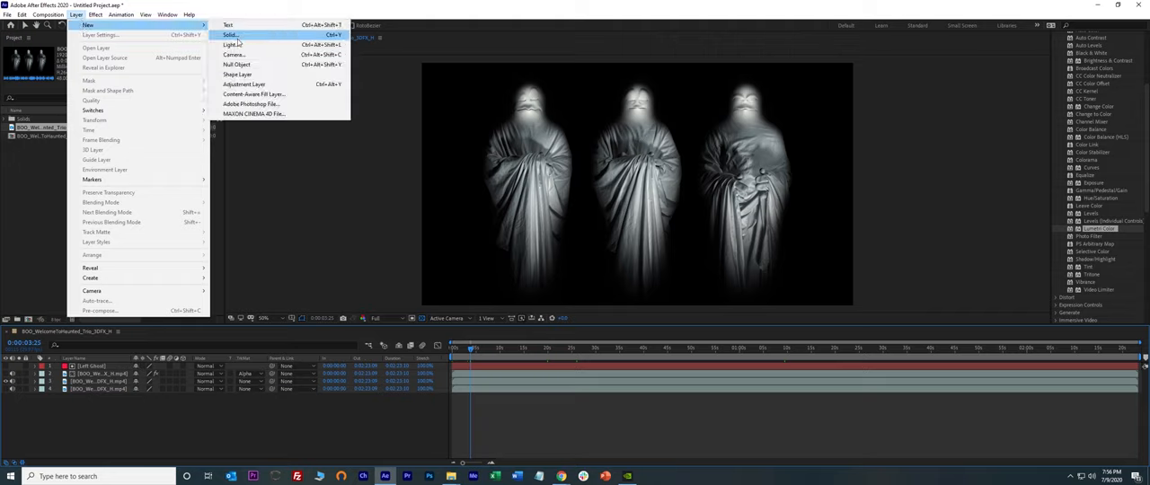
- Add a red solid named 'Middle Ghost' and switch a layer's blending to Screen
left_click(231, 35)
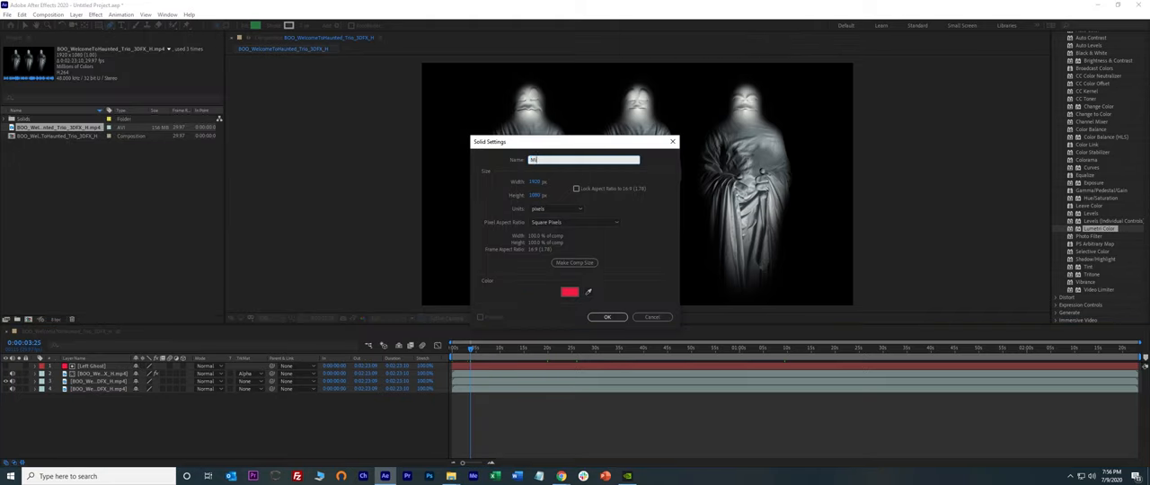
left_click(607, 317)
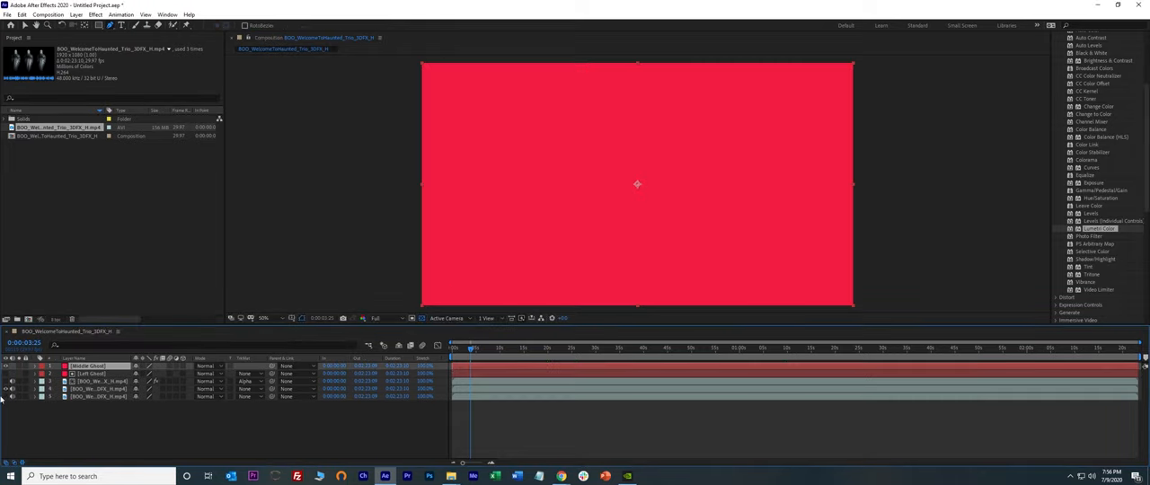
left_click(90, 380)
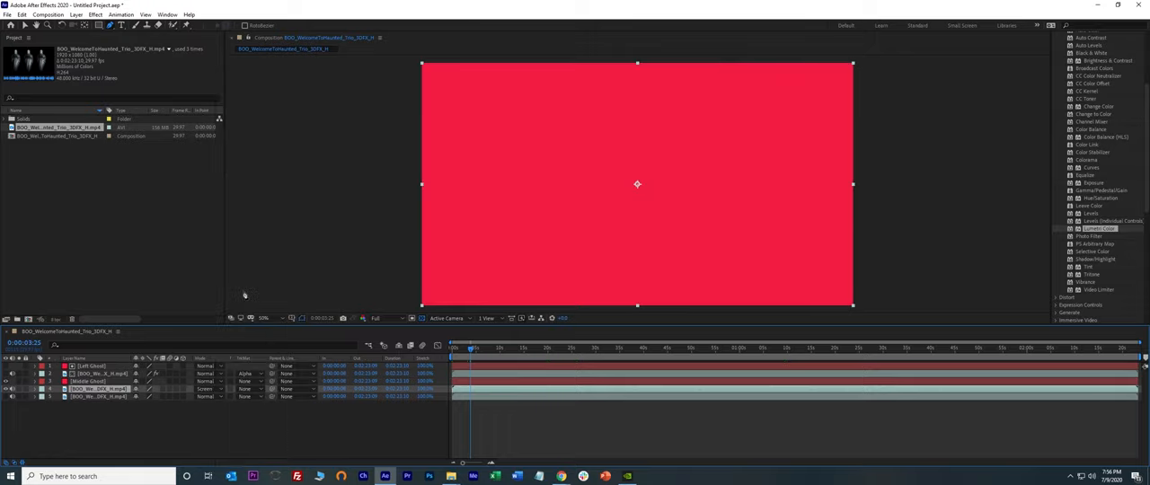
left_click(208, 388)
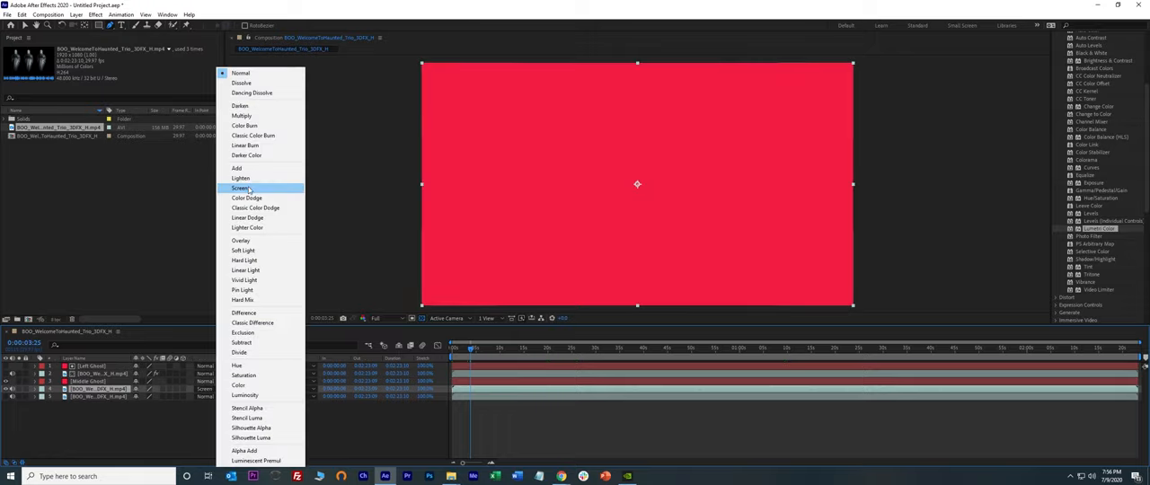
left_click(241, 188)
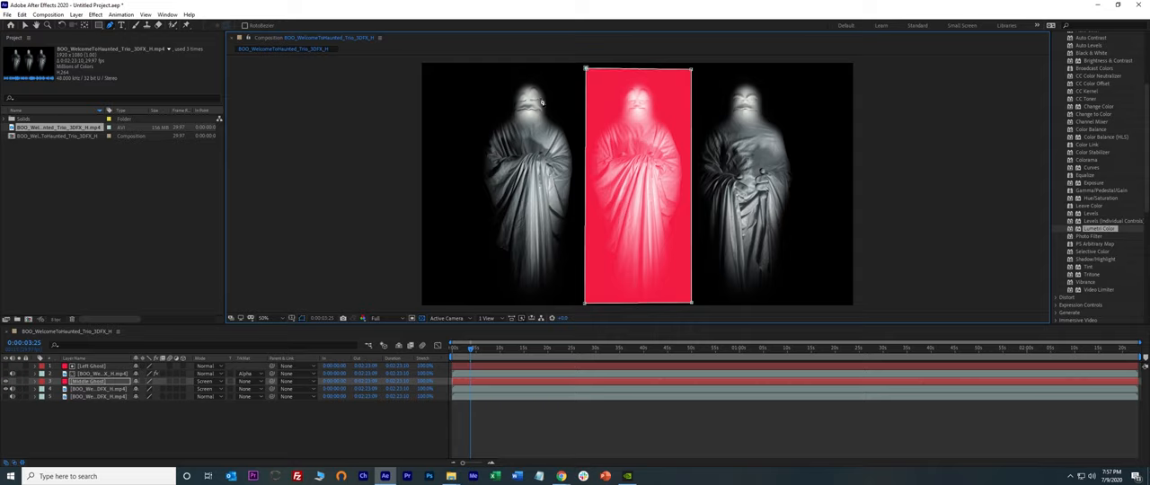
mouse_move(637, 195)
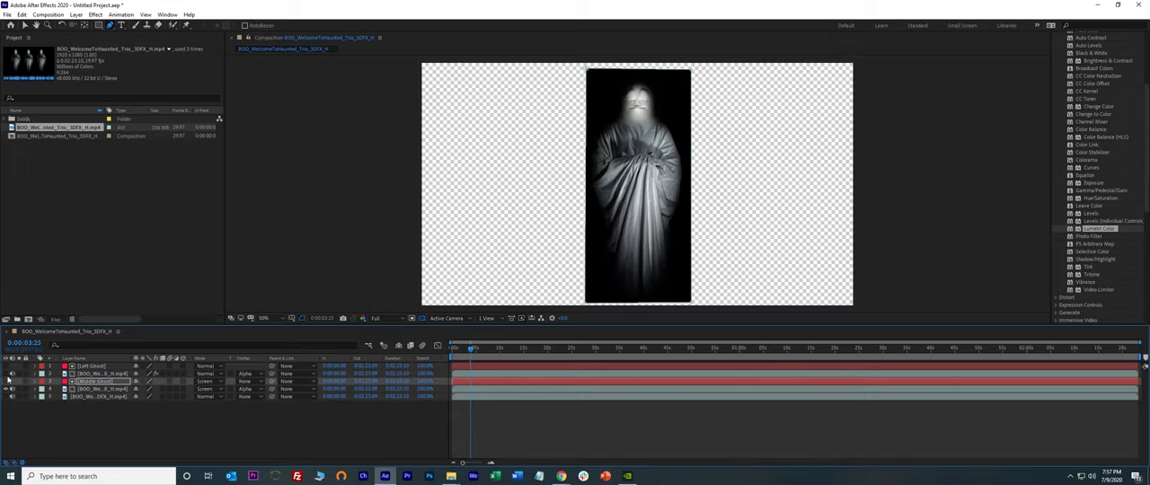
- Toggle layer visibility to preview the matted left and middle ghosts, then restore the footage
left_click(12, 389)
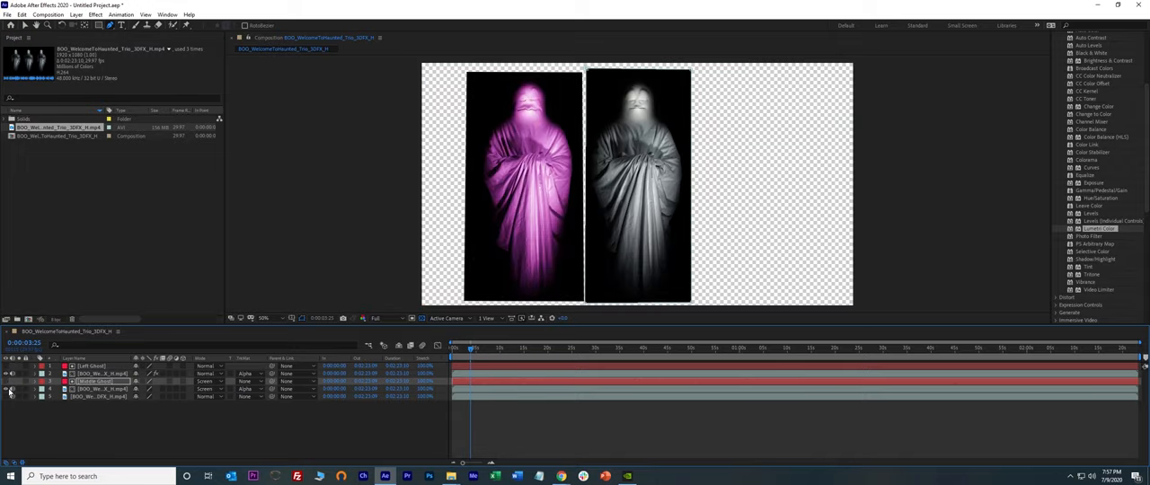
left_click(11, 389)
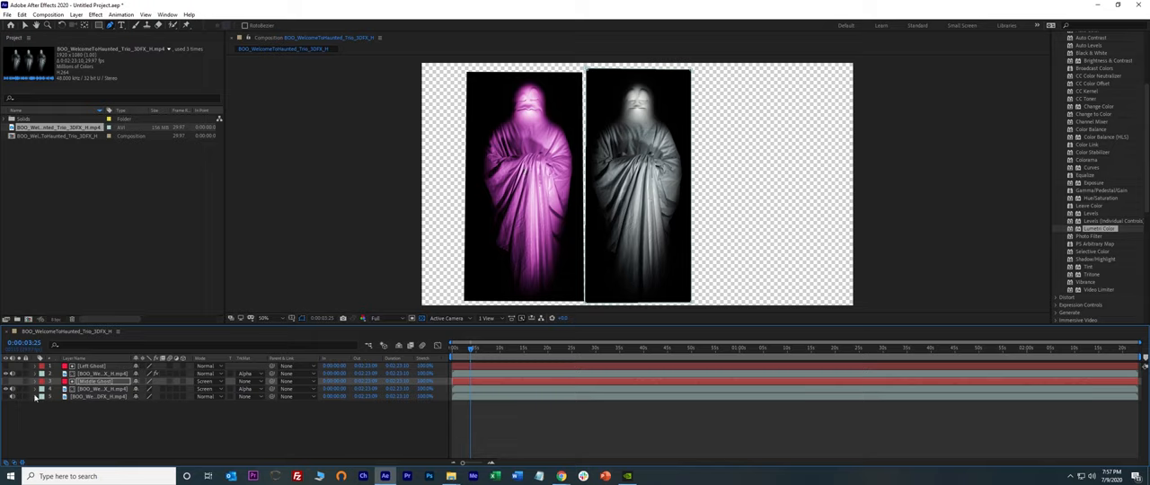
left_click(95, 381)
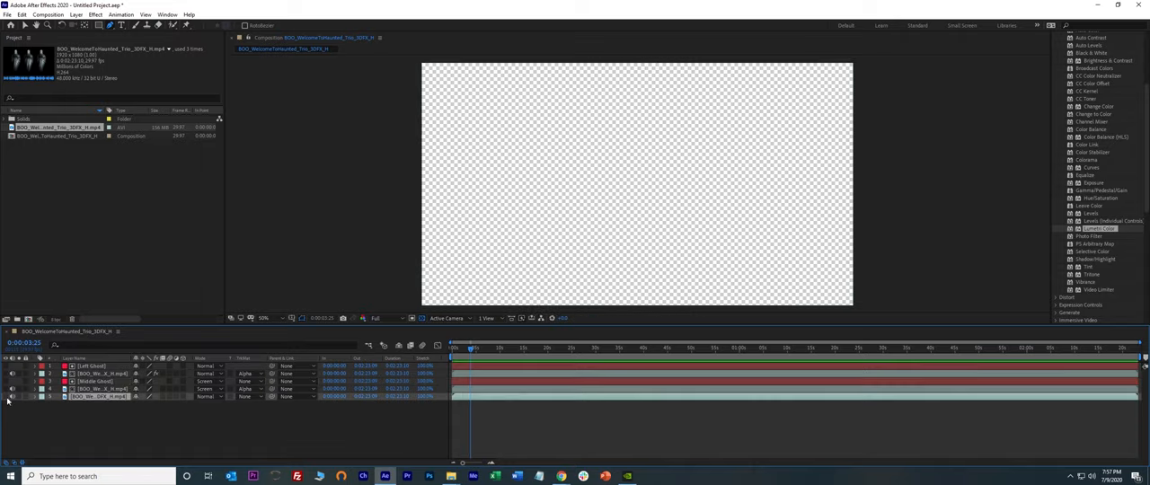
left_click(75, 15)
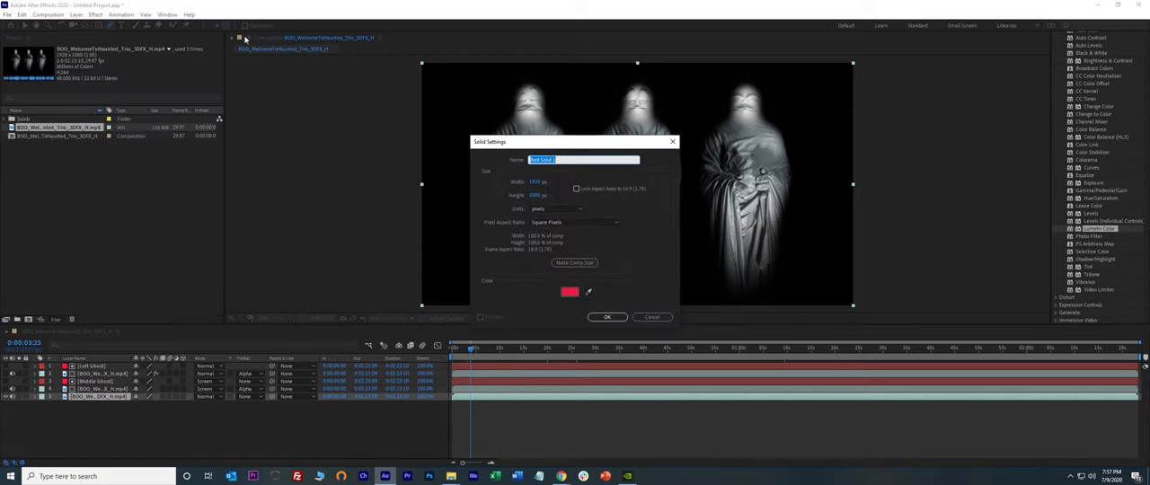
- Create the red solid named Right Ghost and set its blending mode to Screen
type("Right Gh")
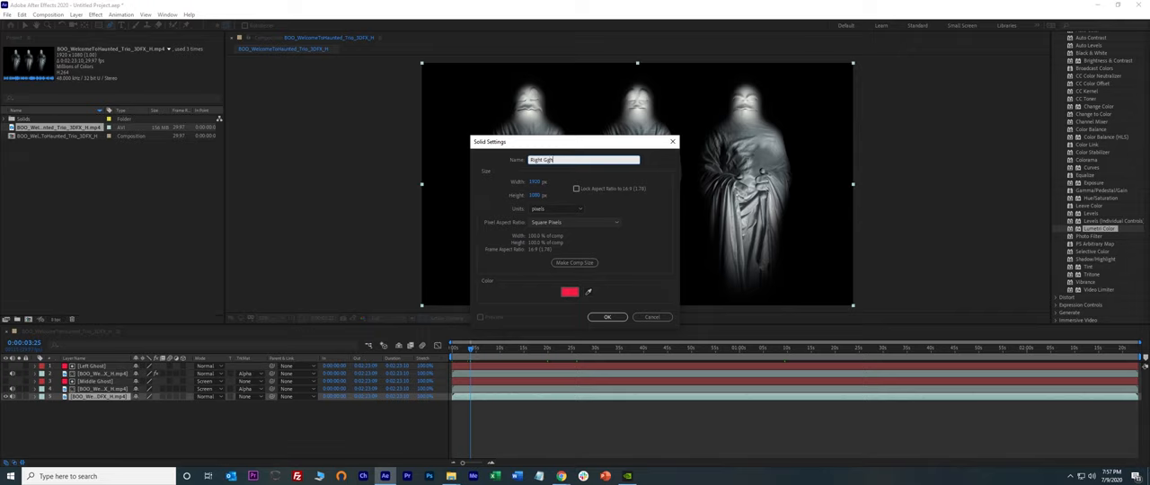
left_click(607, 317)
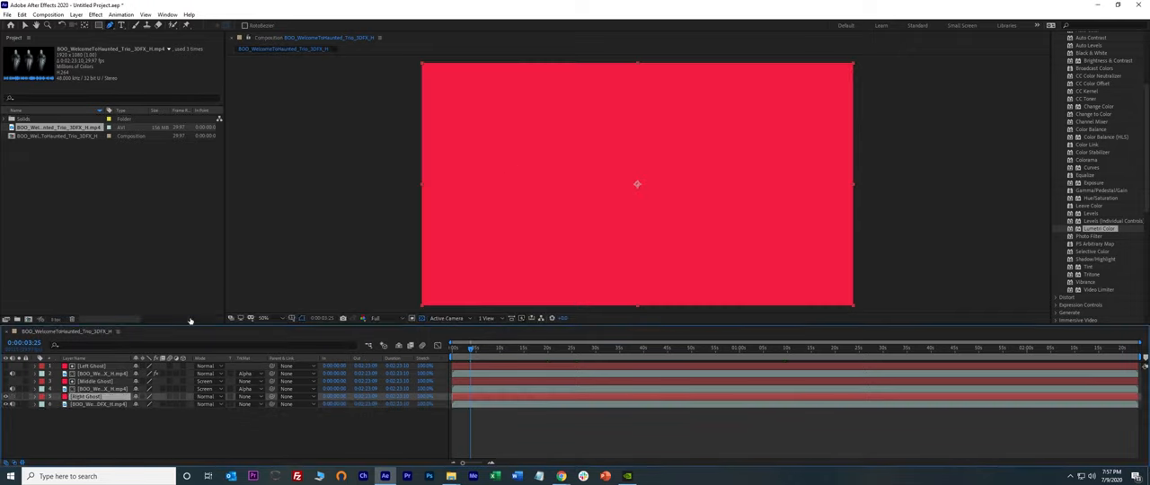
left_click(207, 403)
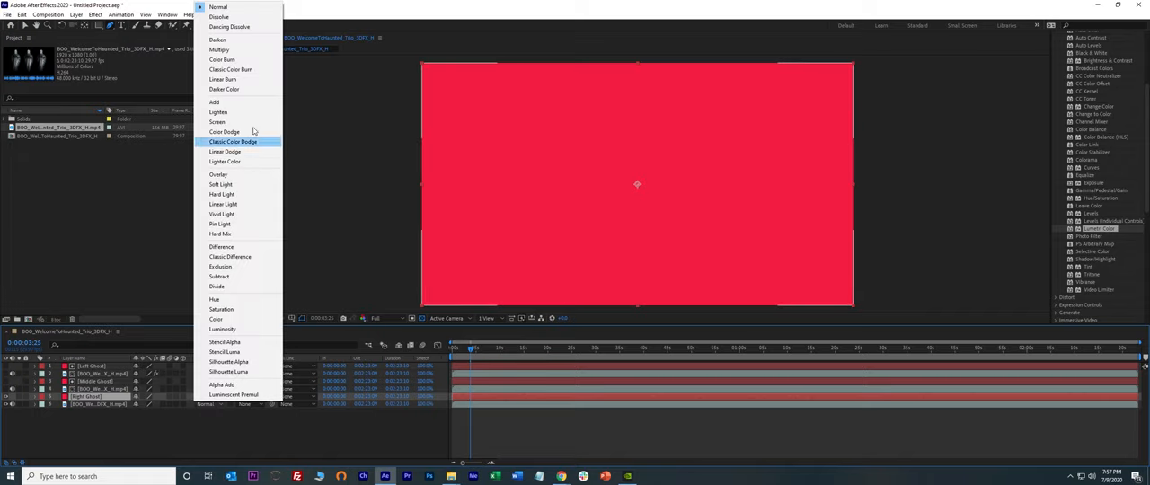
left_click(216, 121)
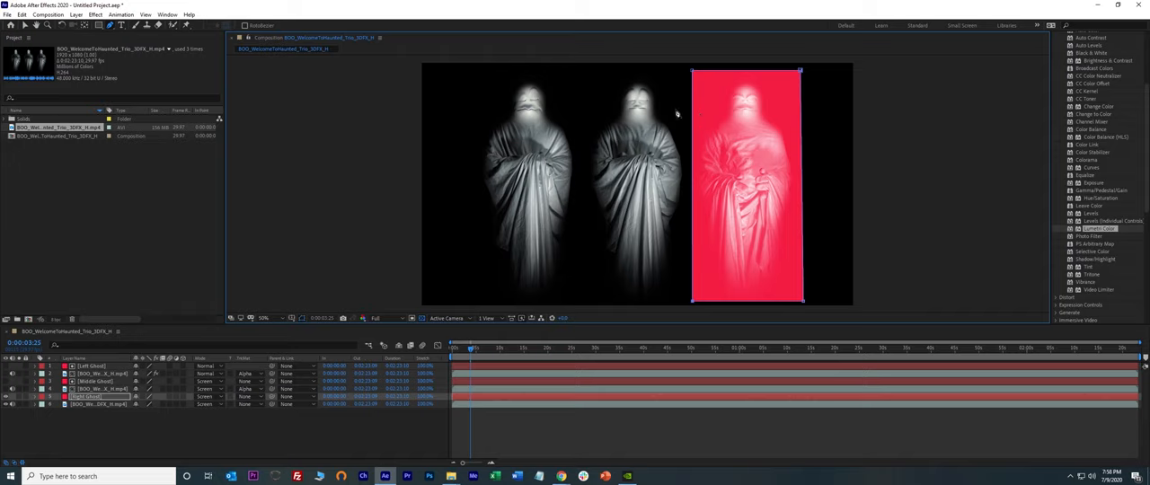
mouse_move(709, 117)
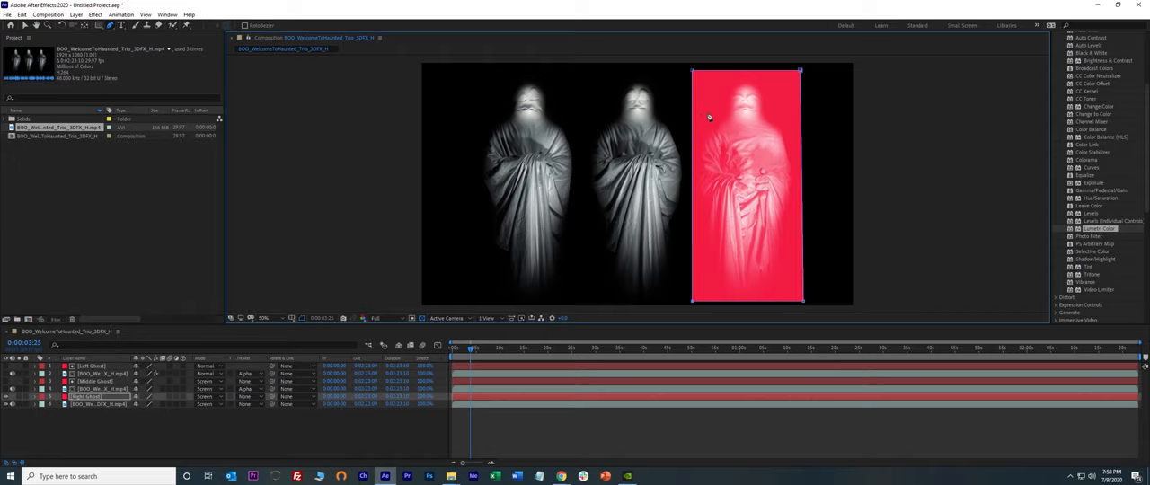
mouse_move(752, 146)
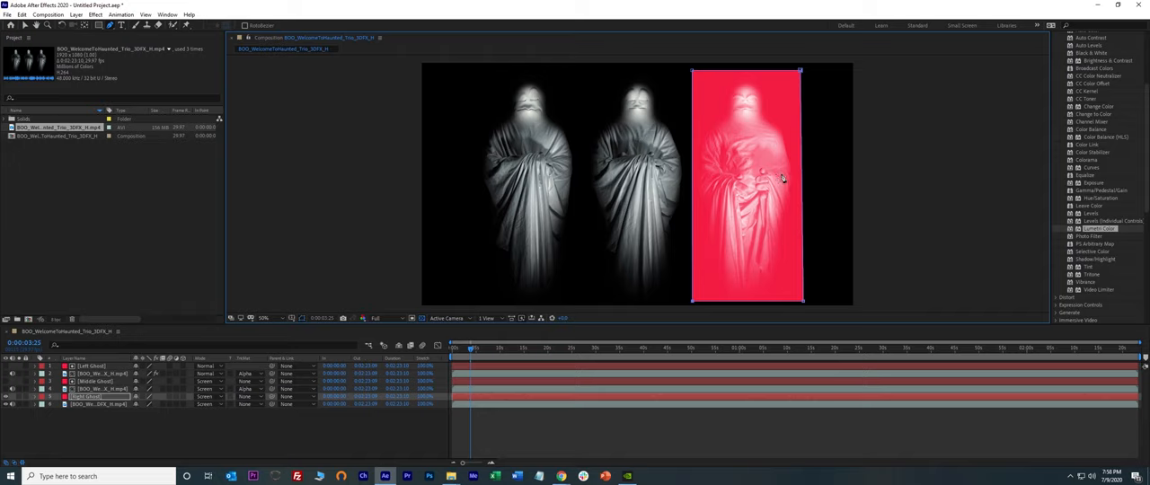
mouse_move(800, 175)
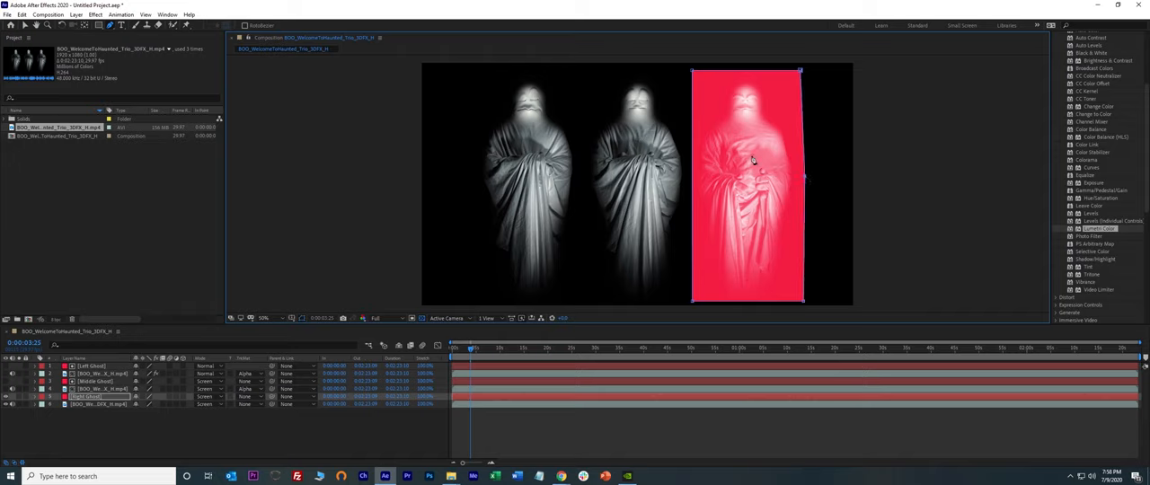
mouse_move(755, 130)
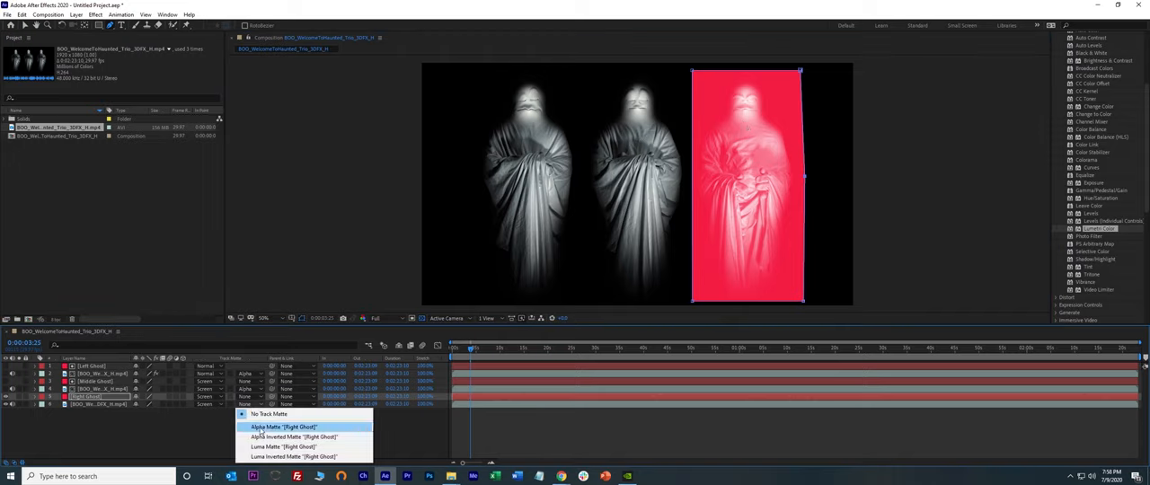
- Set the right ghost footage layer's track matte to Alpha Matte "[Right Ghost]"
left_click(284, 427)
type("Left Ghost Video")
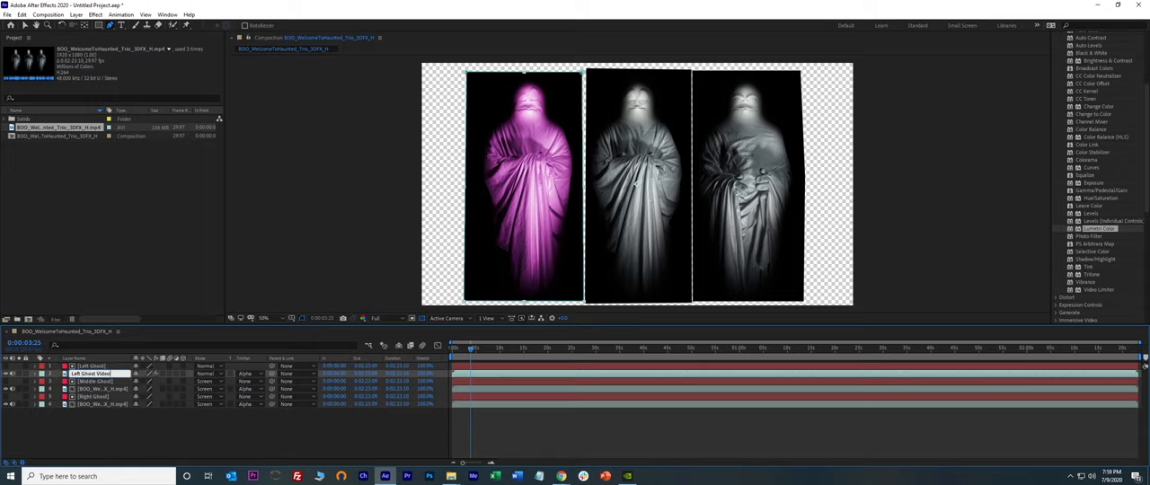
- Rename a footage layer from its context menu, then select the middle ghost footage layer
right_click(90, 373)
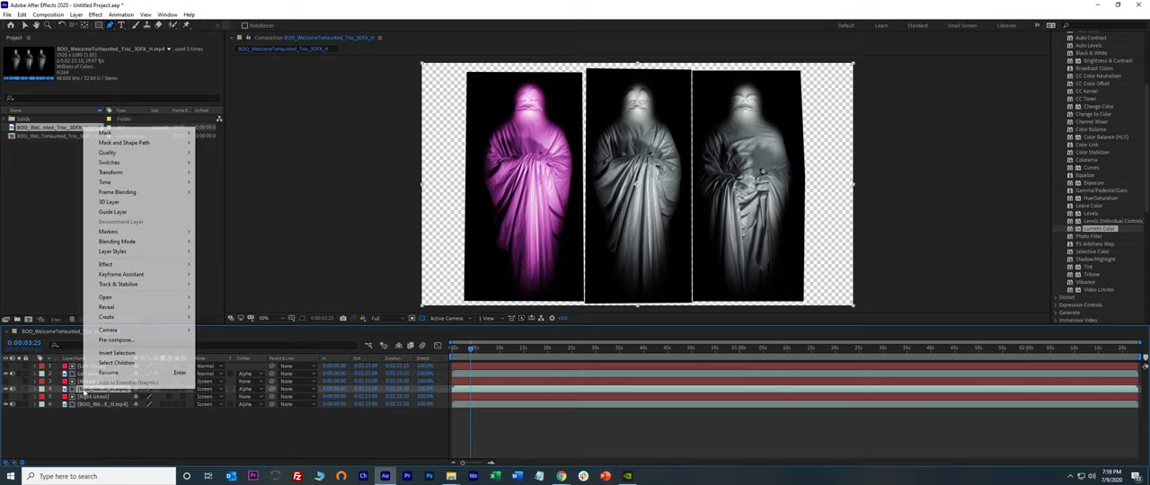
left_click(108, 372)
type("Right Ghost Video")
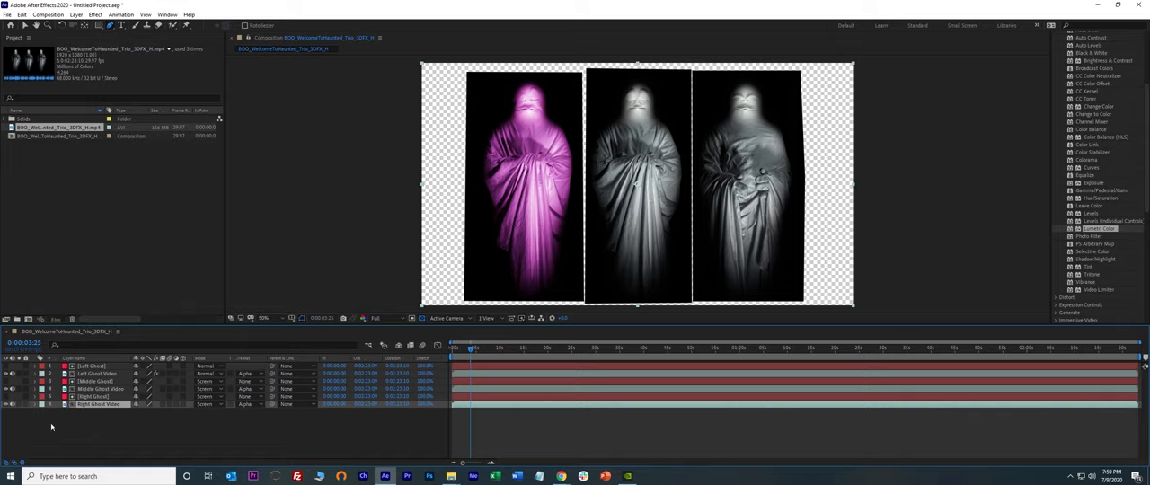
mouse_move(74, 427)
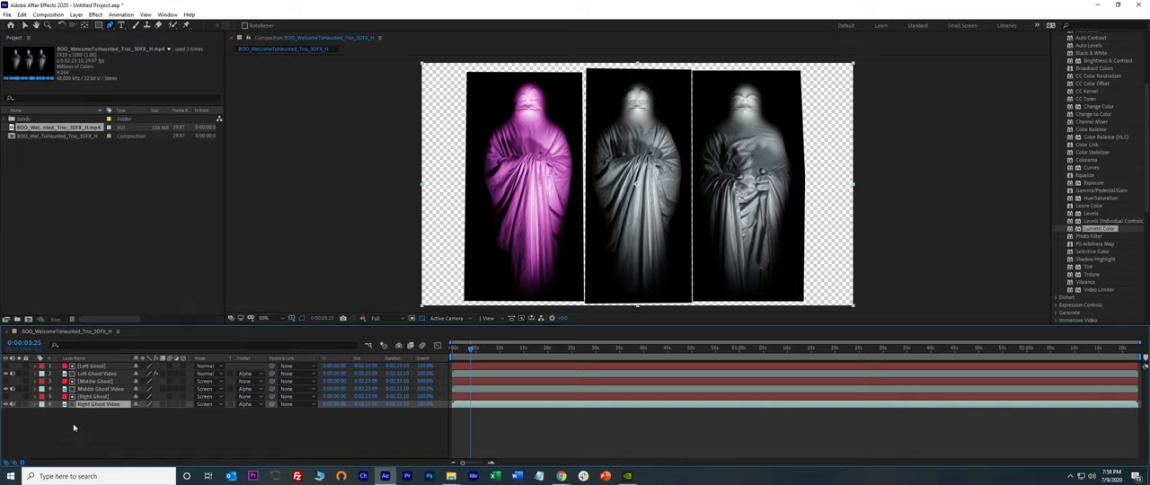
mouse_move(672, 136)
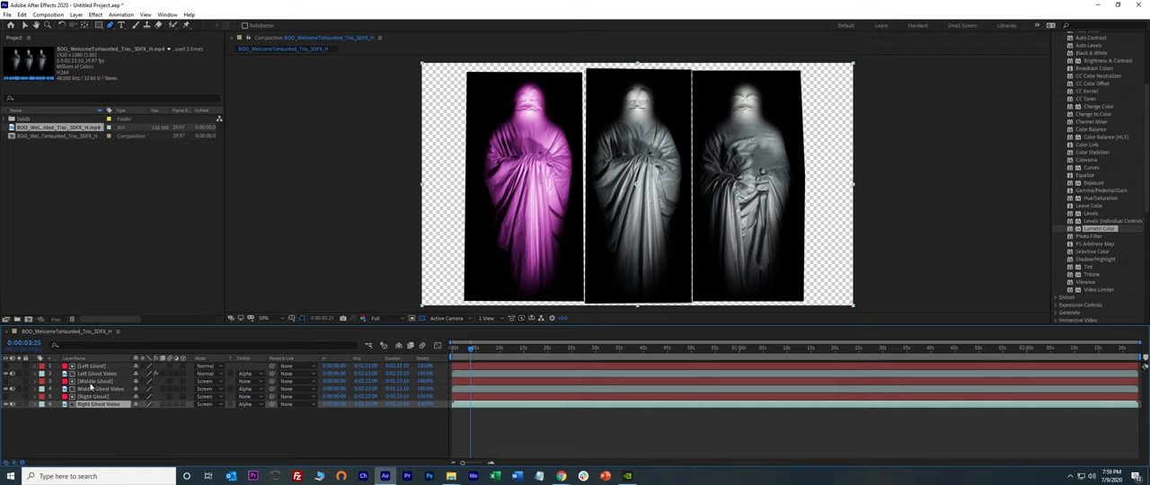
left_click(94, 381)
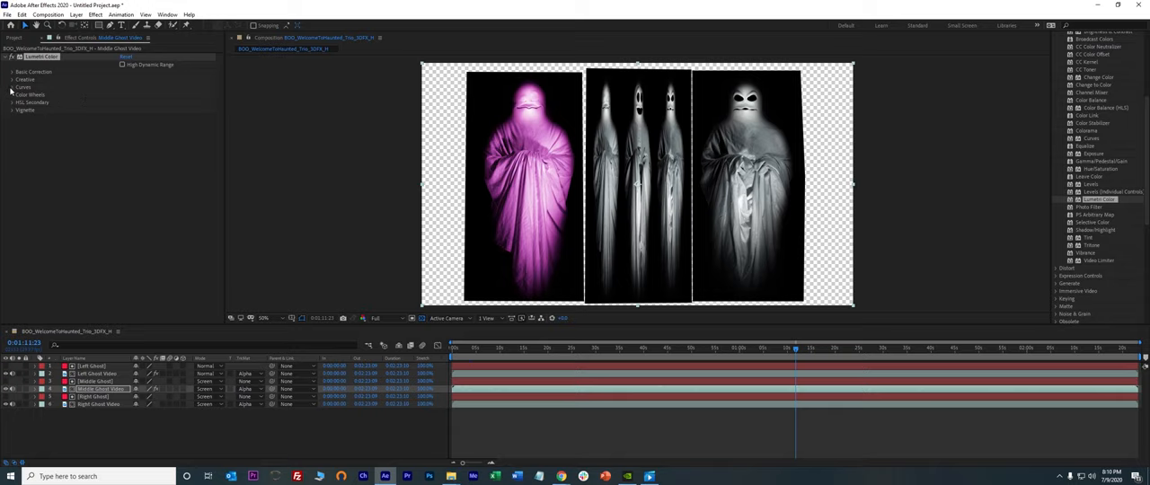
- Tint the middle ghost icy blue: brighten master, lower red, raise blue, fine-tune green curves
left_click(14, 86)
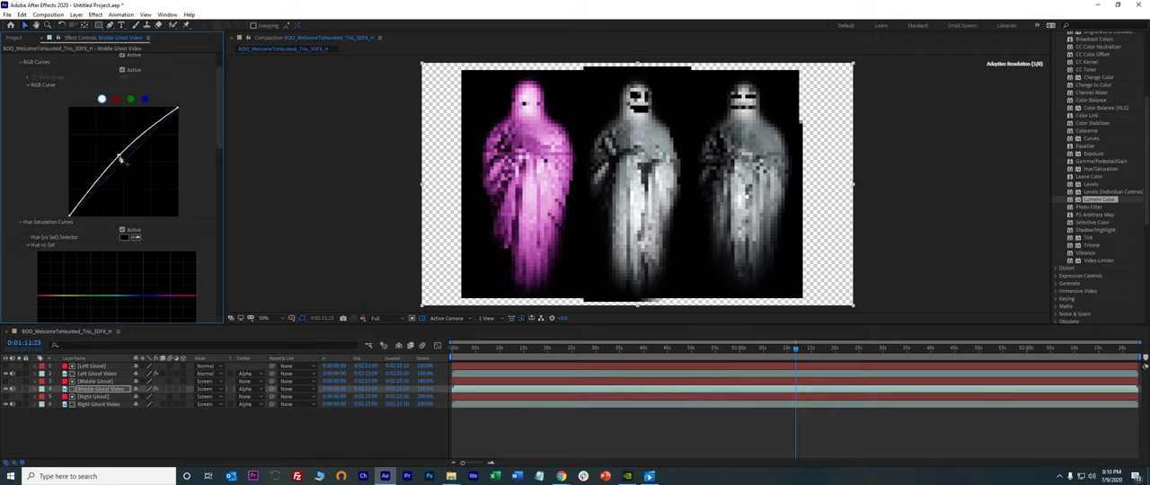
left_click_drag(121, 160, 121, 160)
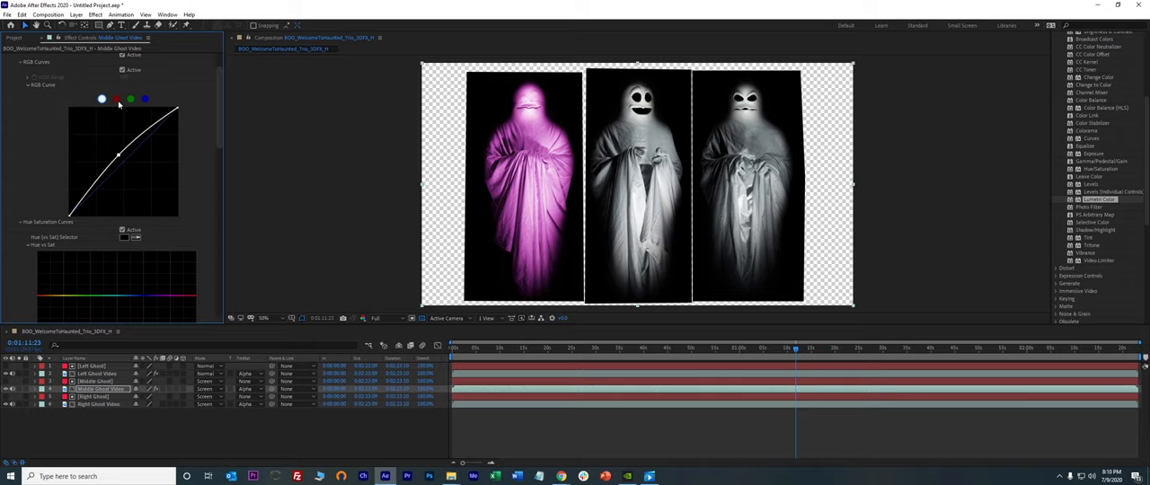
left_click_drag(118, 155, 130, 161)
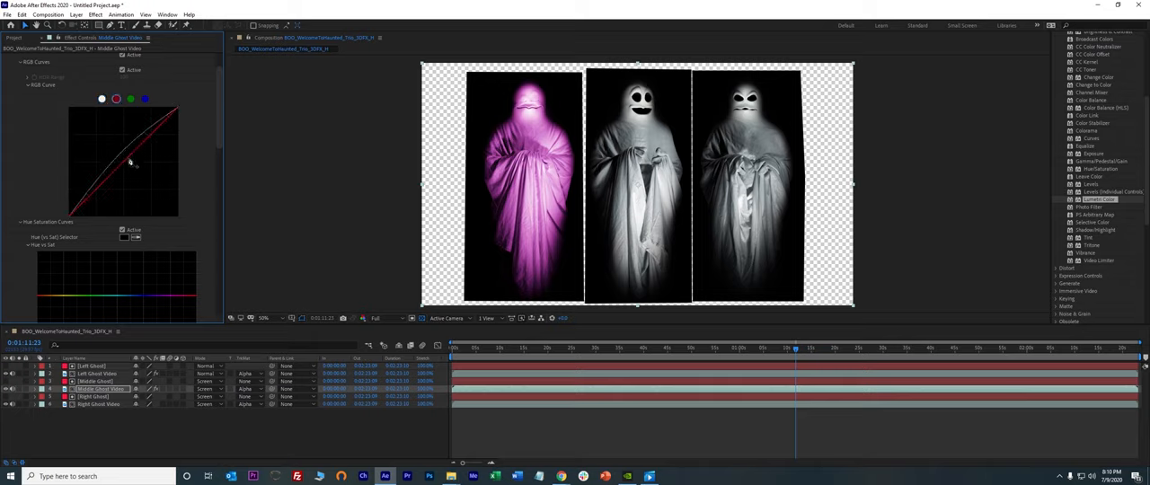
left_click_drag(131, 162, 113, 147)
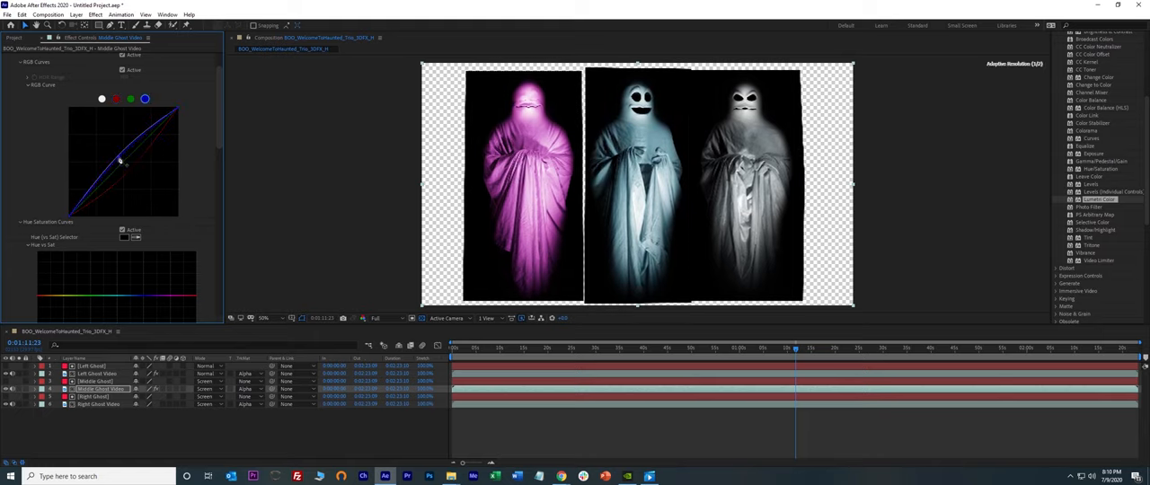
left_click_drag(121, 161, 114, 154)
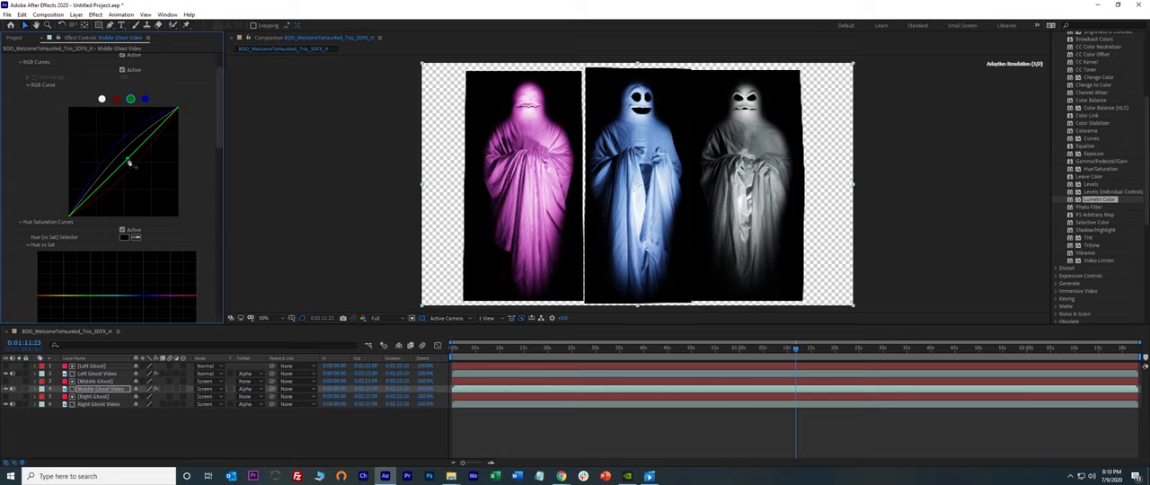
left_click_drag(128, 163, 124, 158)
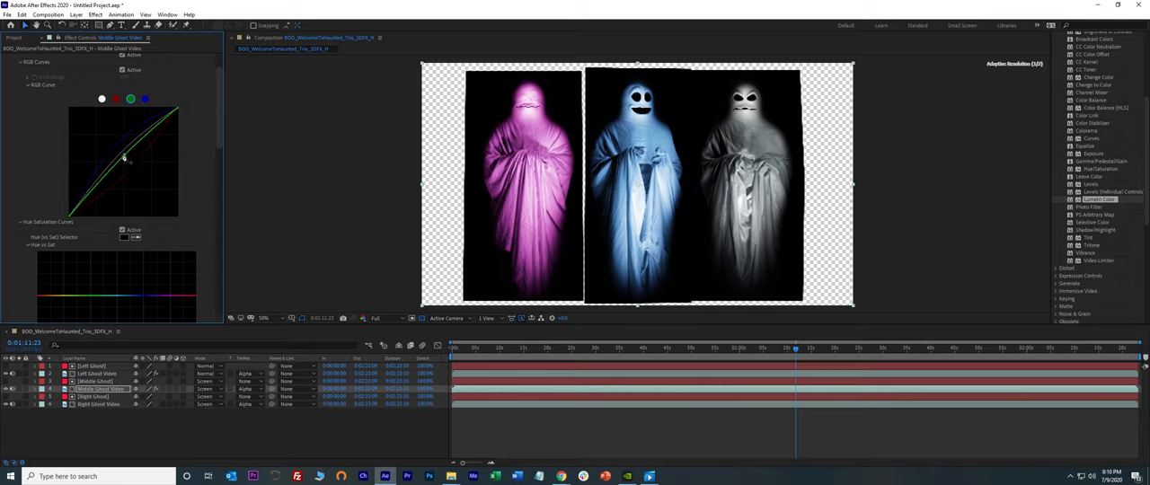
left_click_drag(123, 157, 128, 163)
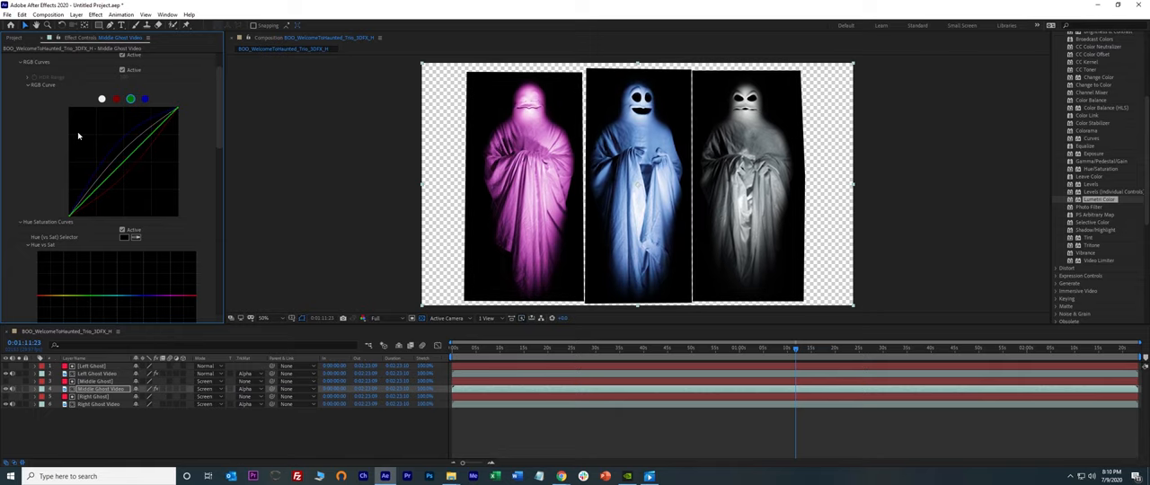
left_click(13, 37)
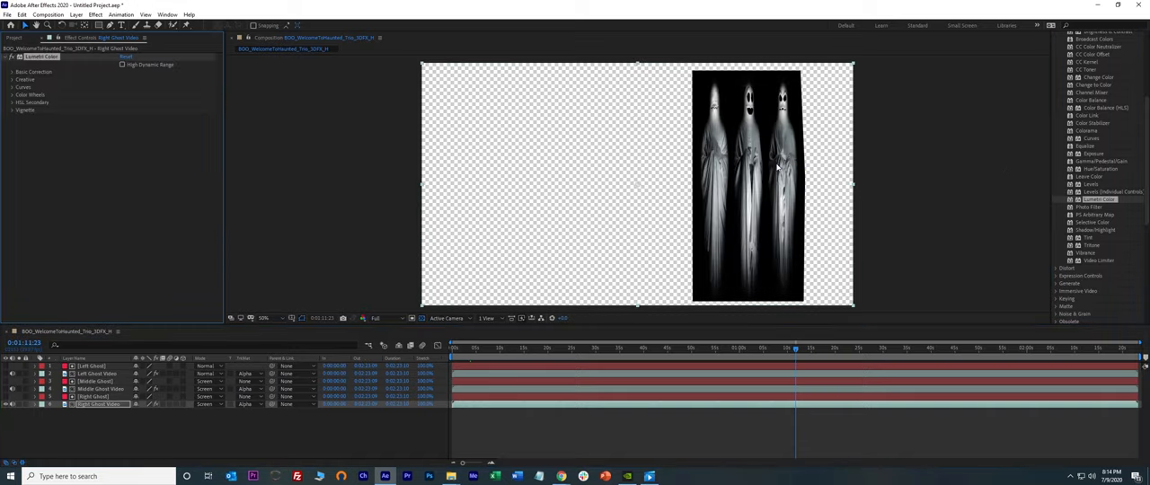
mouse_move(718, 120)
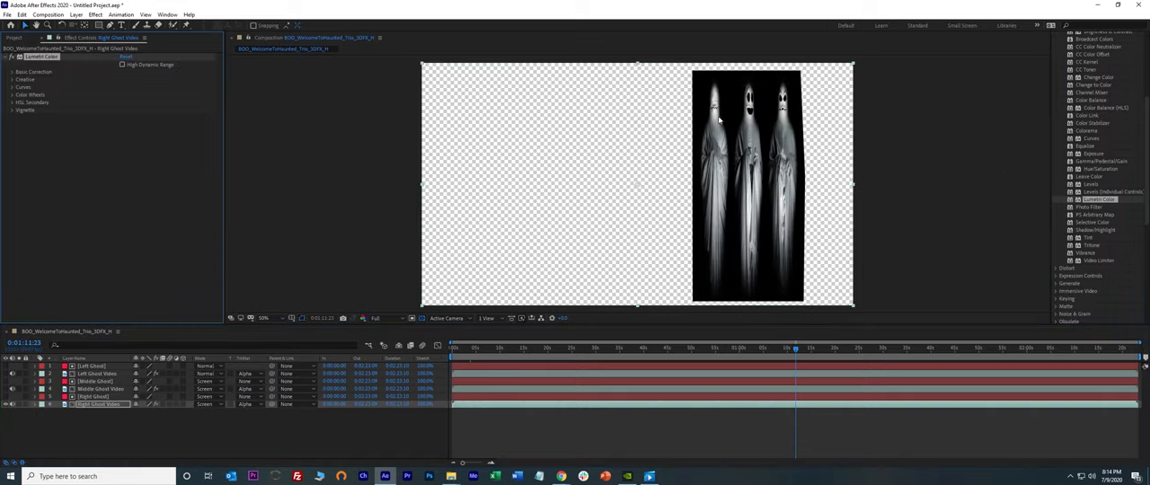
- Reshape the right ghost's Lumetri Curves, pulling red down so the ghost glows green
left_click(18, 86)
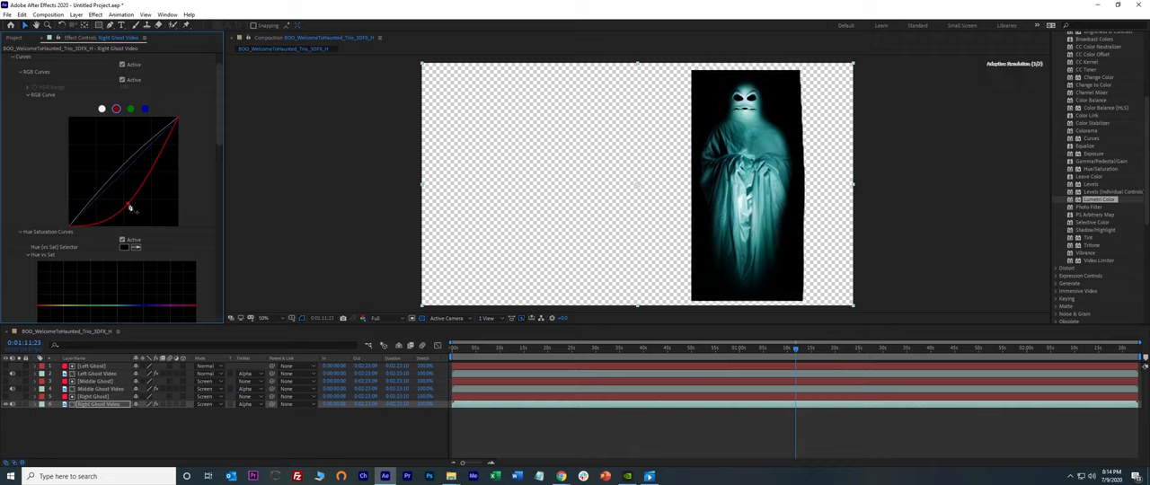
left_click_drag(131, 208, 115, 177)
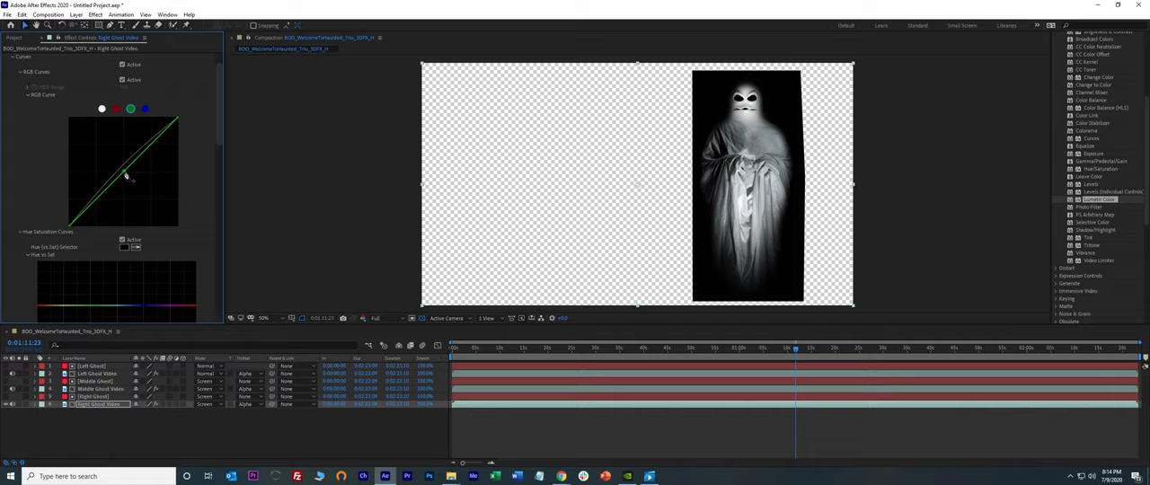
left_click_drag(126, 176, 108, 162)
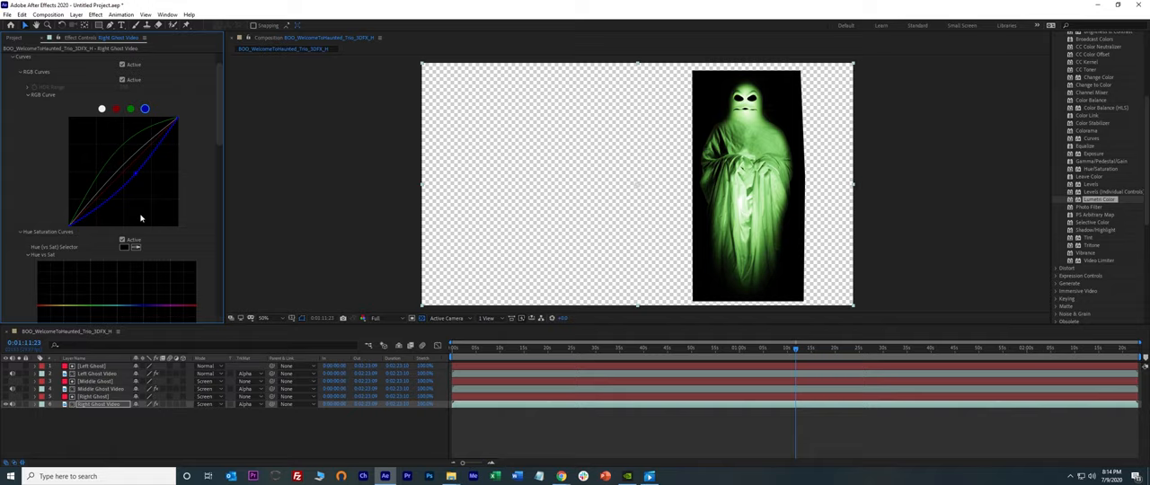
mouse_move(43, 43)
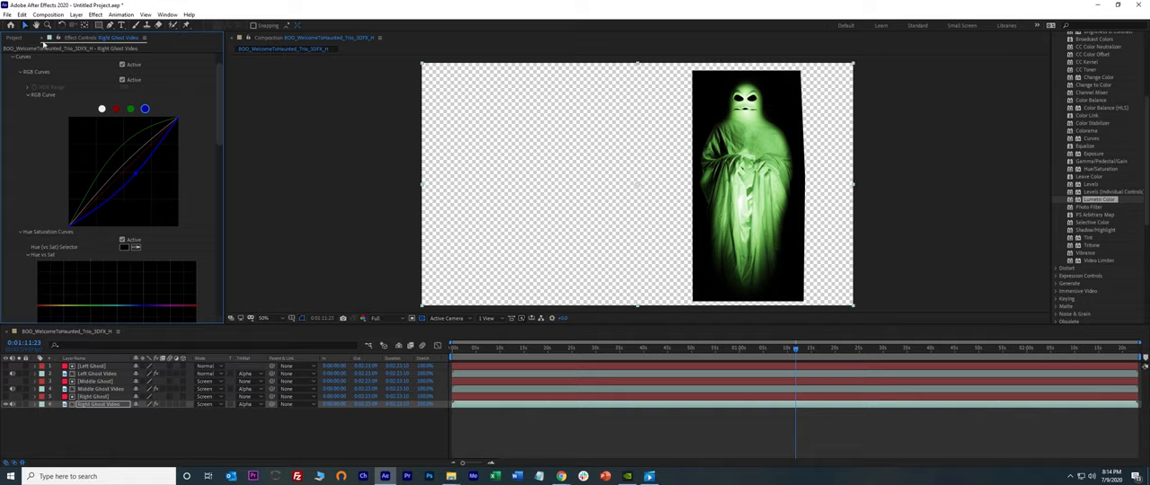
left_click(14, 38)
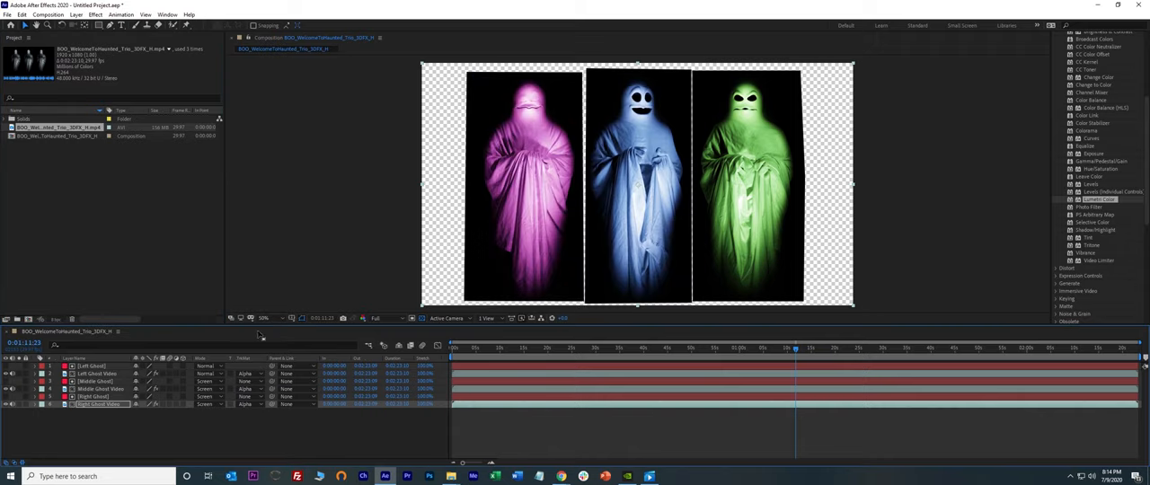
mouse_move(671, 153)
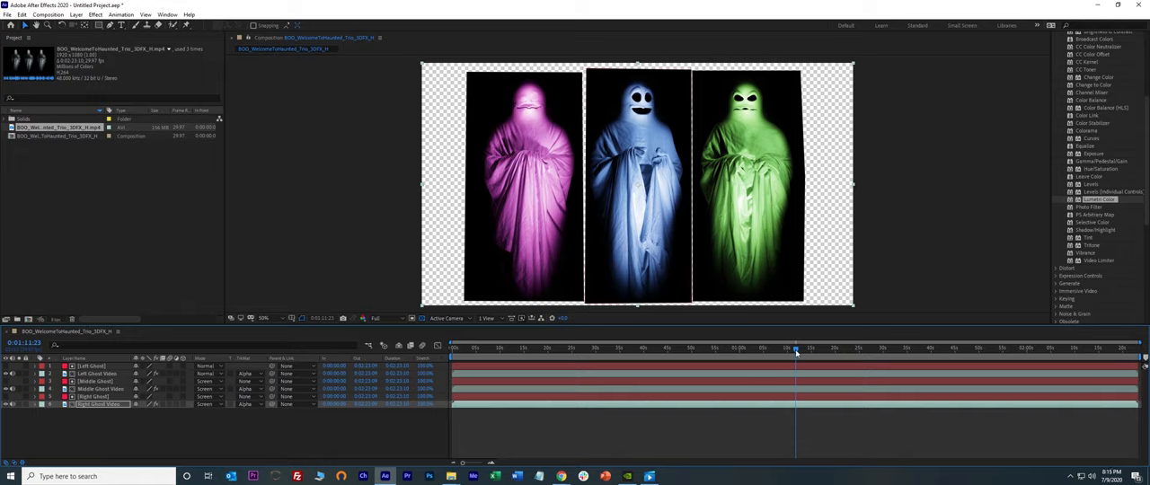
- Move the current-time indicator back to 0:00:00:00 to view the three ghosts
left_click(559, 349)
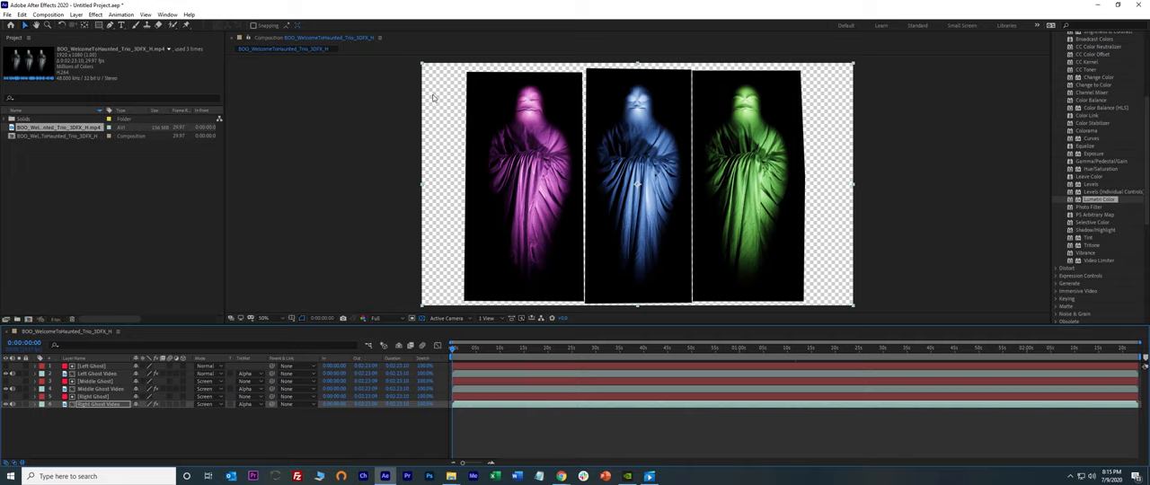
mouse_move(455, 241)
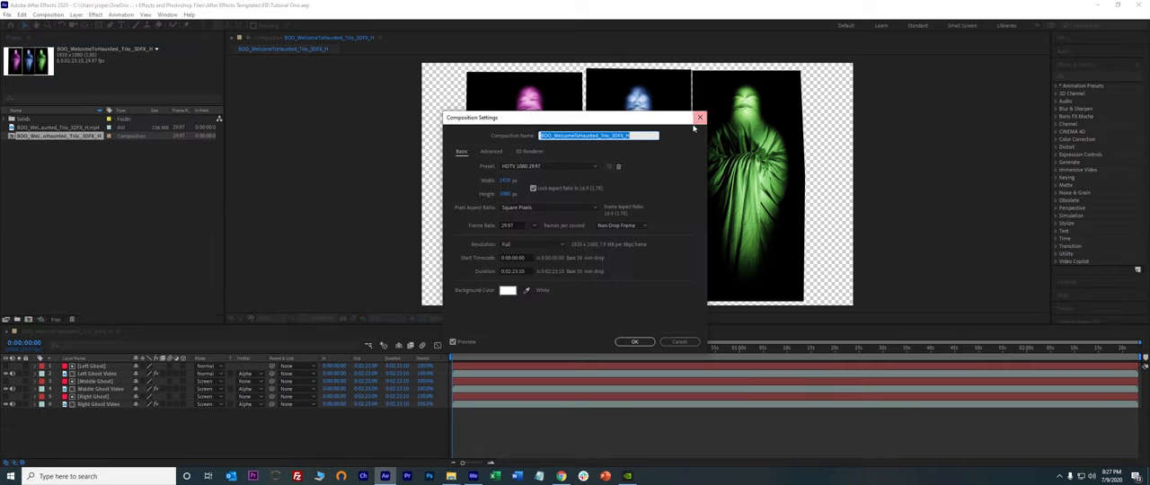
- Set the composition duration to 0:00:30:00 in Composition Settings and return to the timeline start
left_click(46, 15)
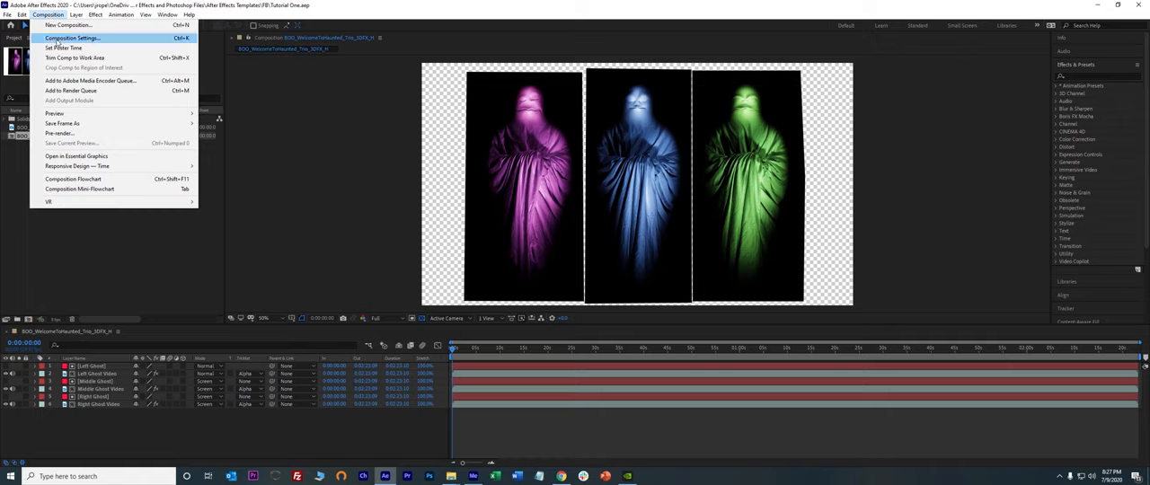
left_click(69, 38)
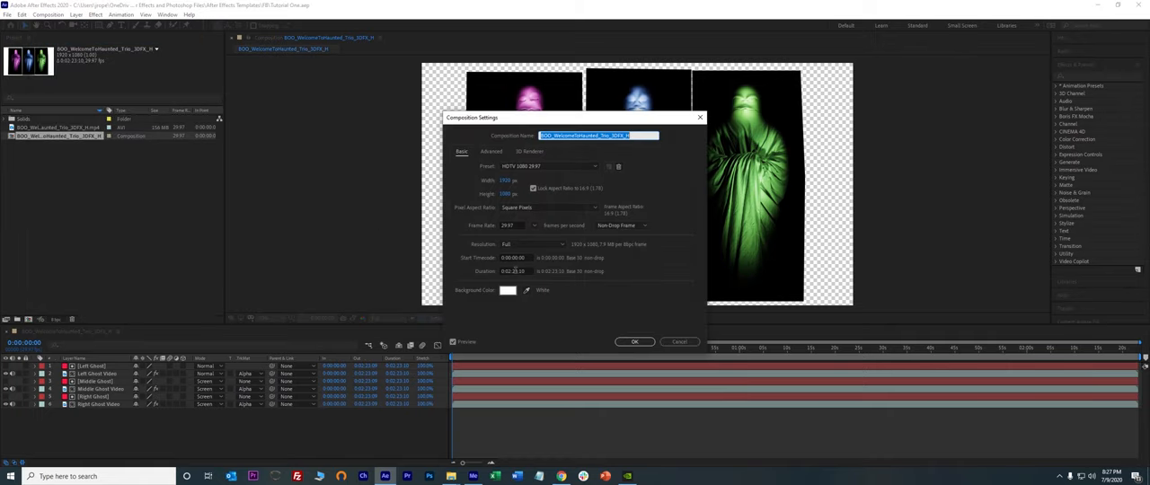
left_click(513, 270)
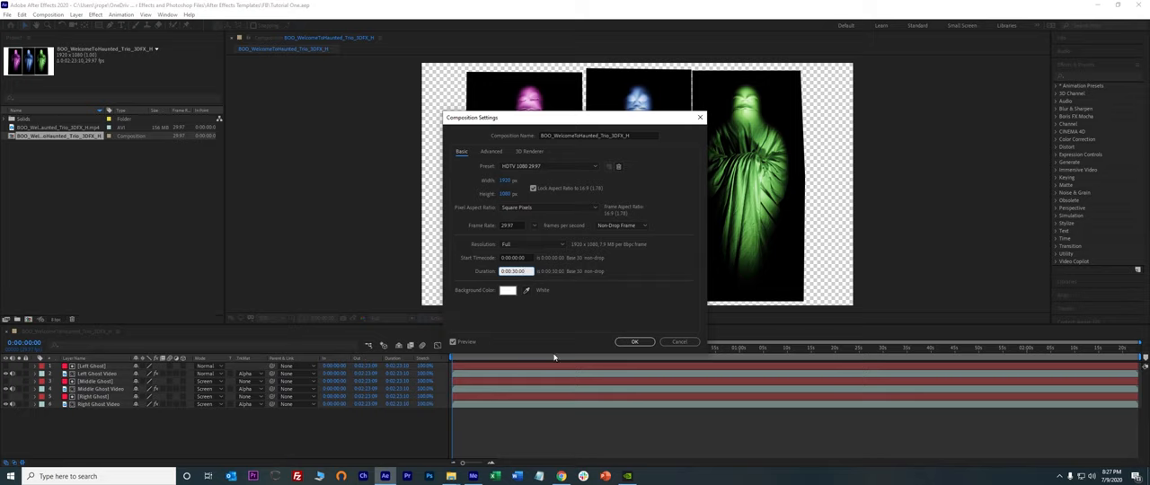
left_click(635, 342)
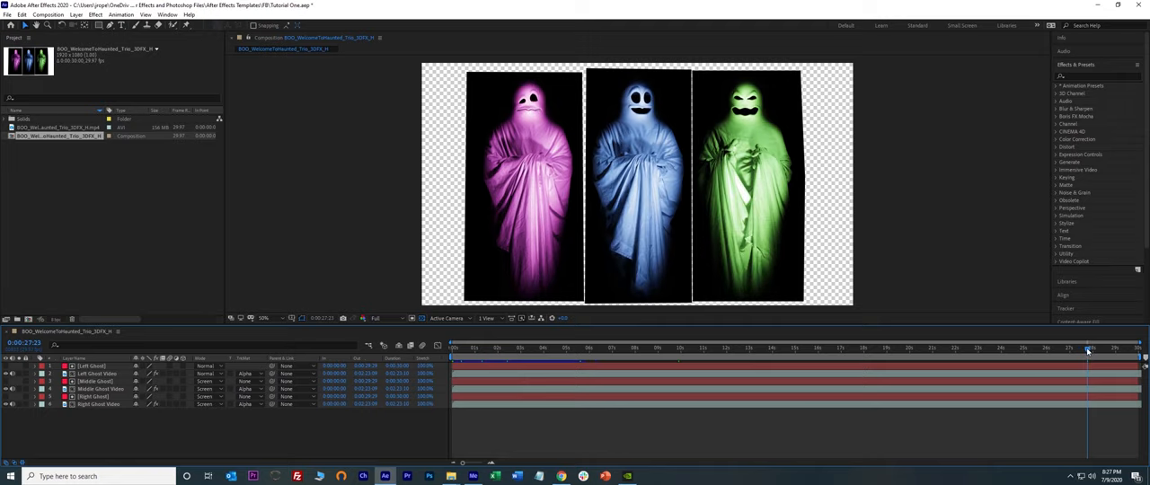
left_click(452, 348)
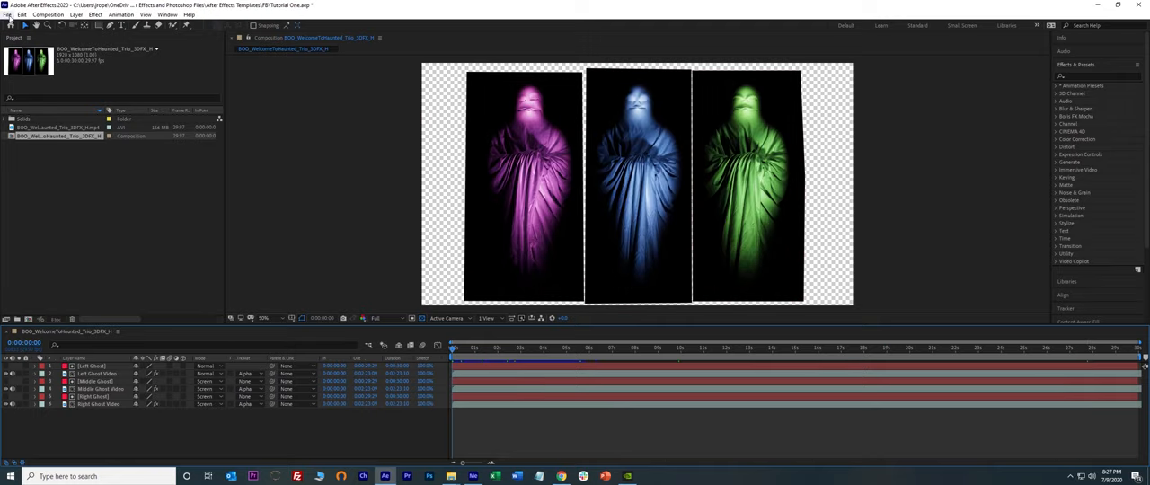
left_click(7, 14)
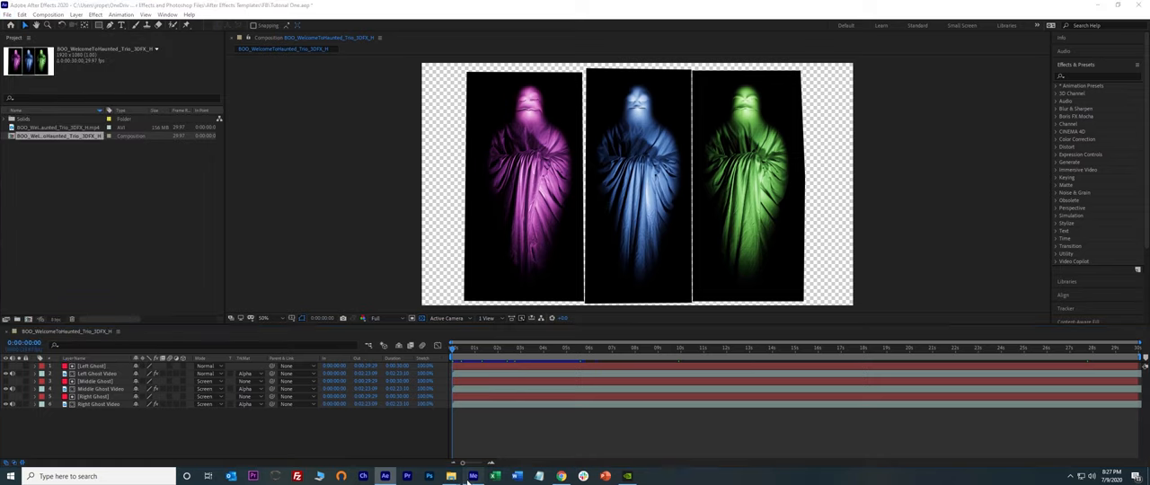
- Add the ghost composition to the Media Encoder queue as an H.264 High Bitrate job
left_click(472, 476)
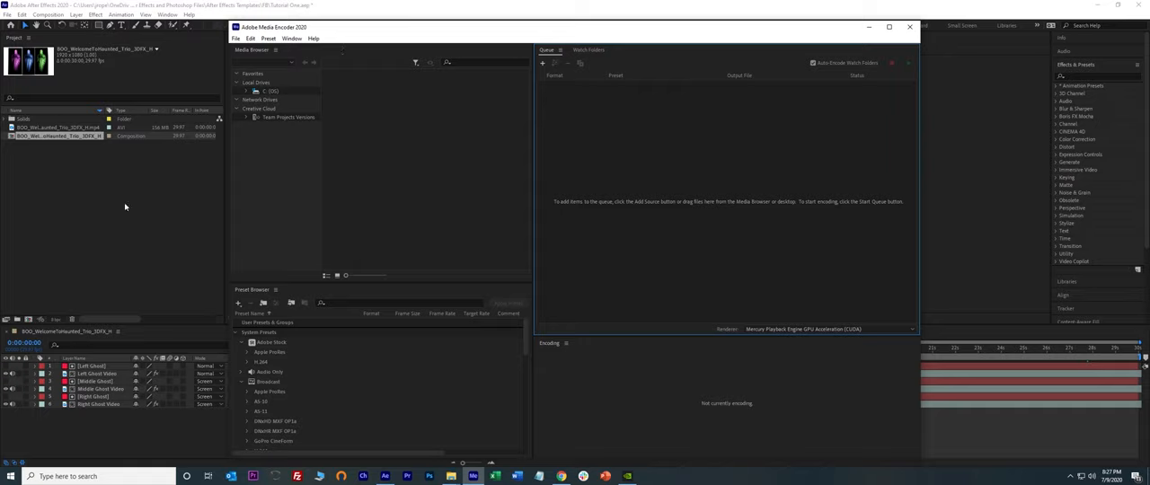
mouse_move(710, 154)
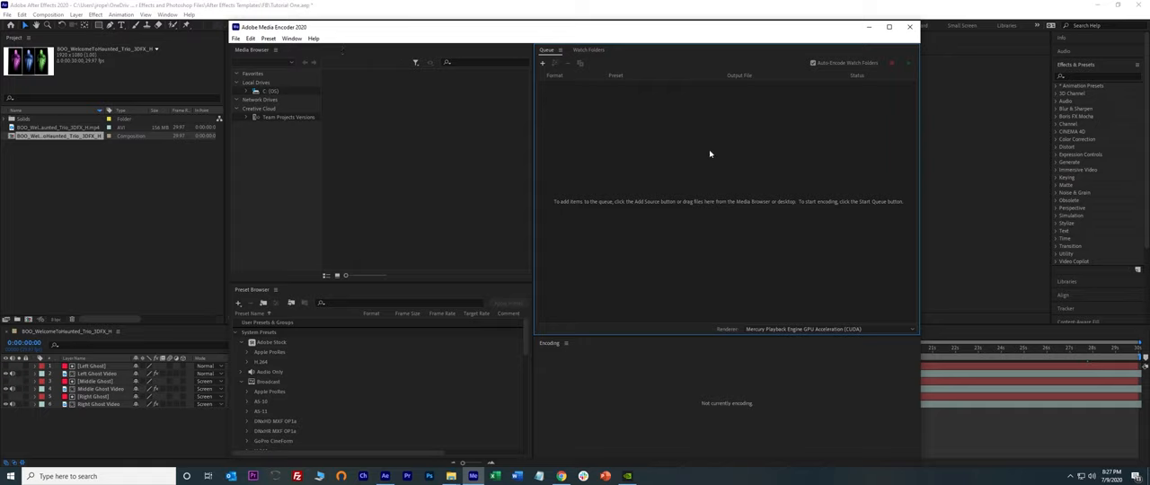
mouse_move(724, 190)
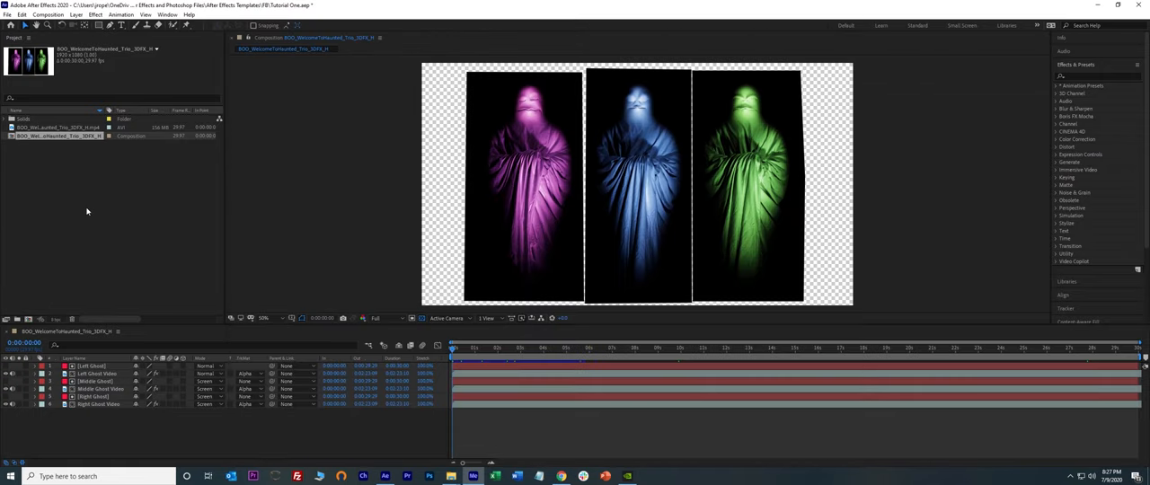
left_click(7, 15)
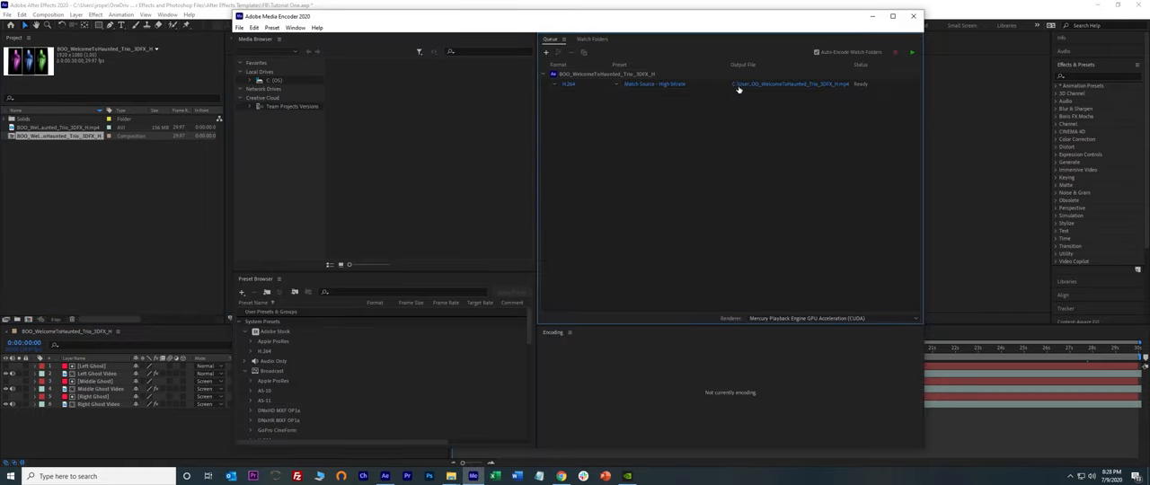
mouse_move(813, 92)
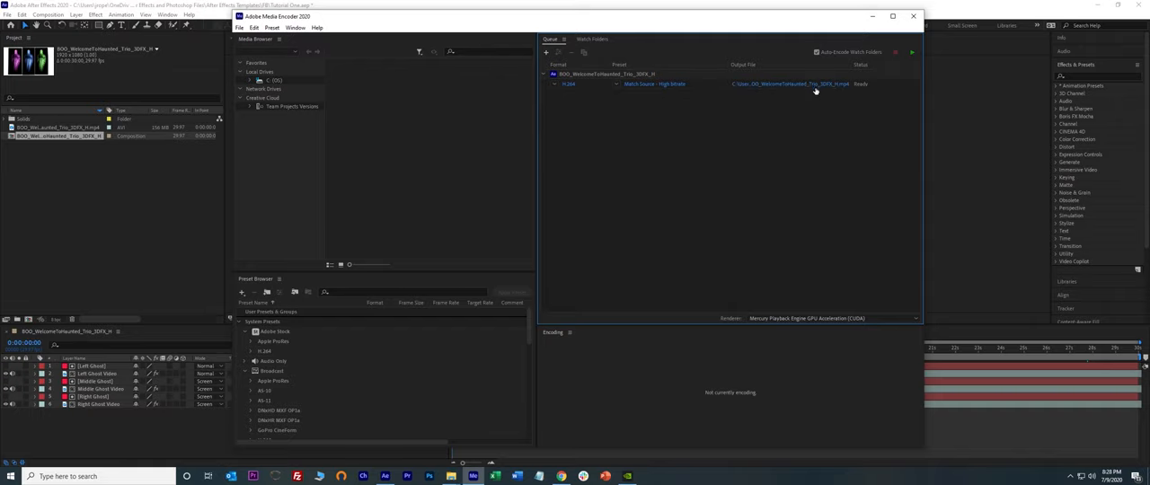
- Set the job's output file to Sample Video.mp4 on the Desktop
left_click(781, 83)
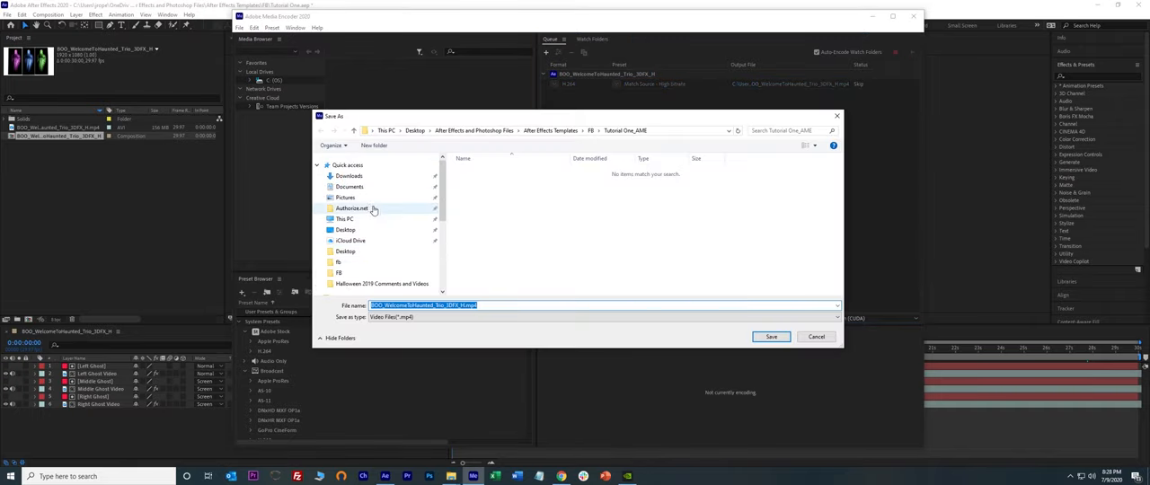
left_click(346, 230)
type("Sample Vid")
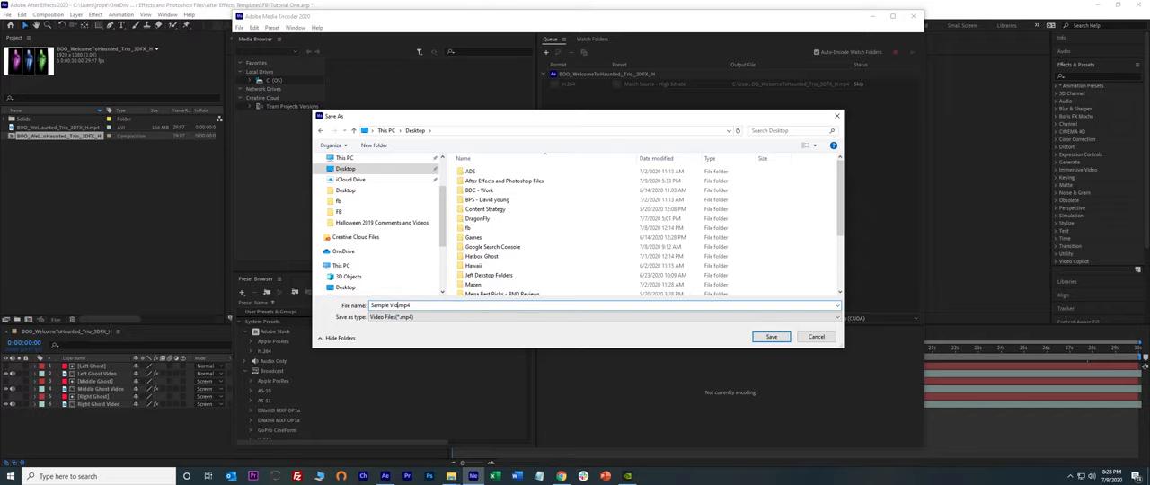
left_click(769, 336)
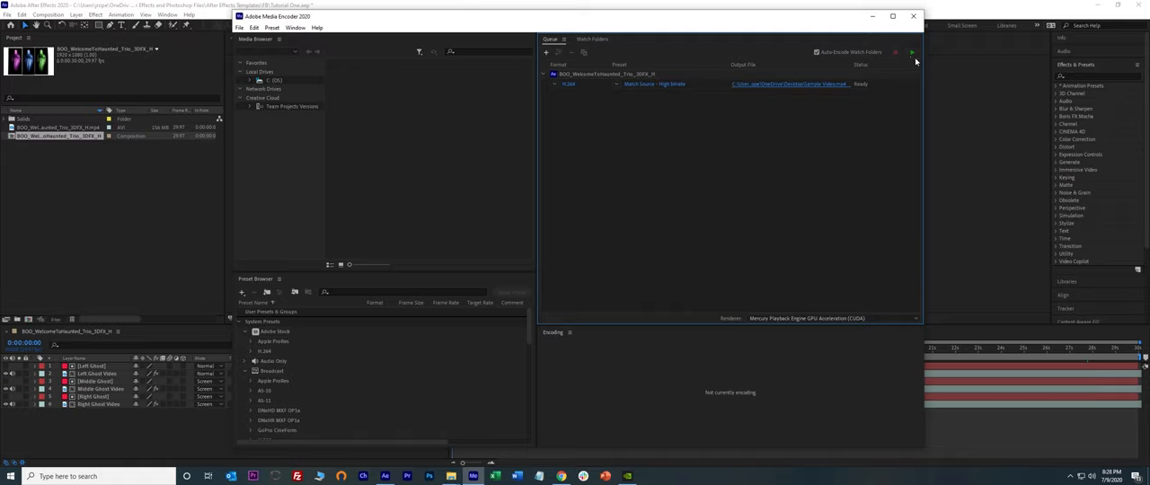
- Start the Media Encoder queue to encode the 30-second ghost composite
left_click(912, 52)
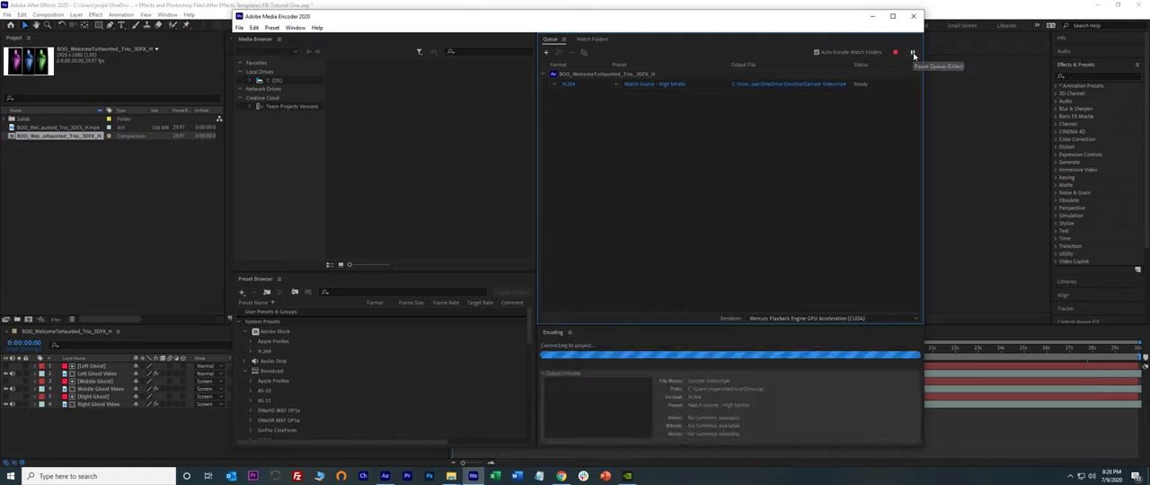
left_click(913, 52)
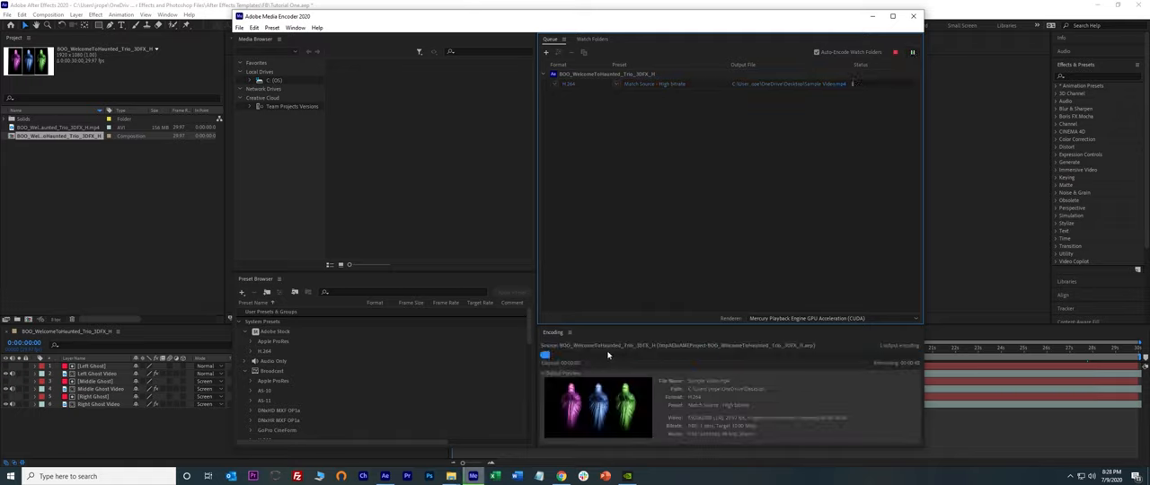
mouse_move(686, 416)
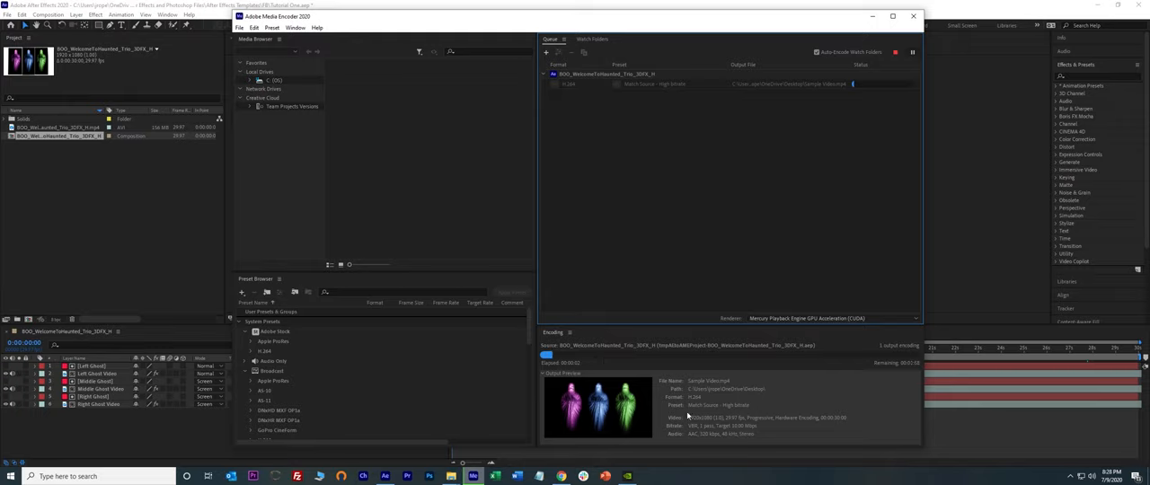
mouse_move(918, 369)
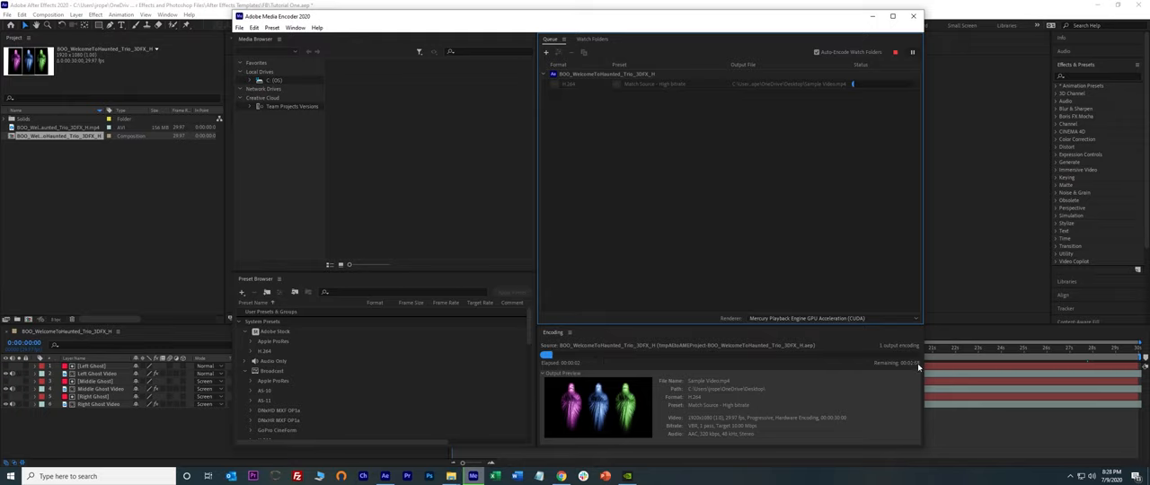
mouse_move(755, 410)
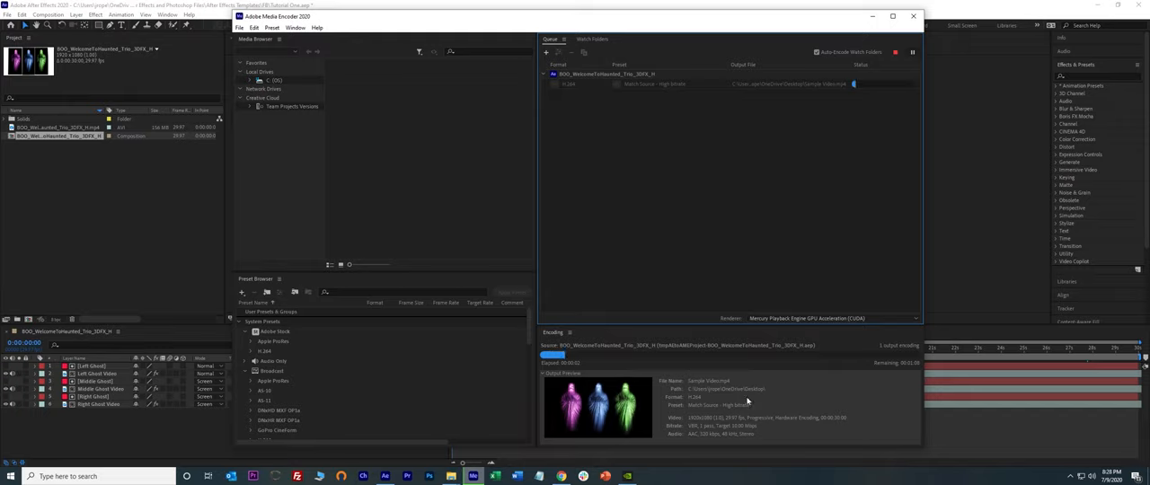
mouse_move(877, 378)
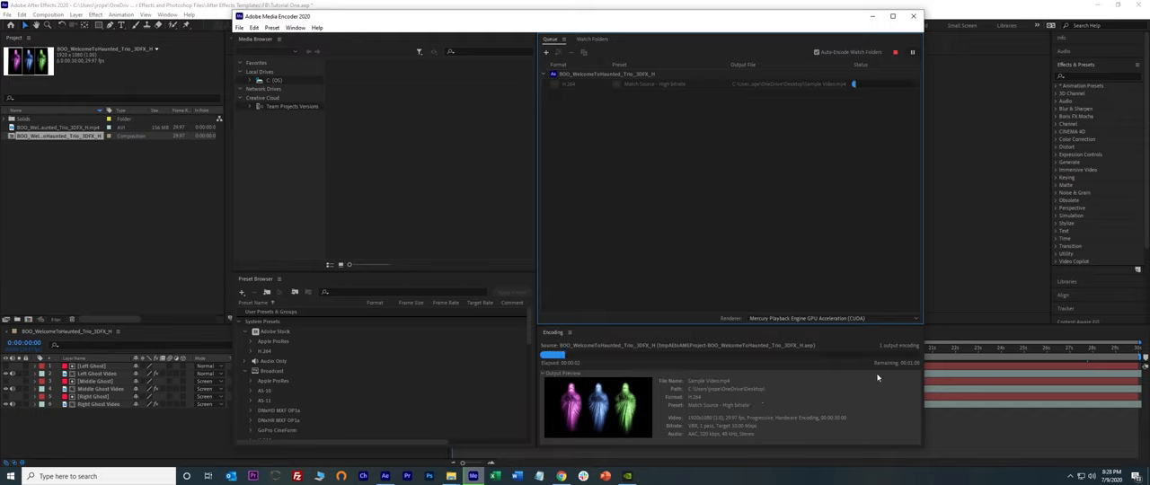